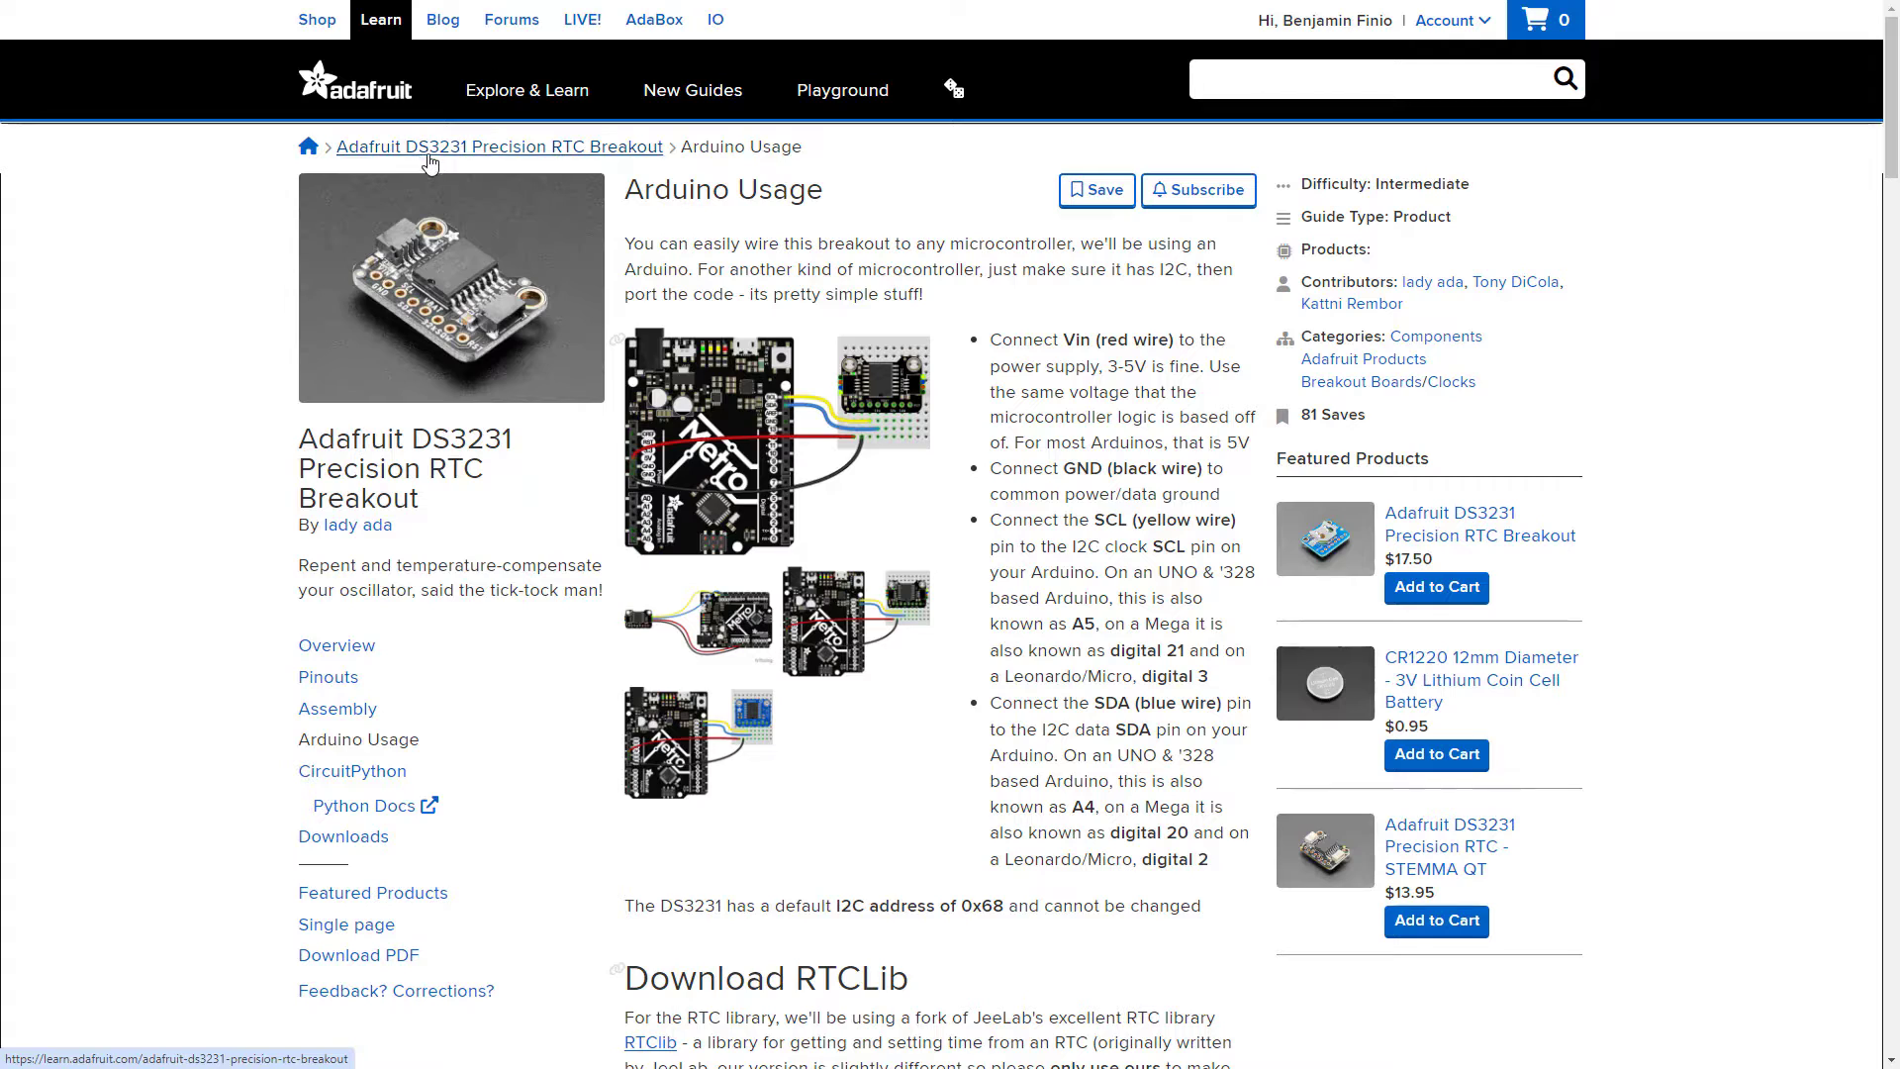
pyautogui.moveTo(424, 161)
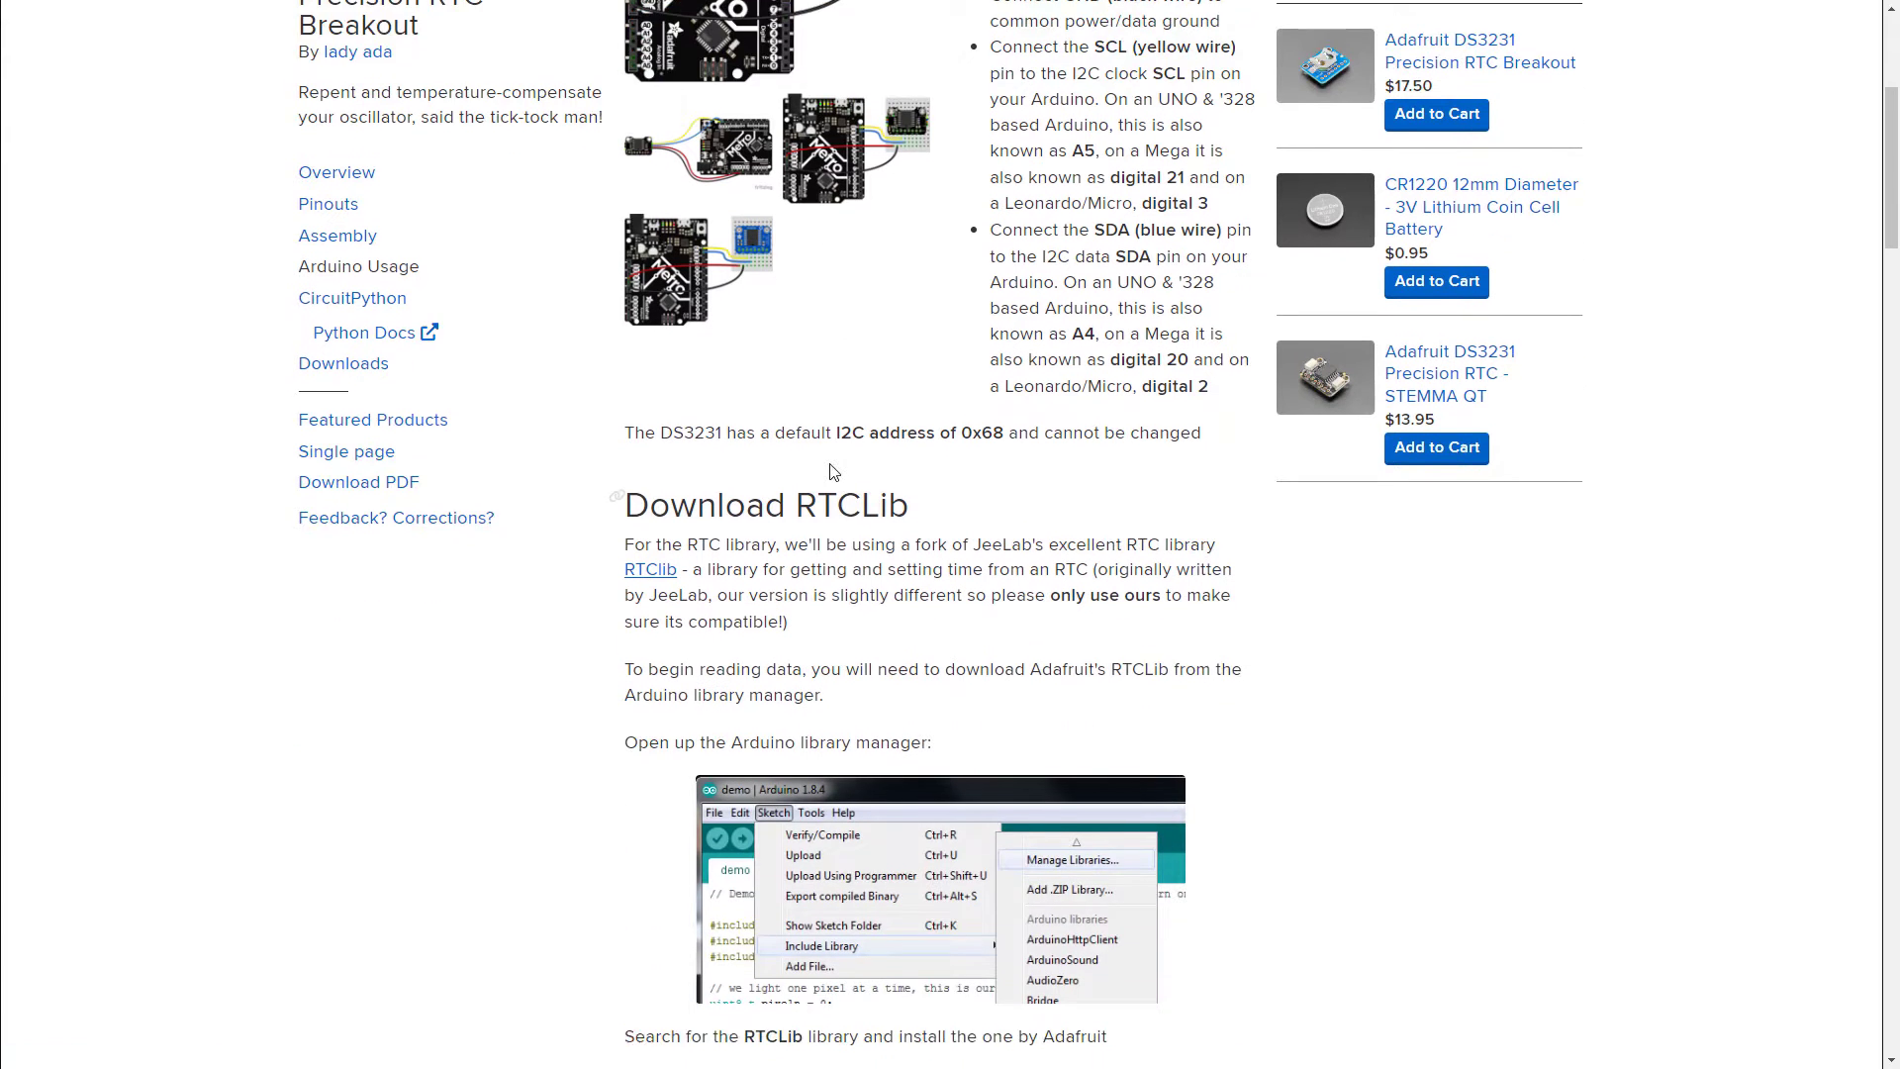
# Review the guide text, highlighting the phrase 'only use ours', and move down the Pinouts page
pyautogui.scroll(-3)
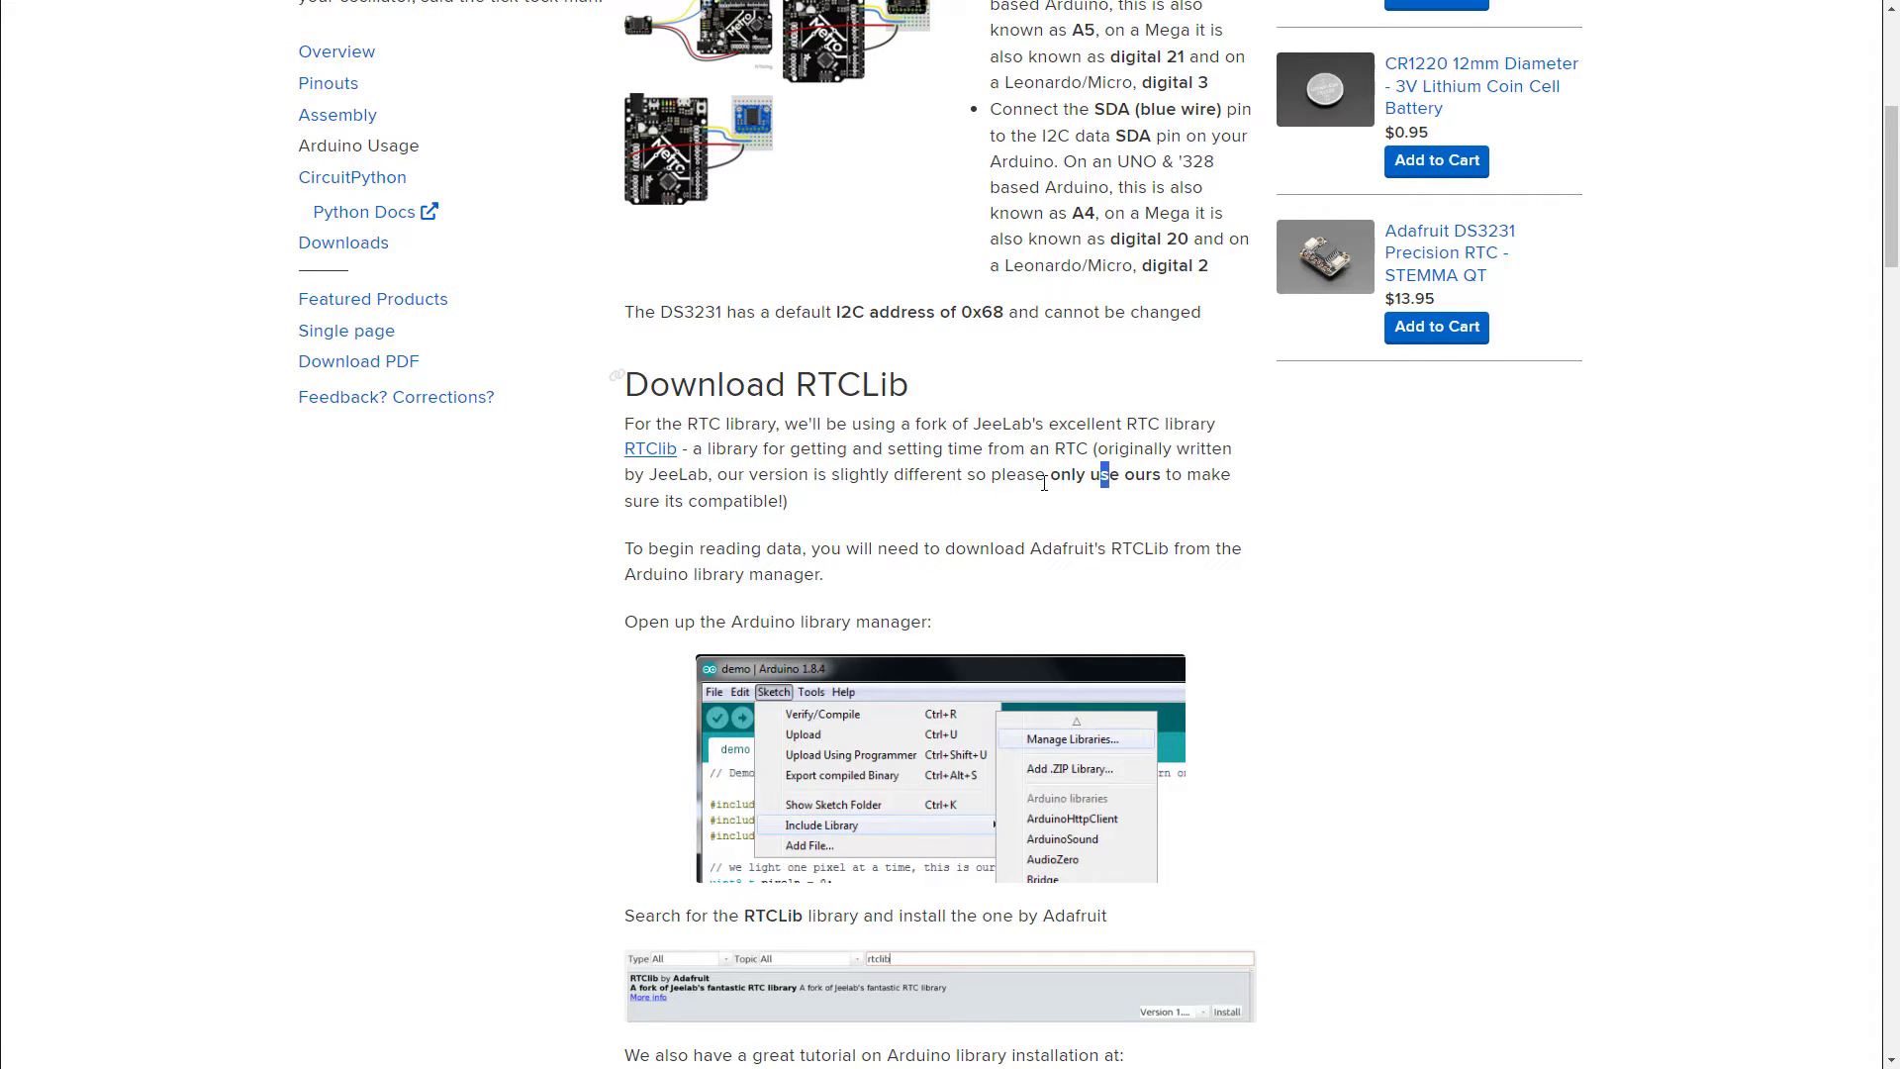
pyautogui.moveTo(1045, 473); pyautogui.dragTo(1160, 474)
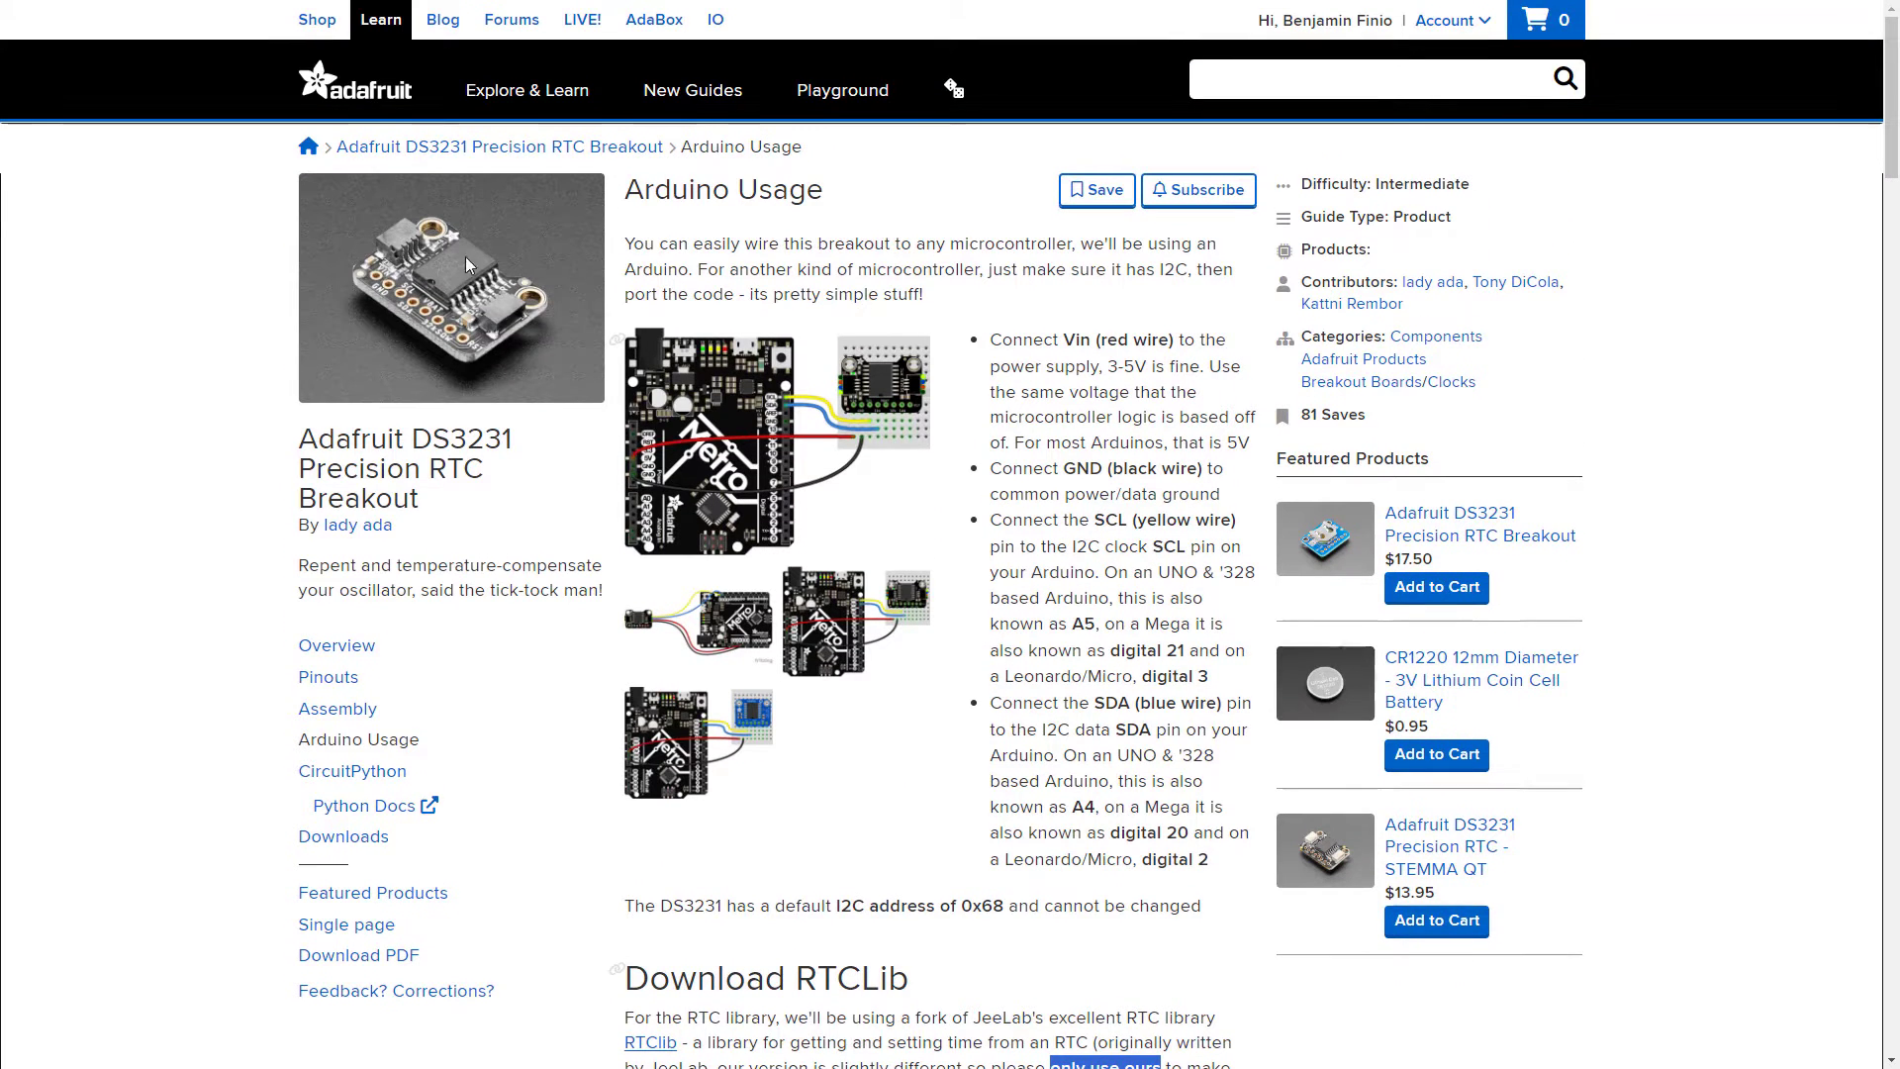
pyautogui.scroll(-3)
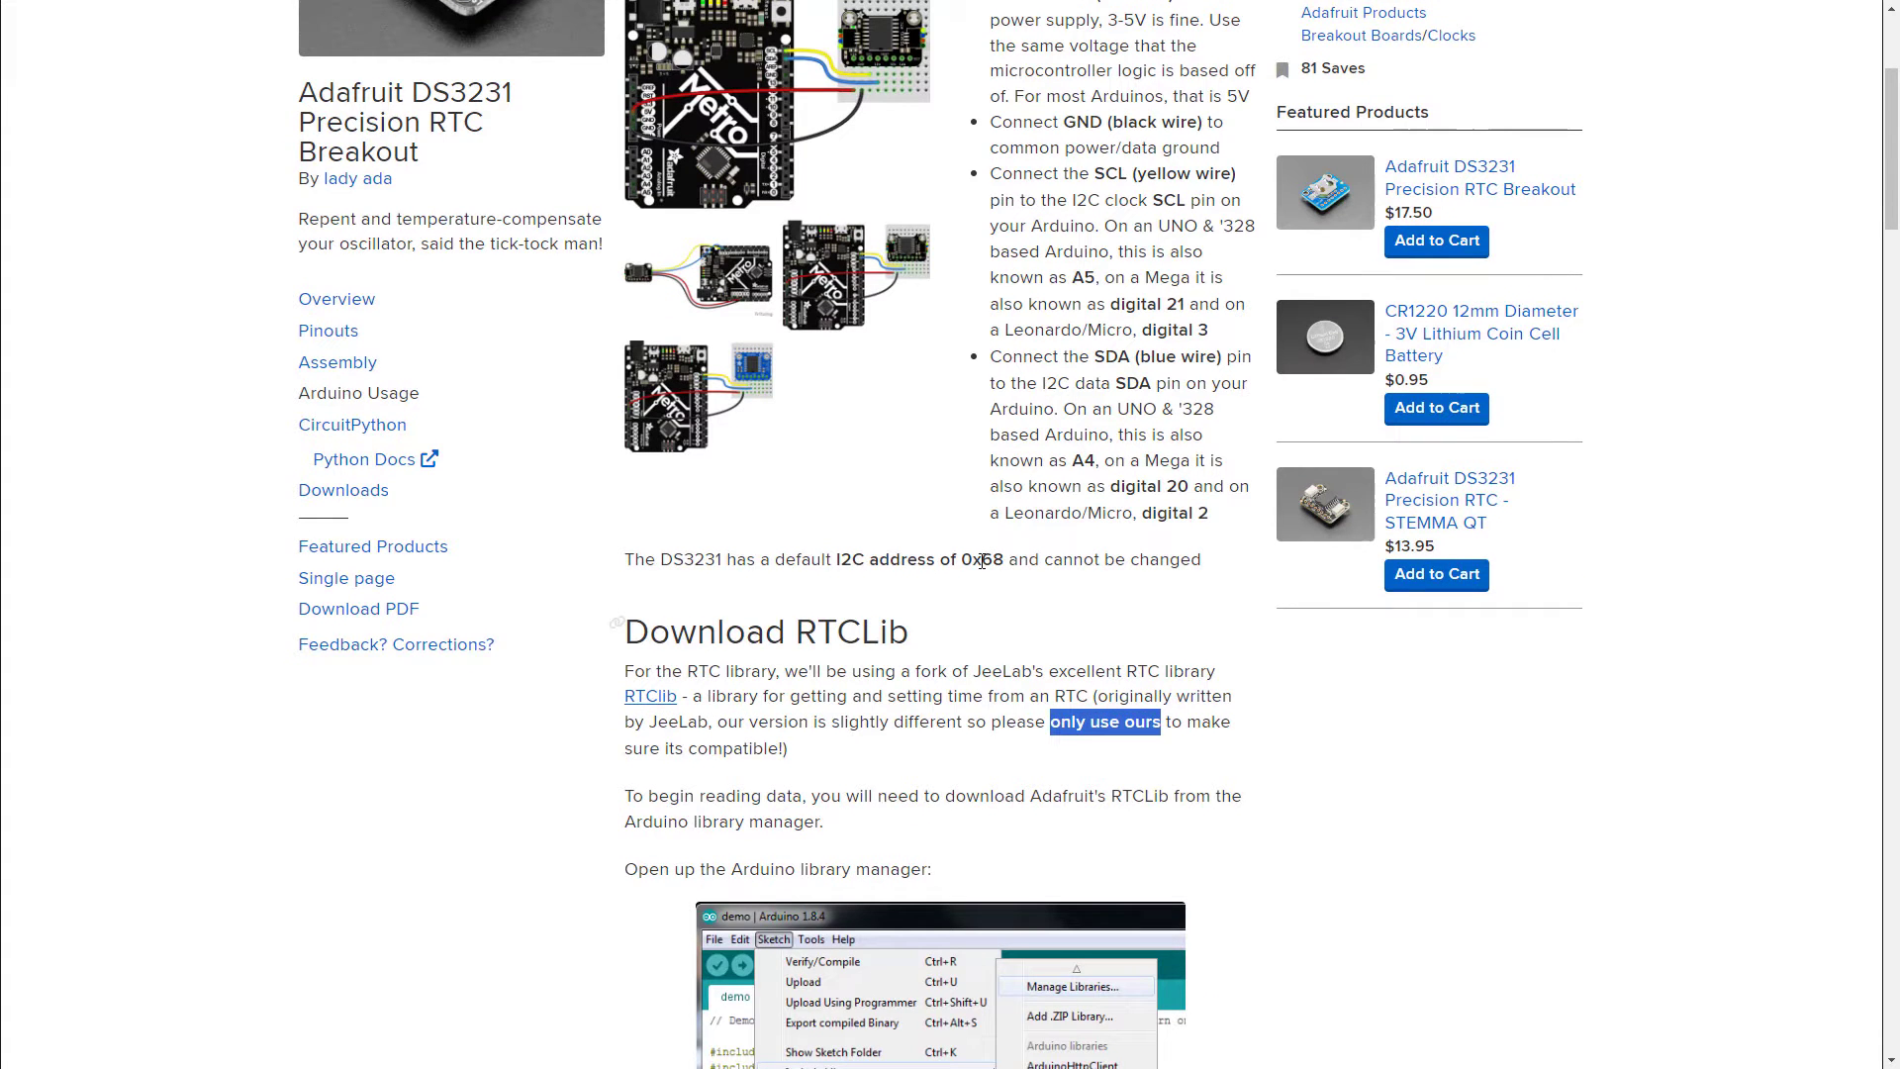
pyautogui.scroll(-3)
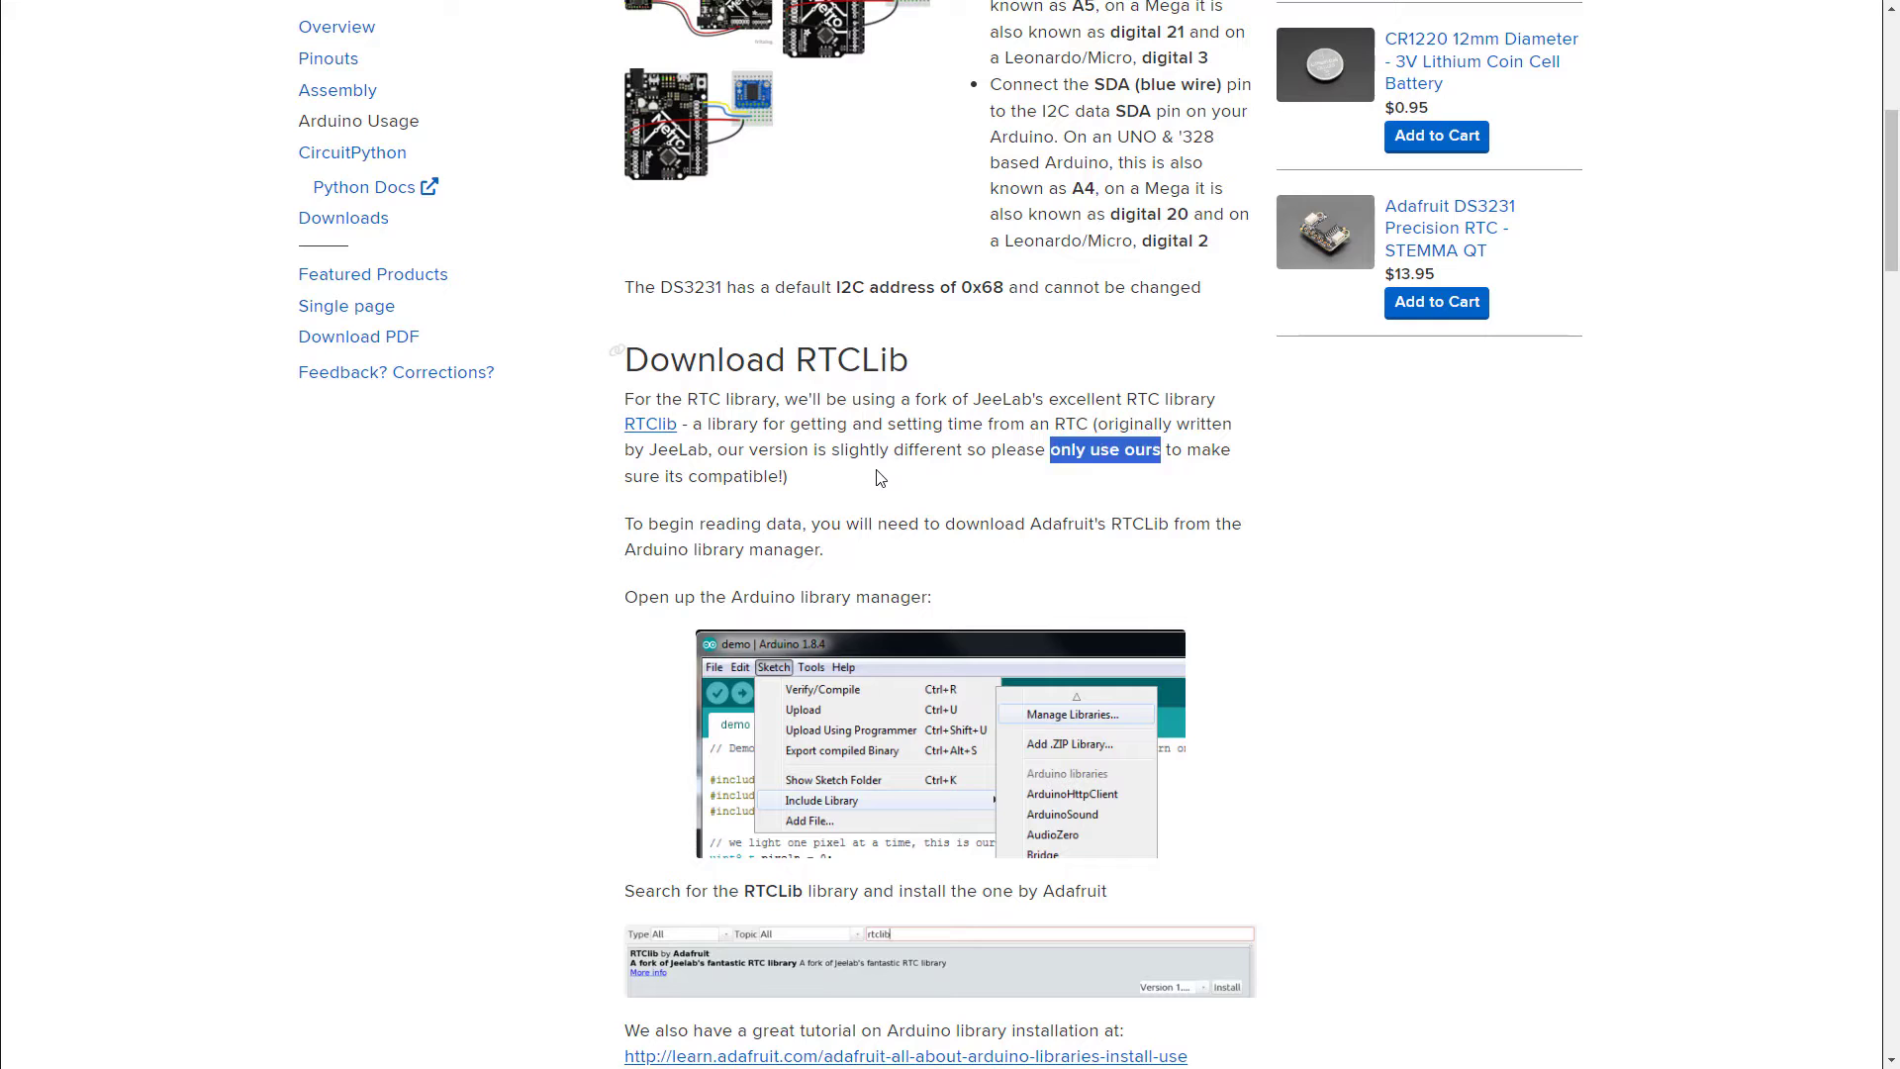
pyautogui.moveTo(849, 473)
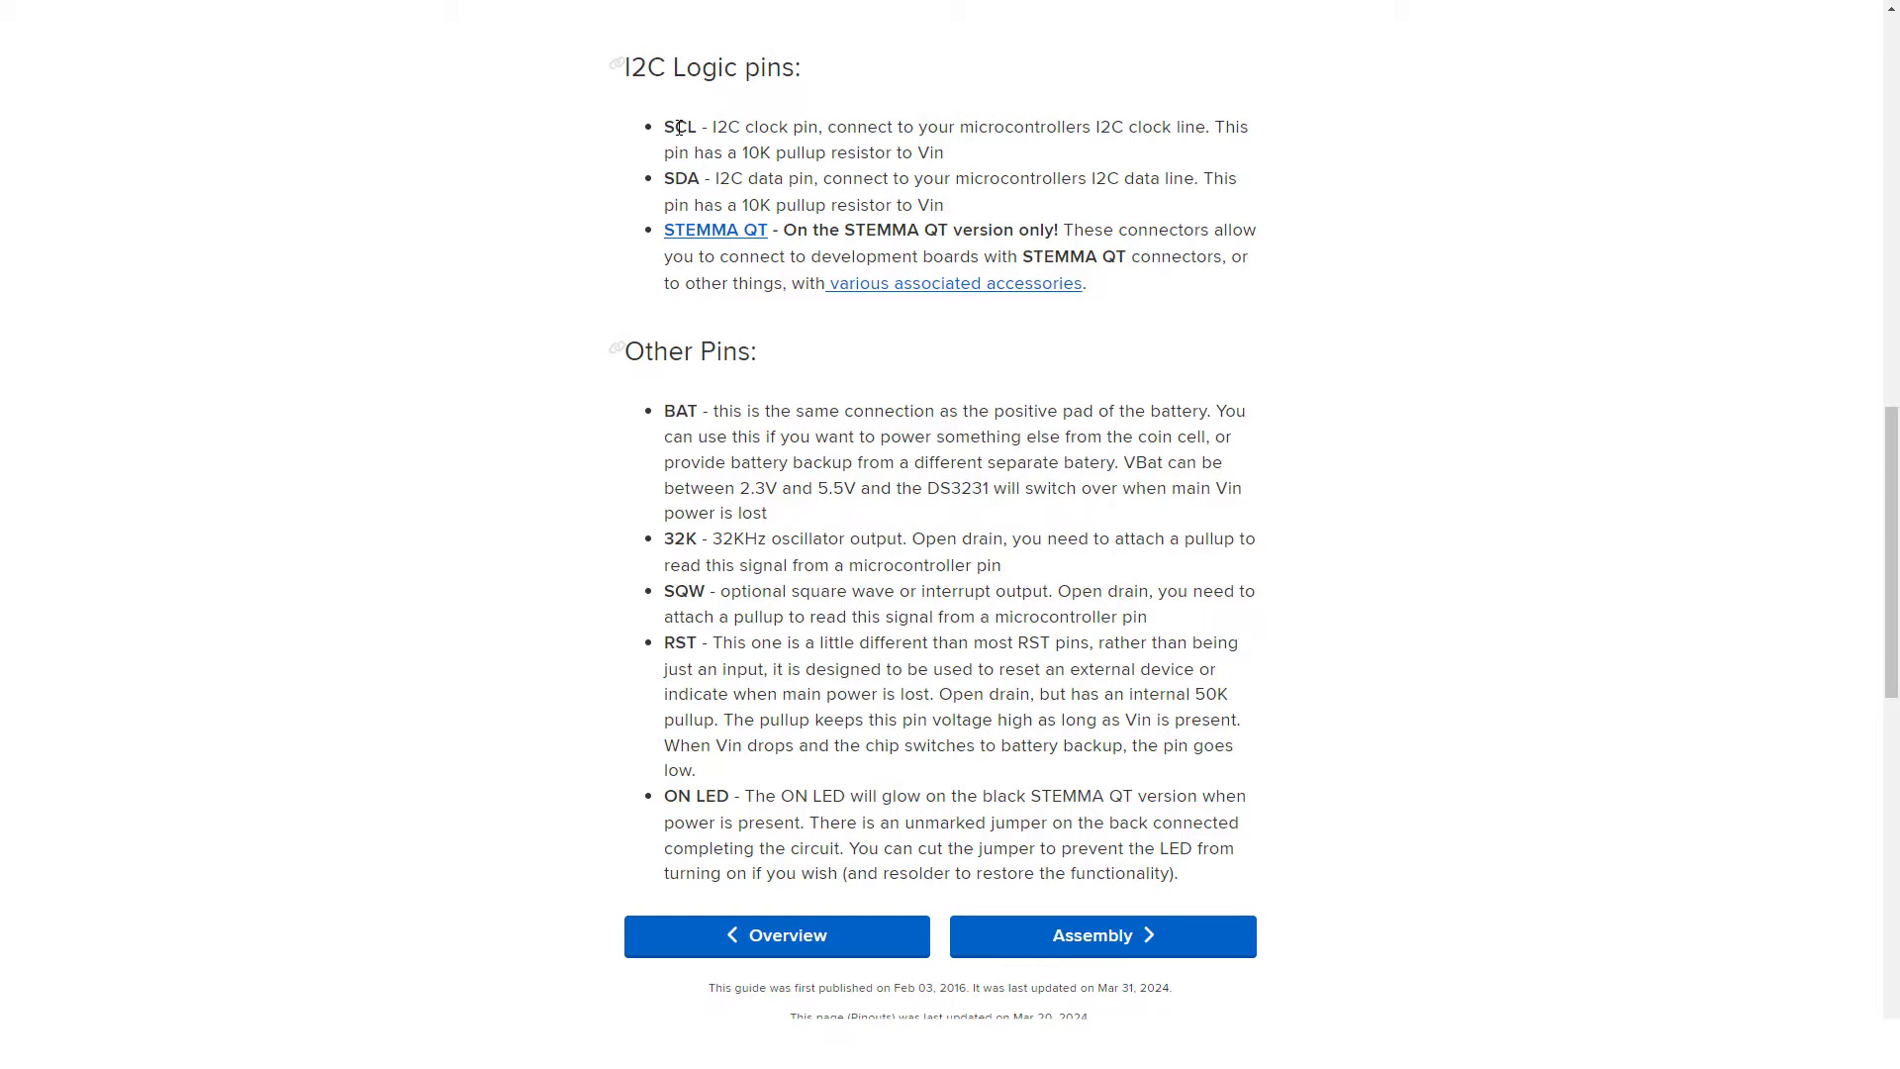
# Browse the power and I2C pin sections, highlight the Other Pins descriptions, then clear the highlight
pyautogui.scroll(3)
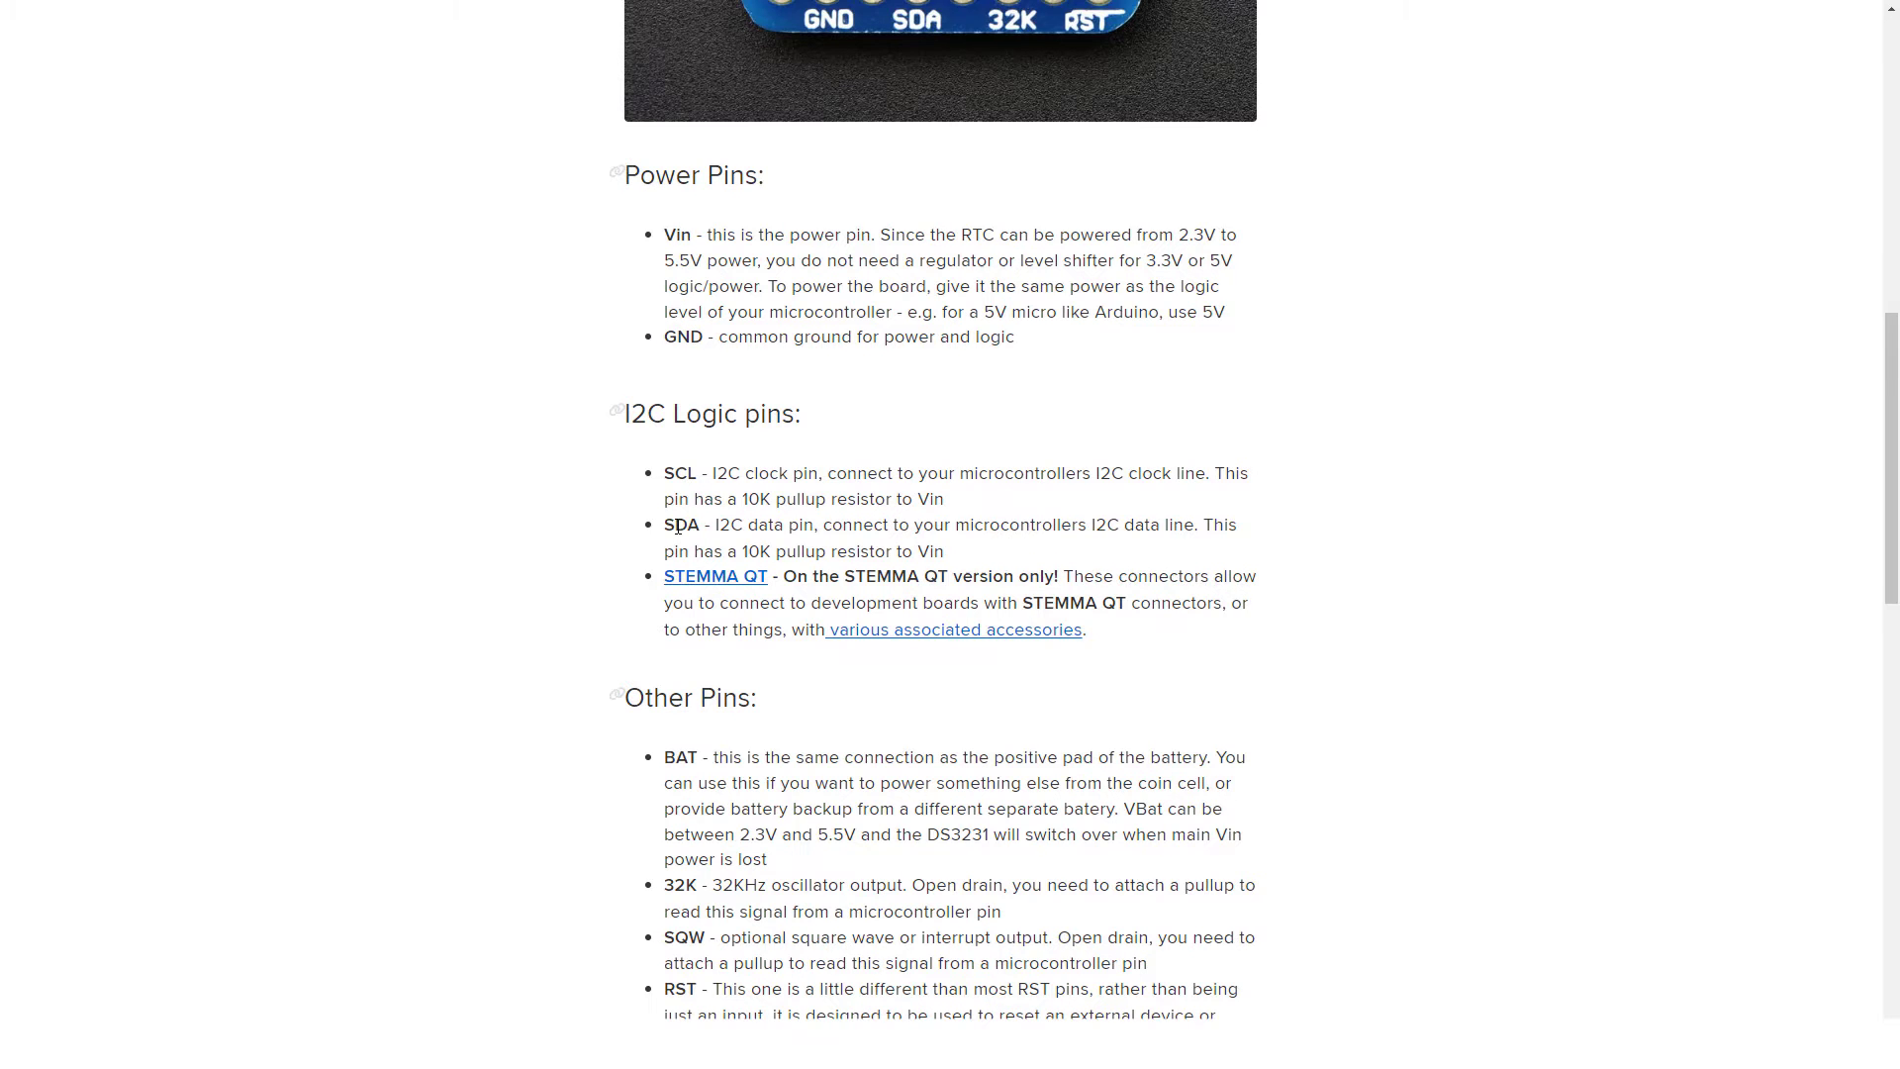
pyautogui.scroll(-3)
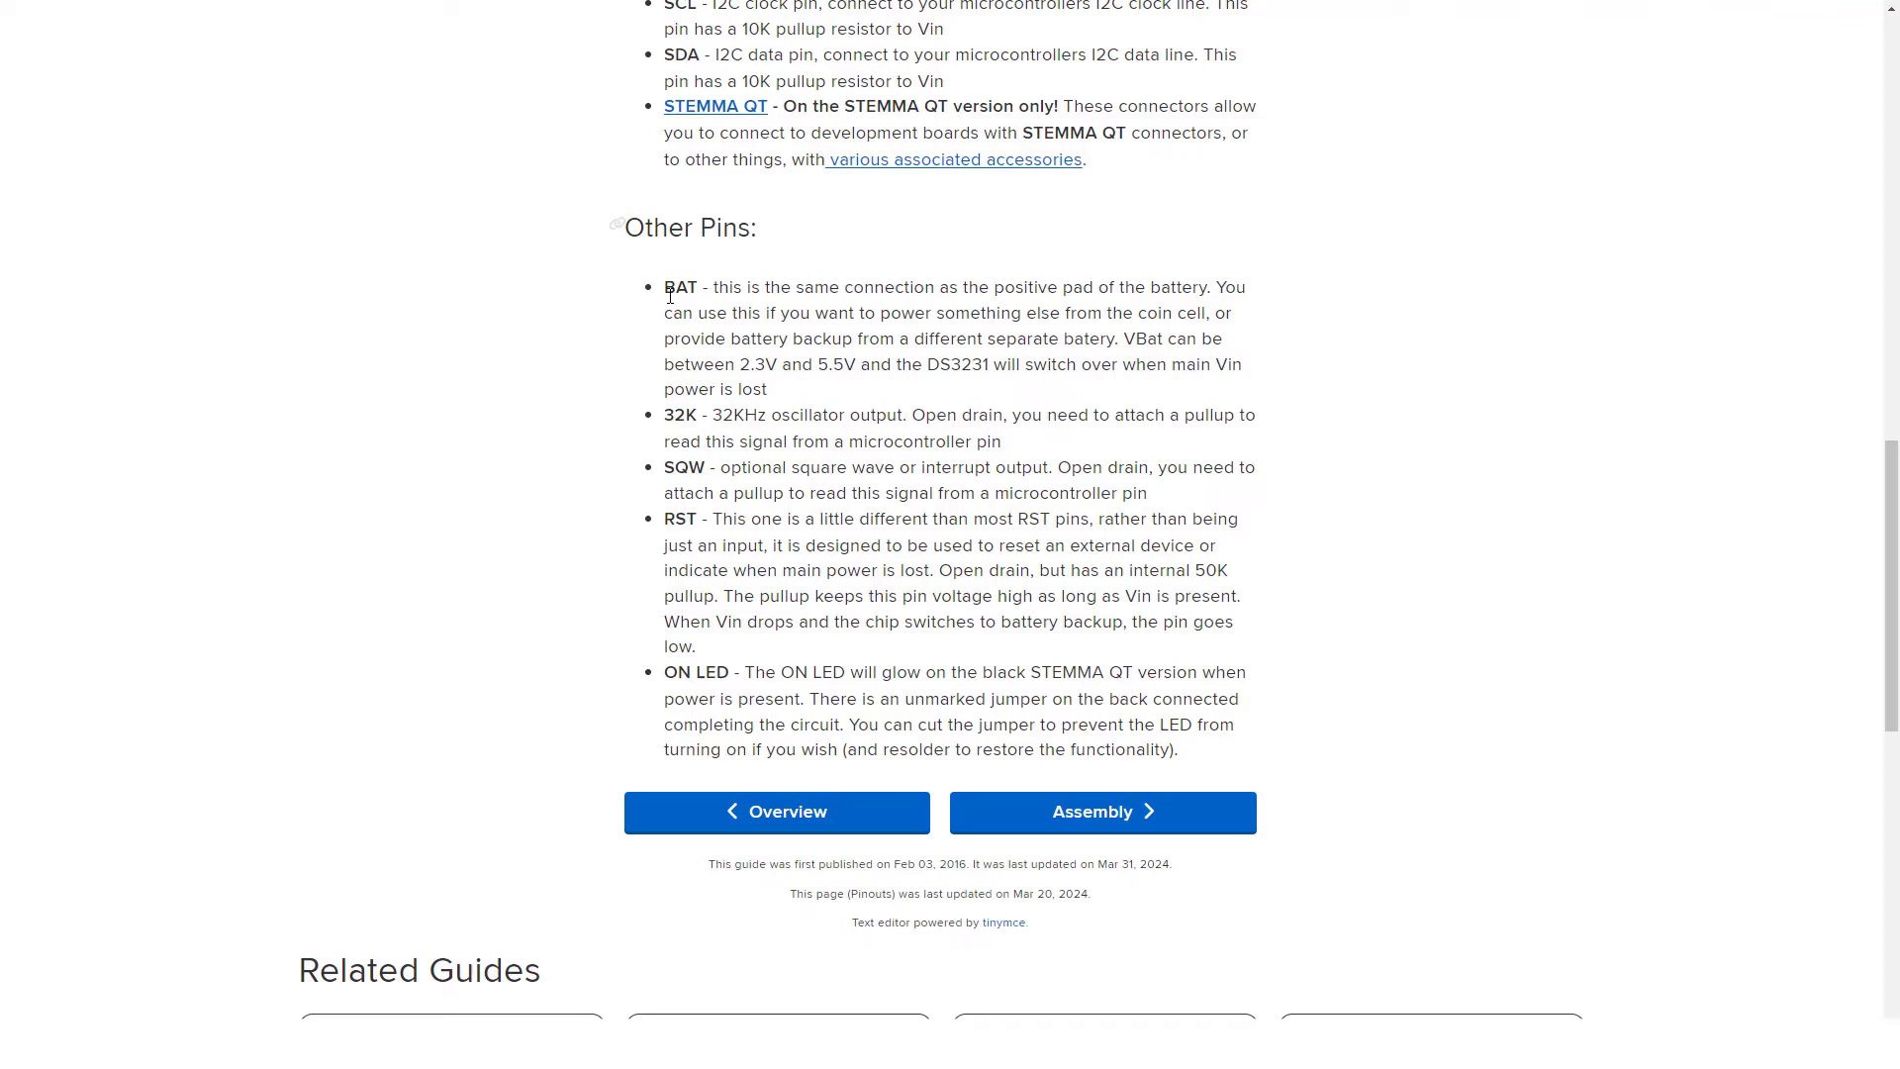
pyautogui.moveTo(665, 287); pyautogui.dragTo(1176, 748)
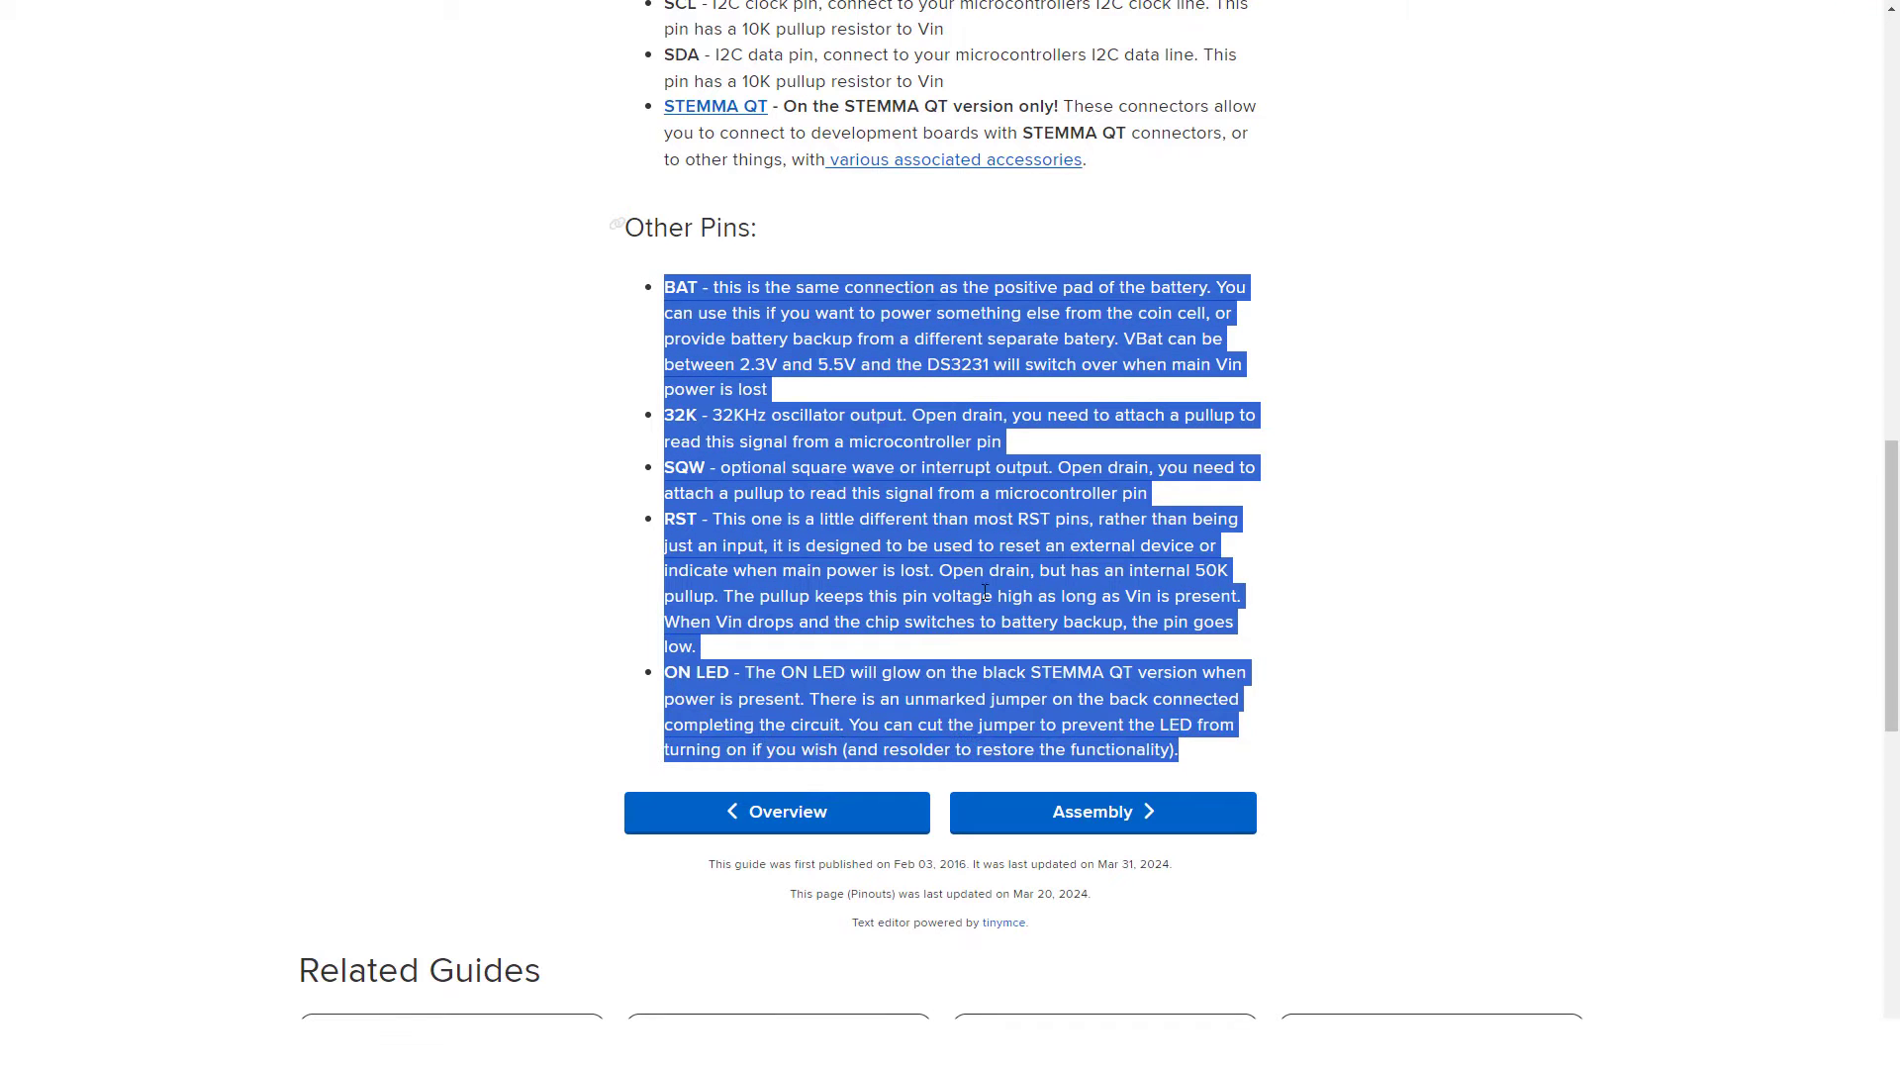
pyautogui.click(701, 311)
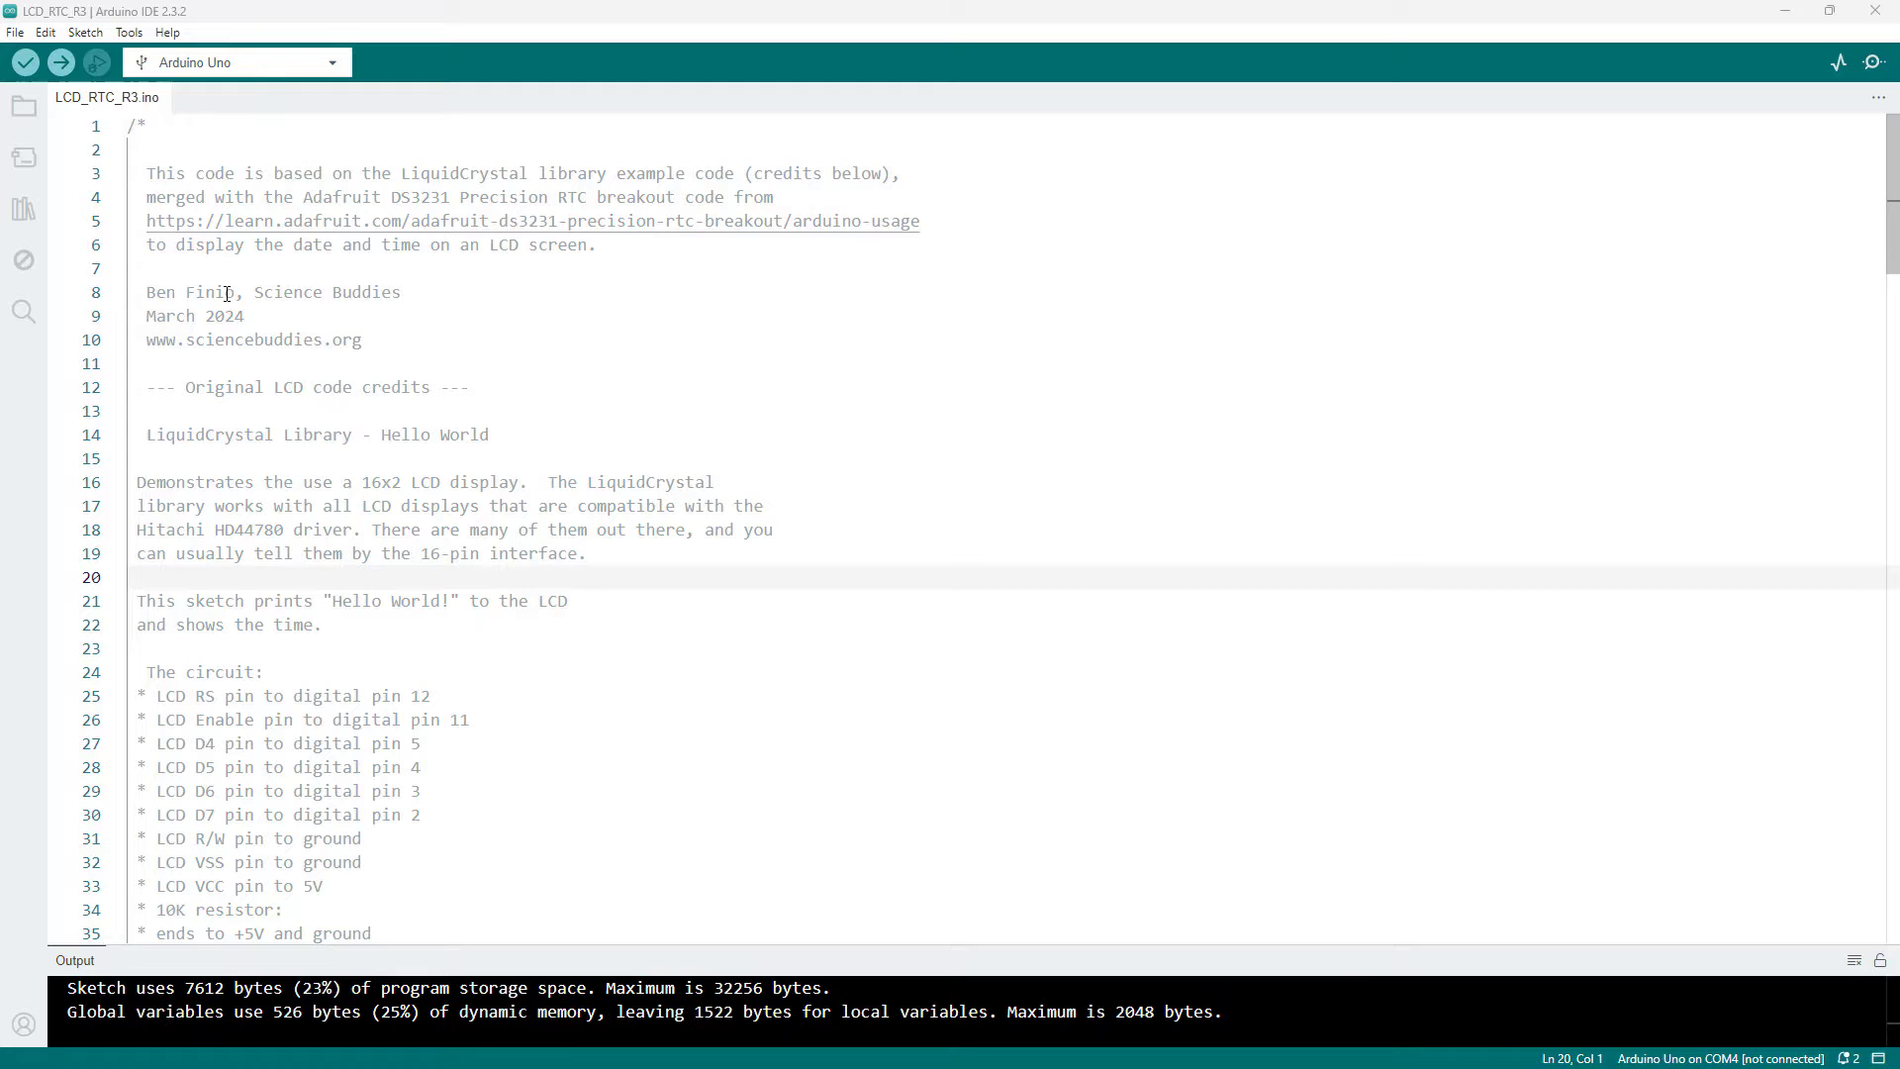
pyautogui.moveTo(85, 32)
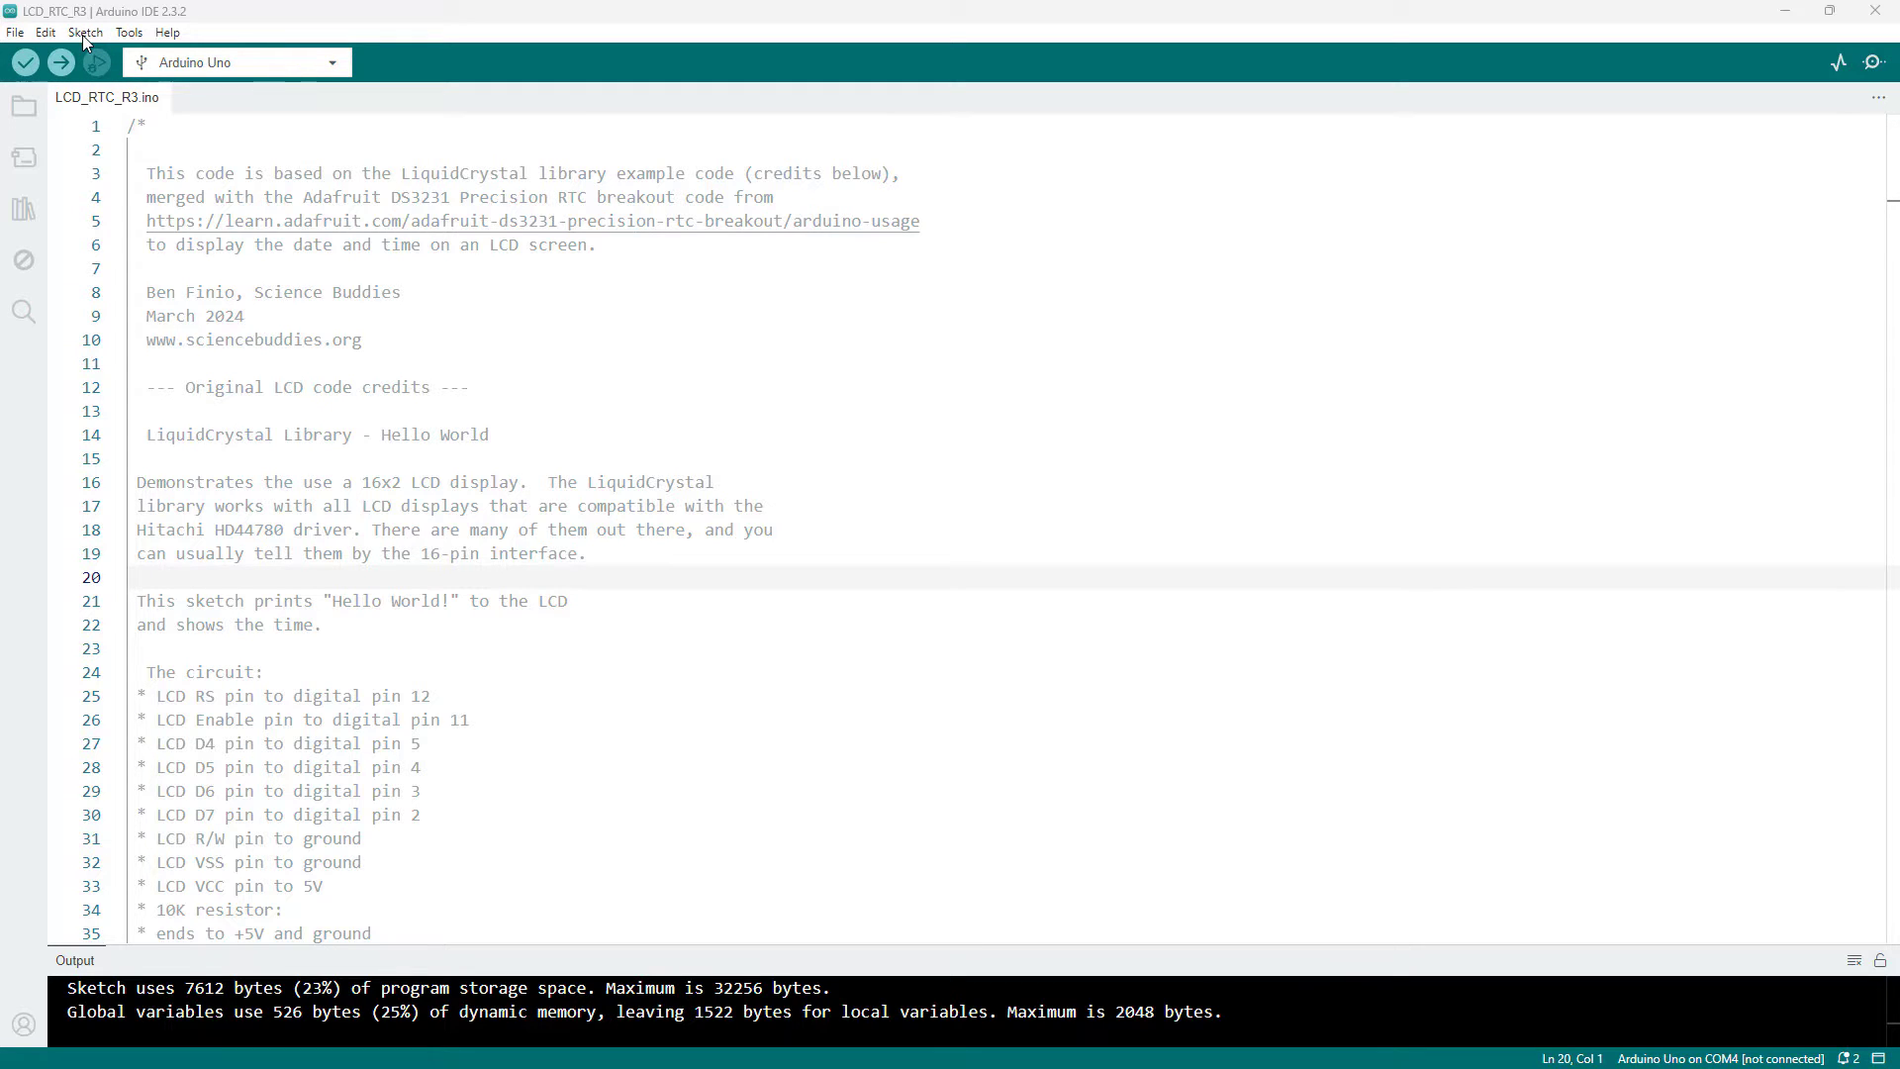
pyautogui.click(85, 32)
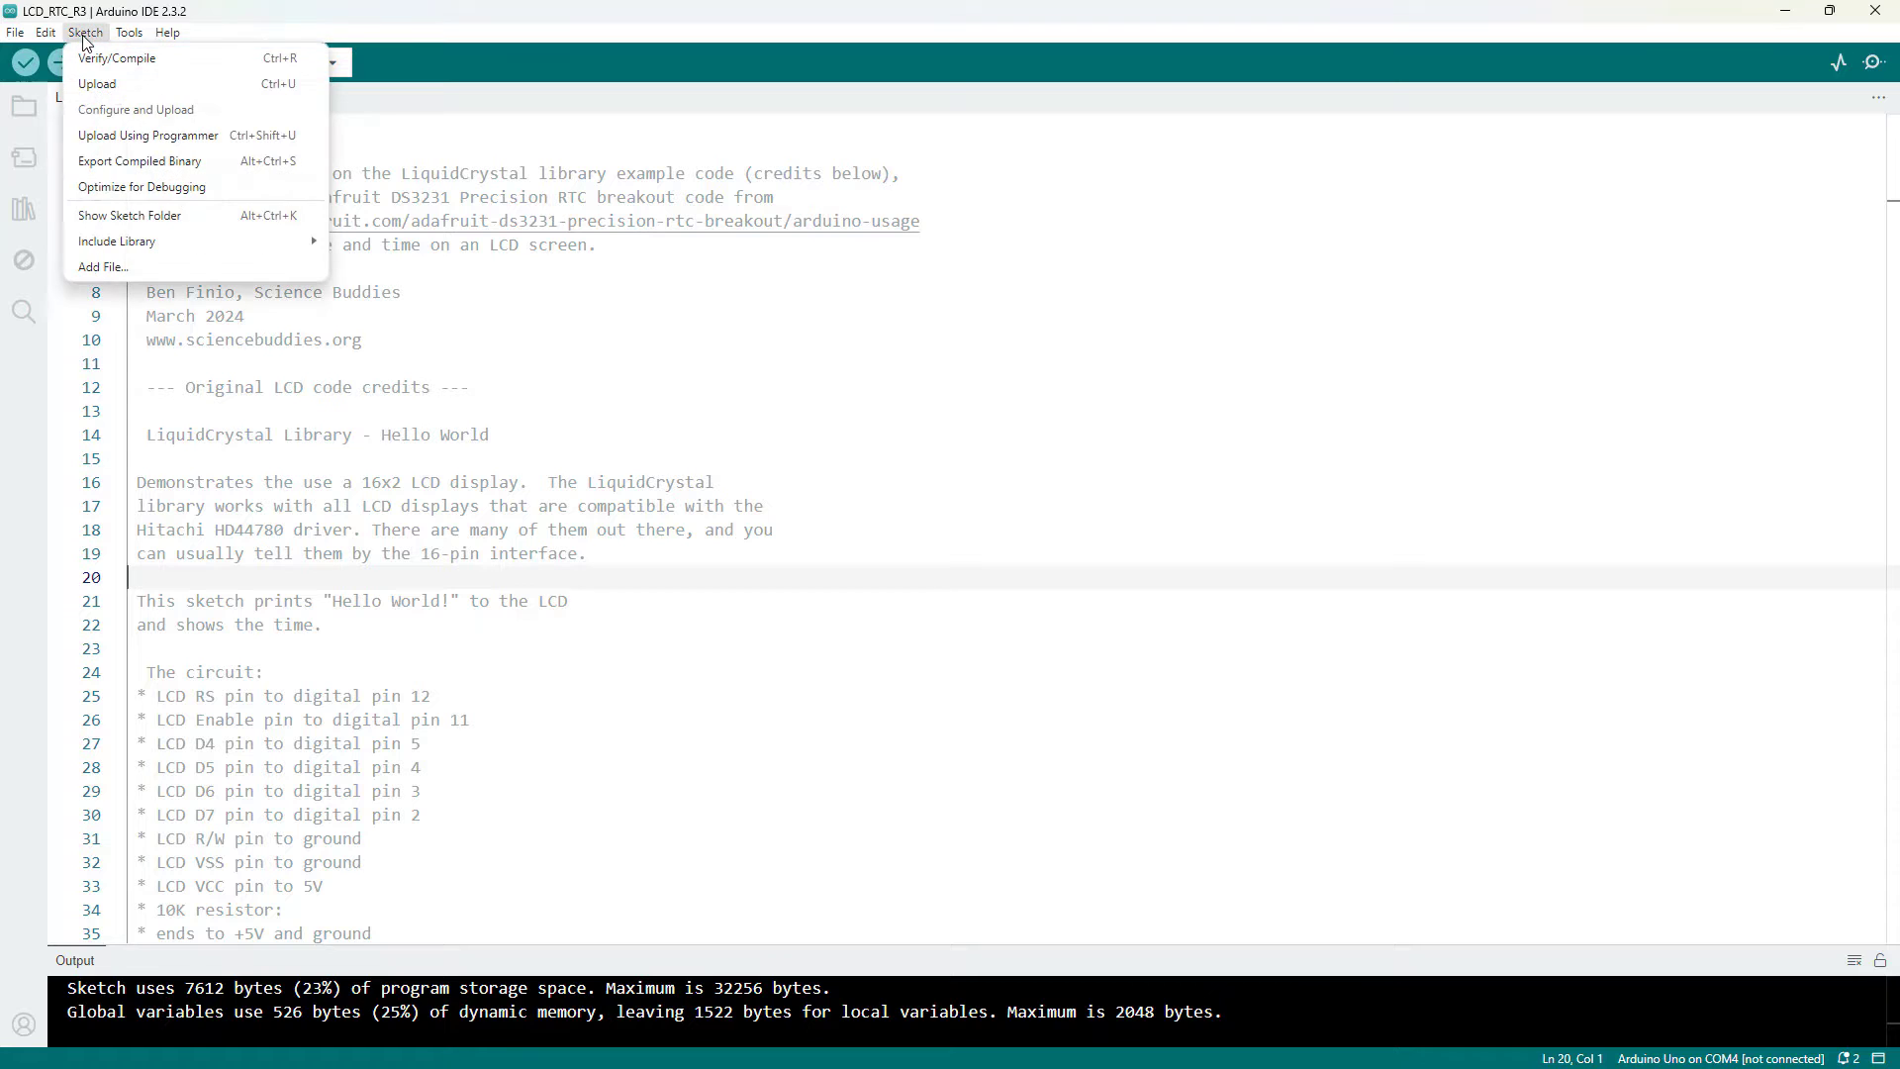
pyautogui.moveTo(116, 242)
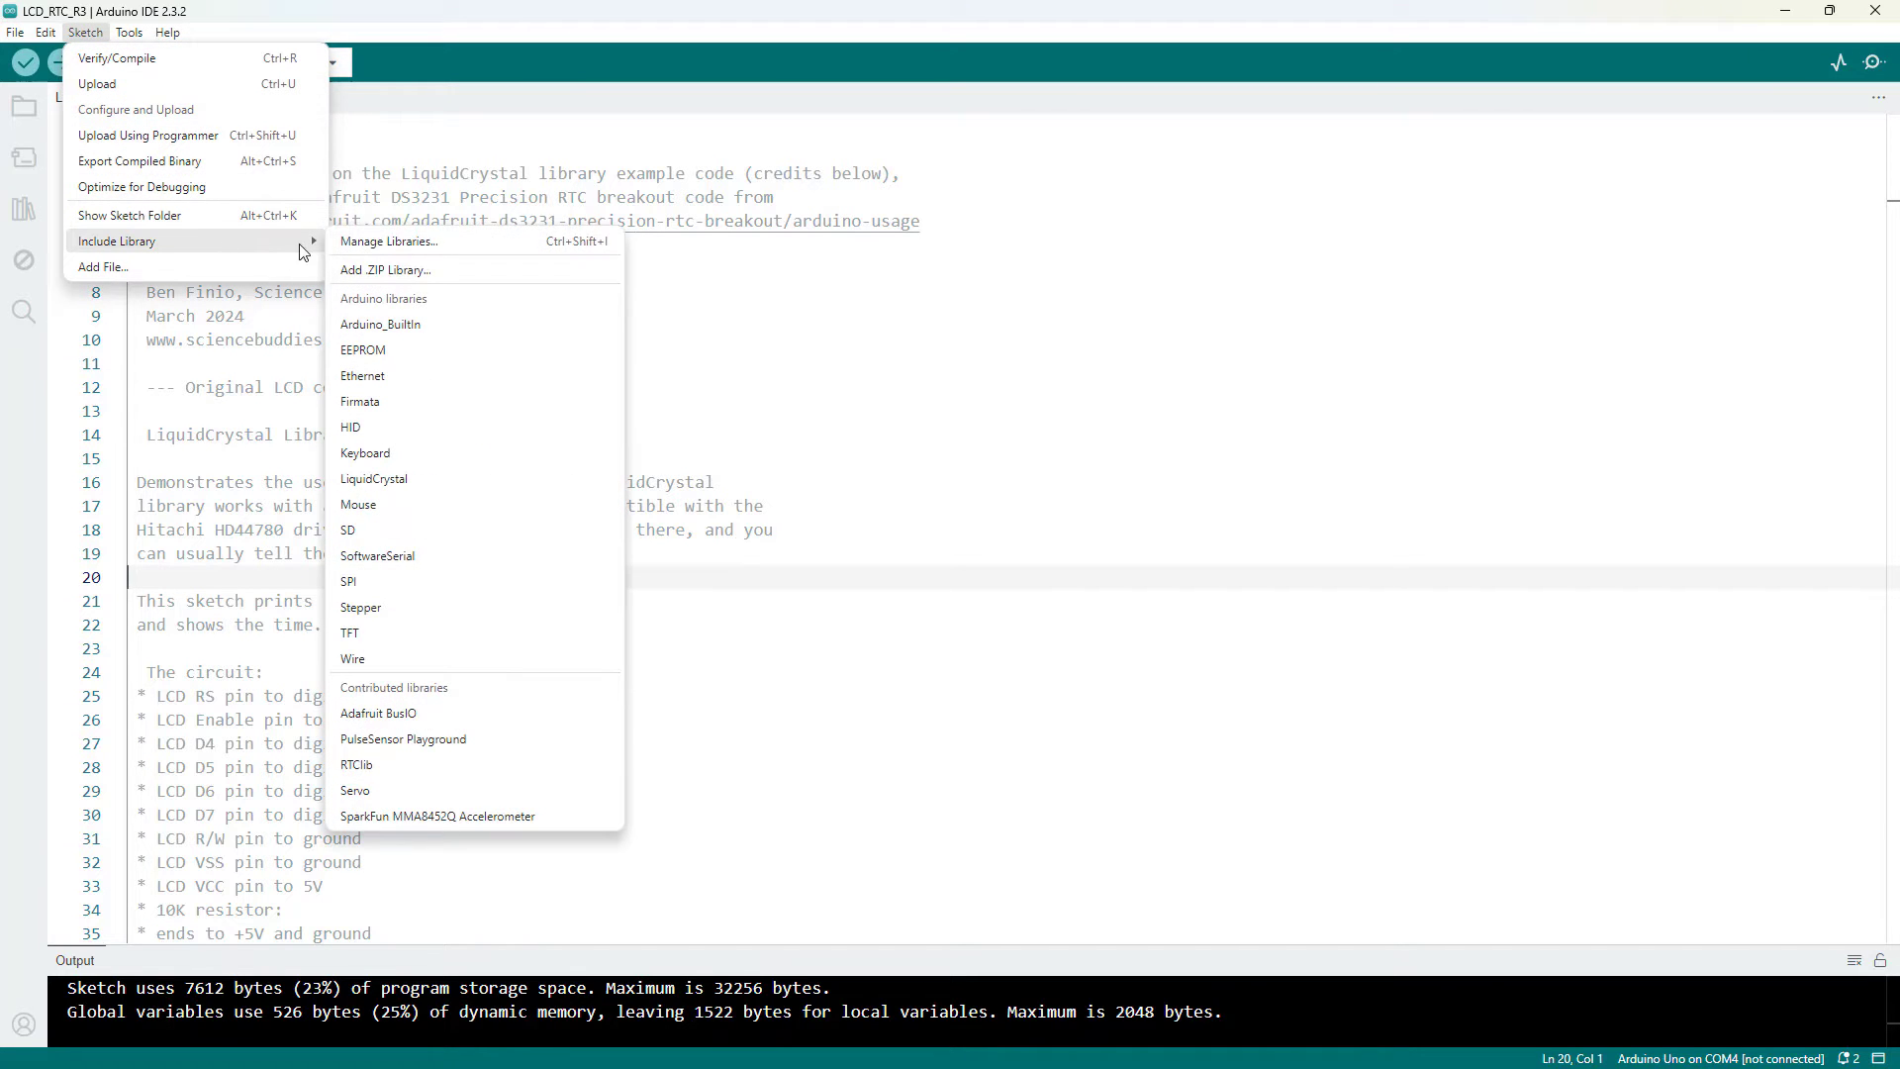
pyautogui.moveTo(388, 239)
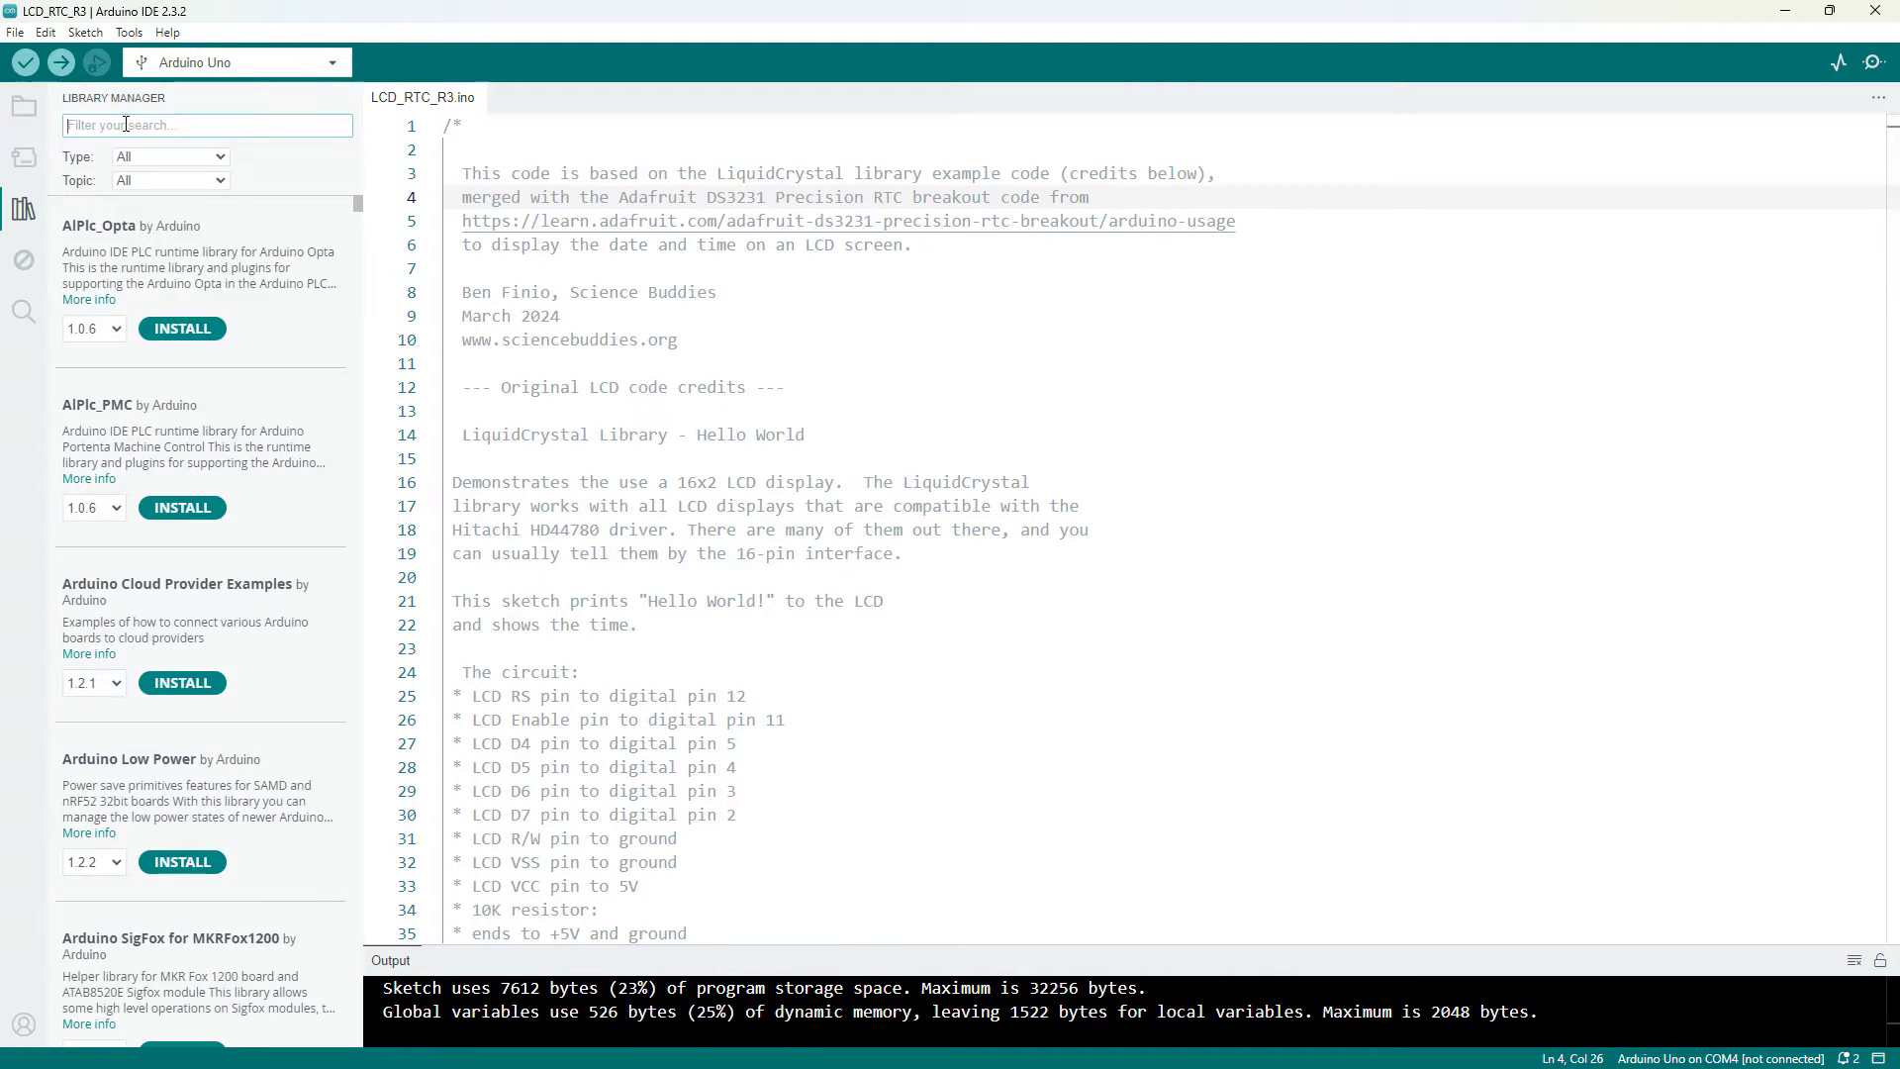
pyautogui.write('rtc')
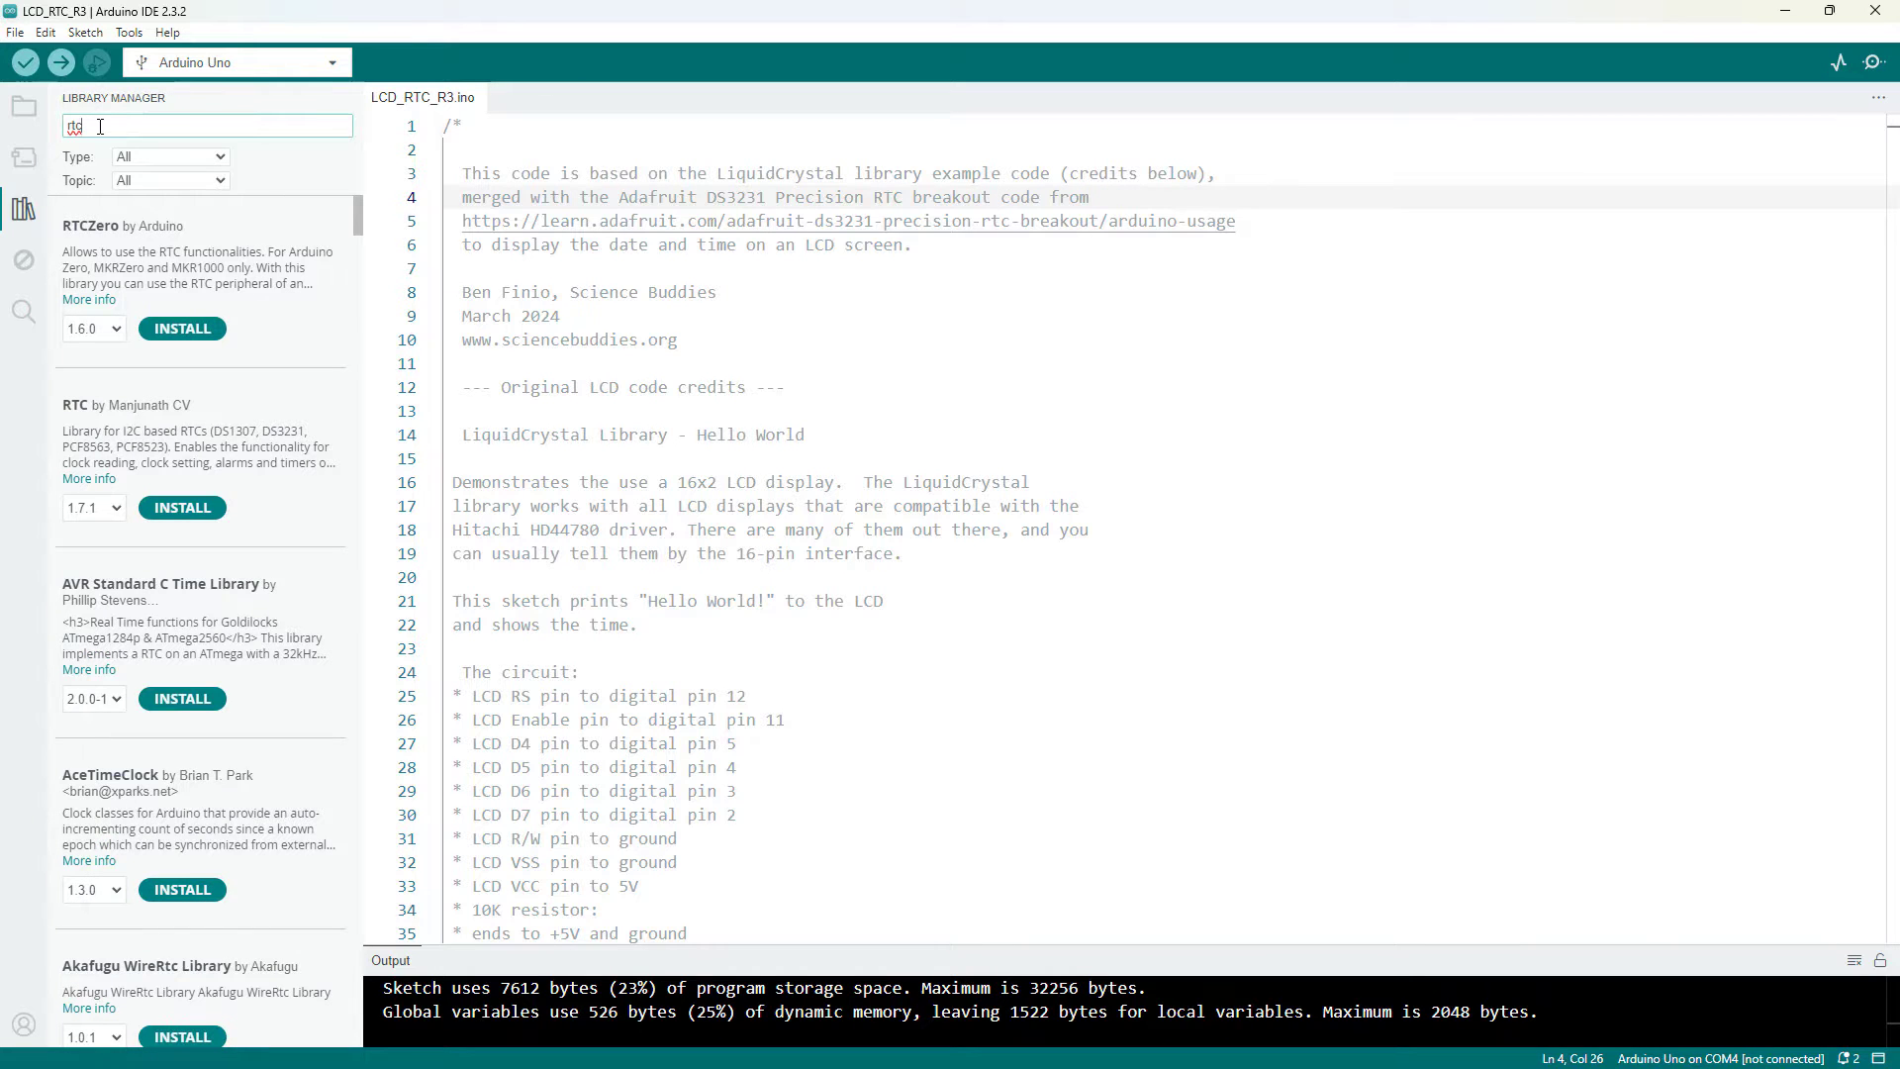
pyautogui.moveTo(85, 414)
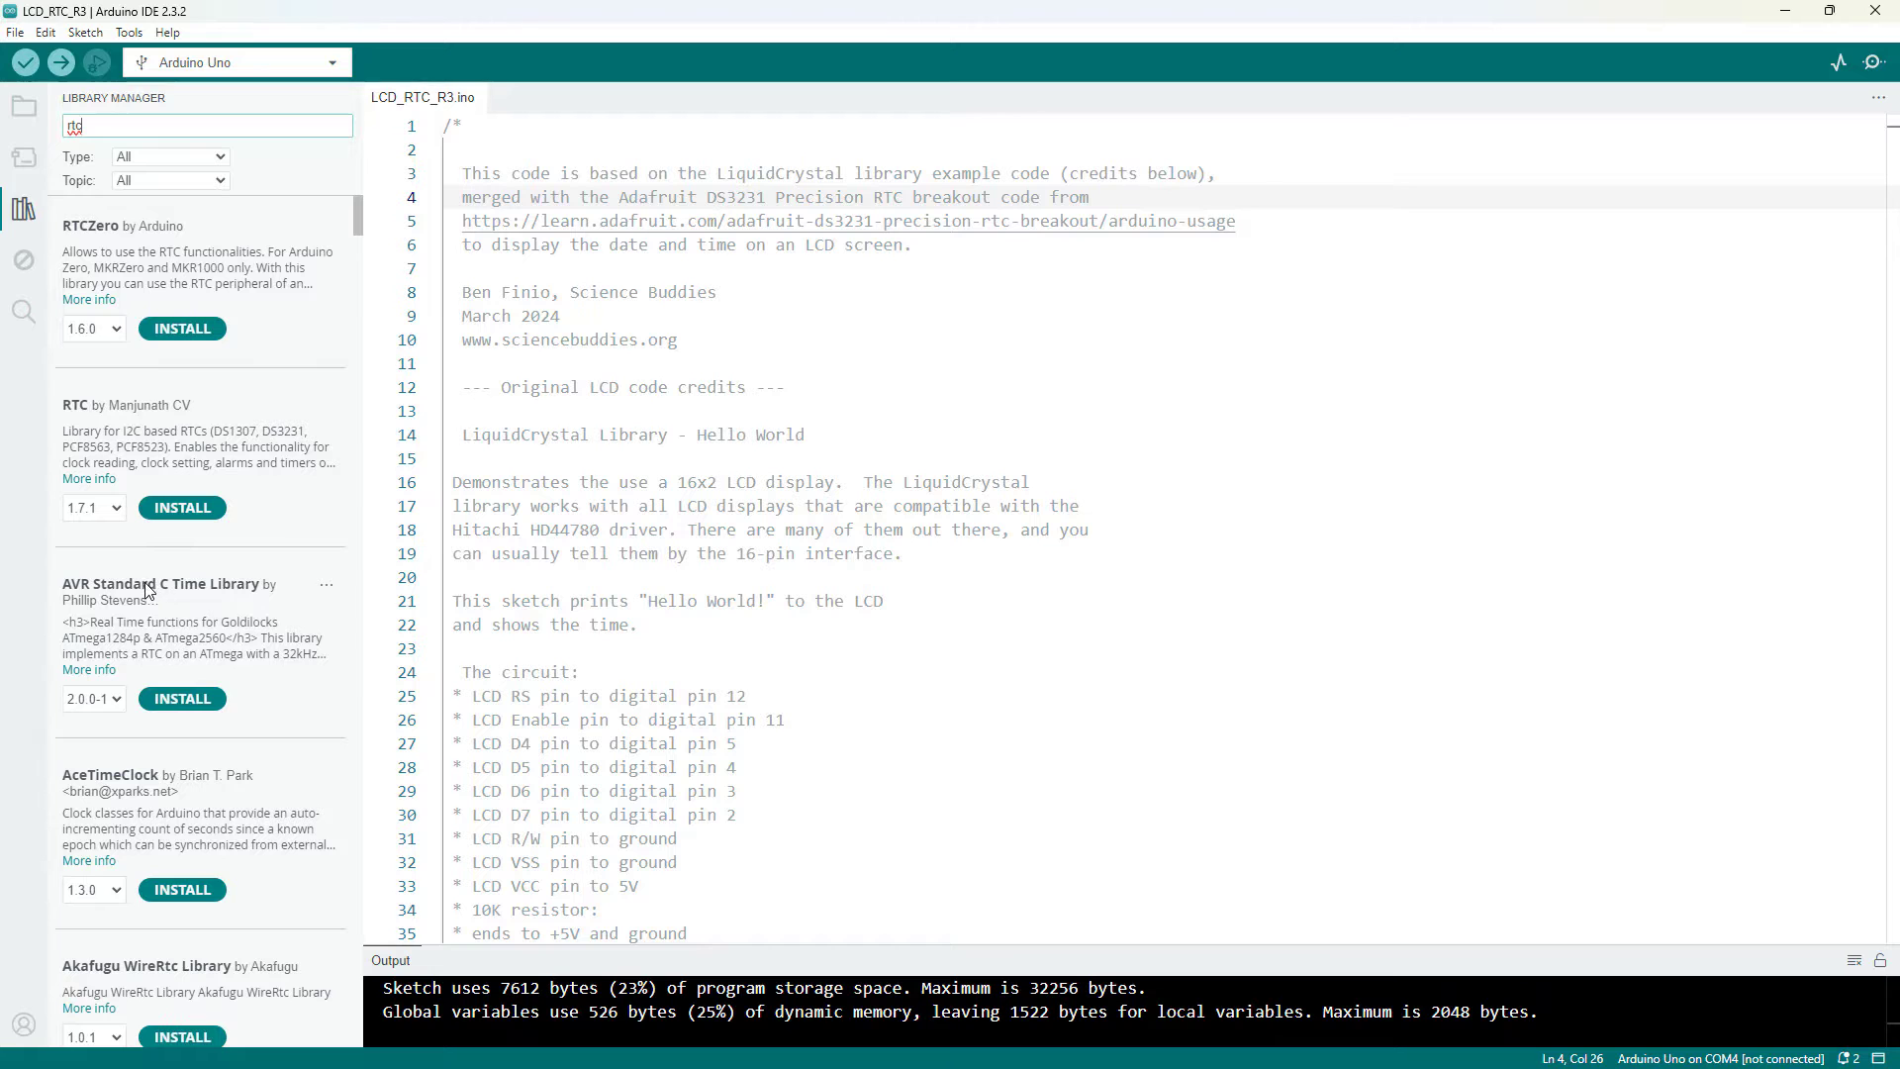
pyautogui.scroll(-3)
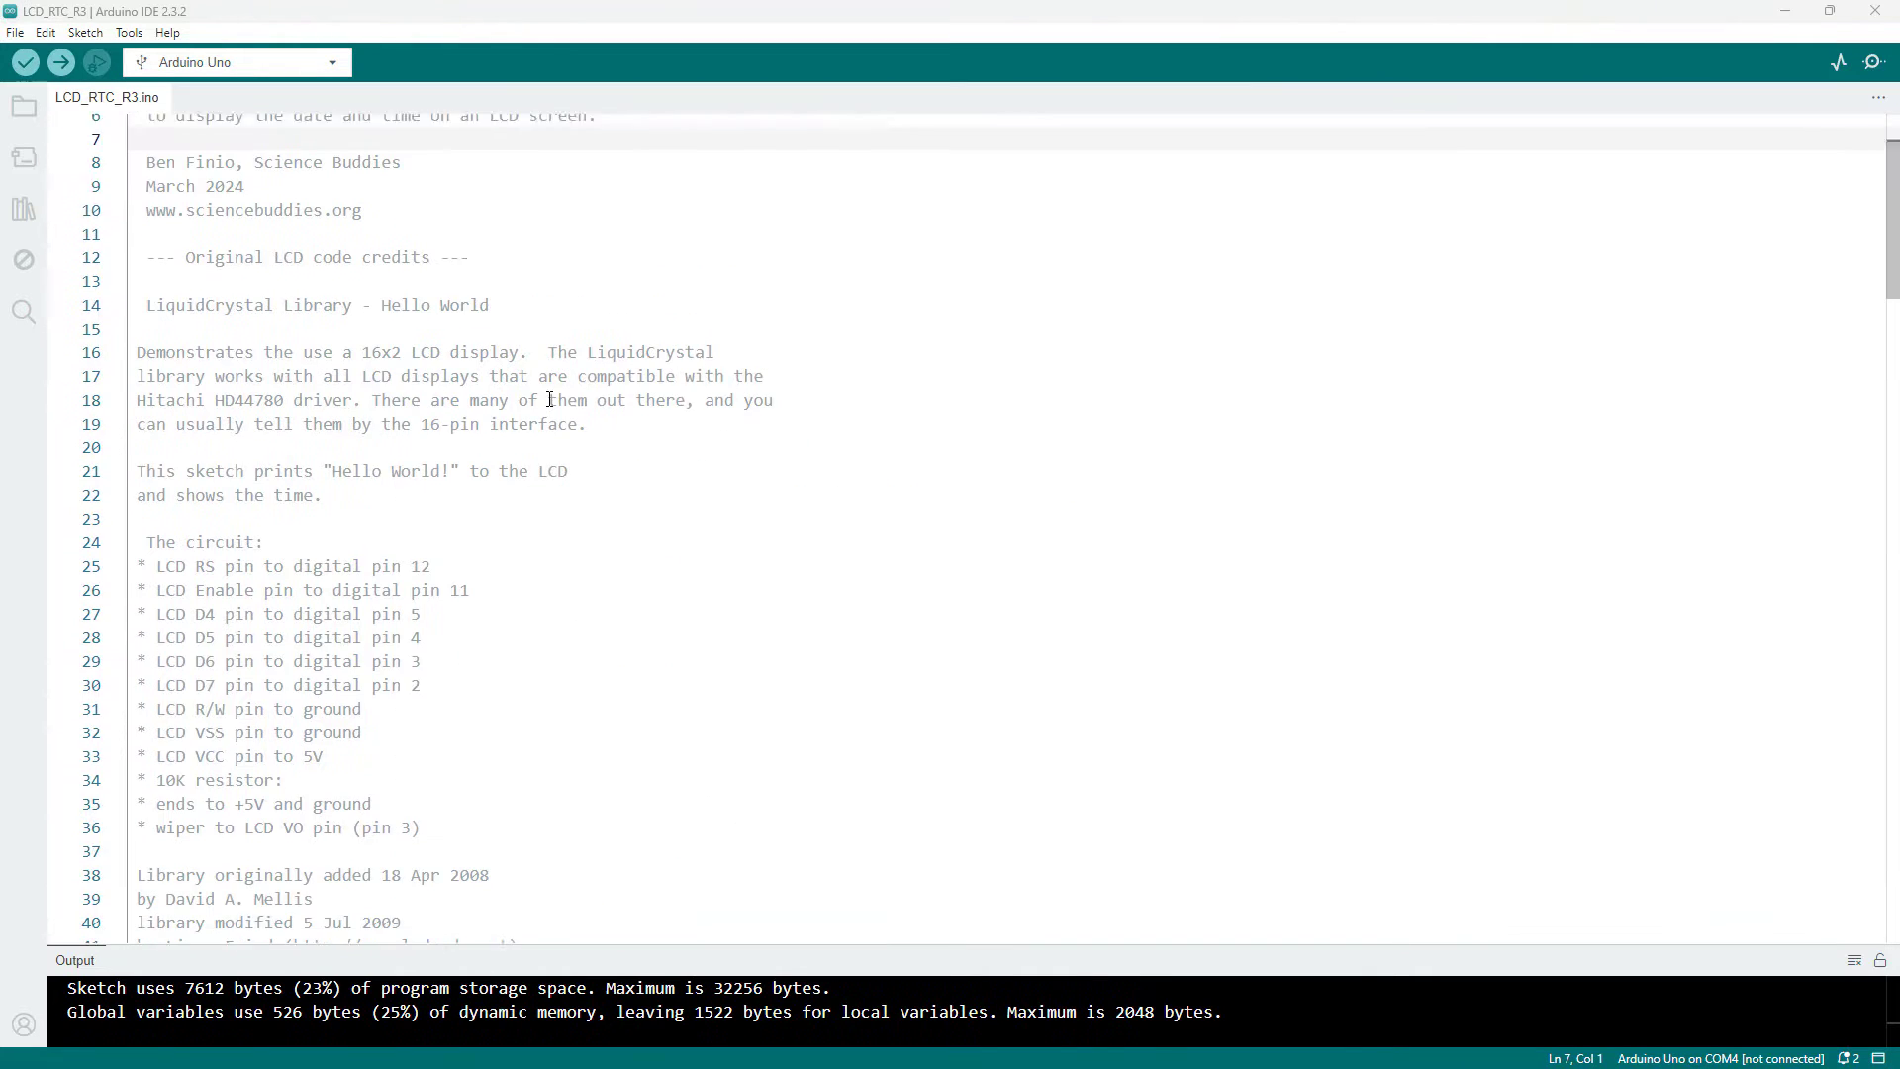
pyautogui.scroll(-3)
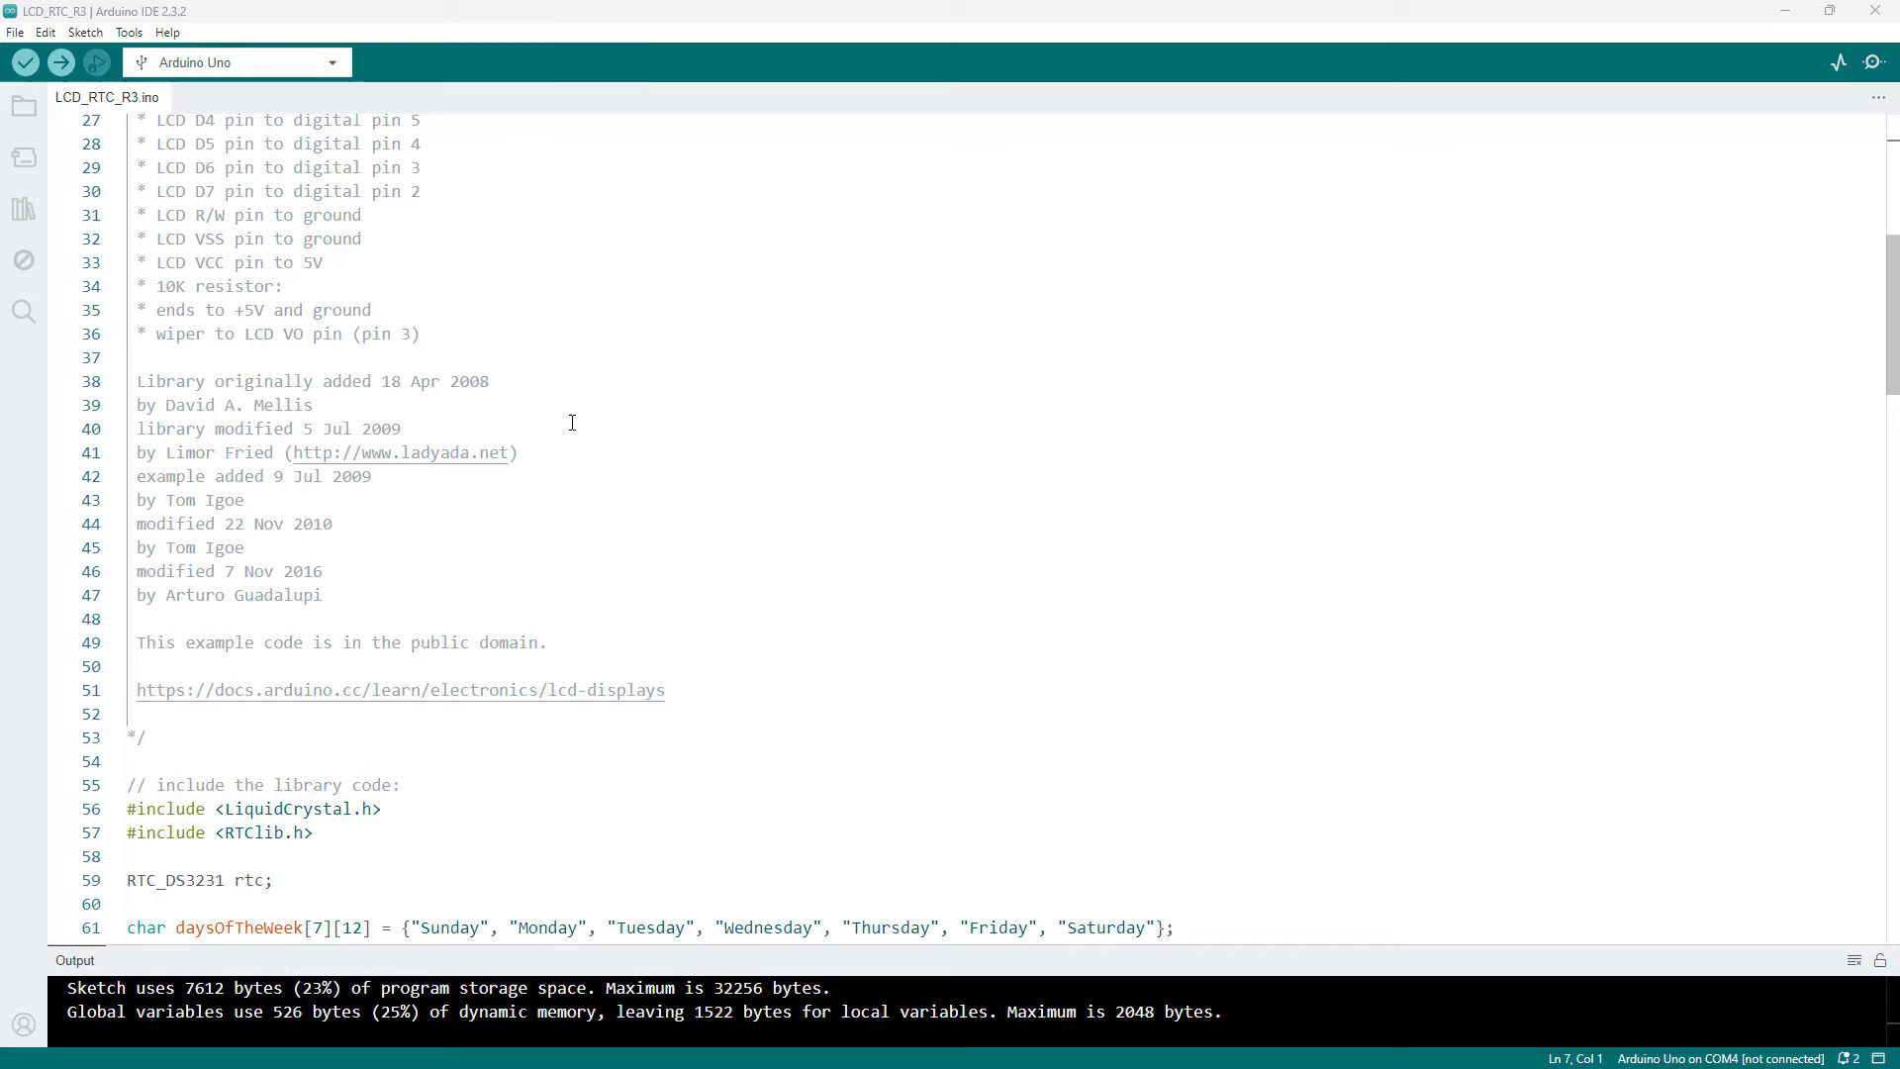
pyautogui.scroll(-3)
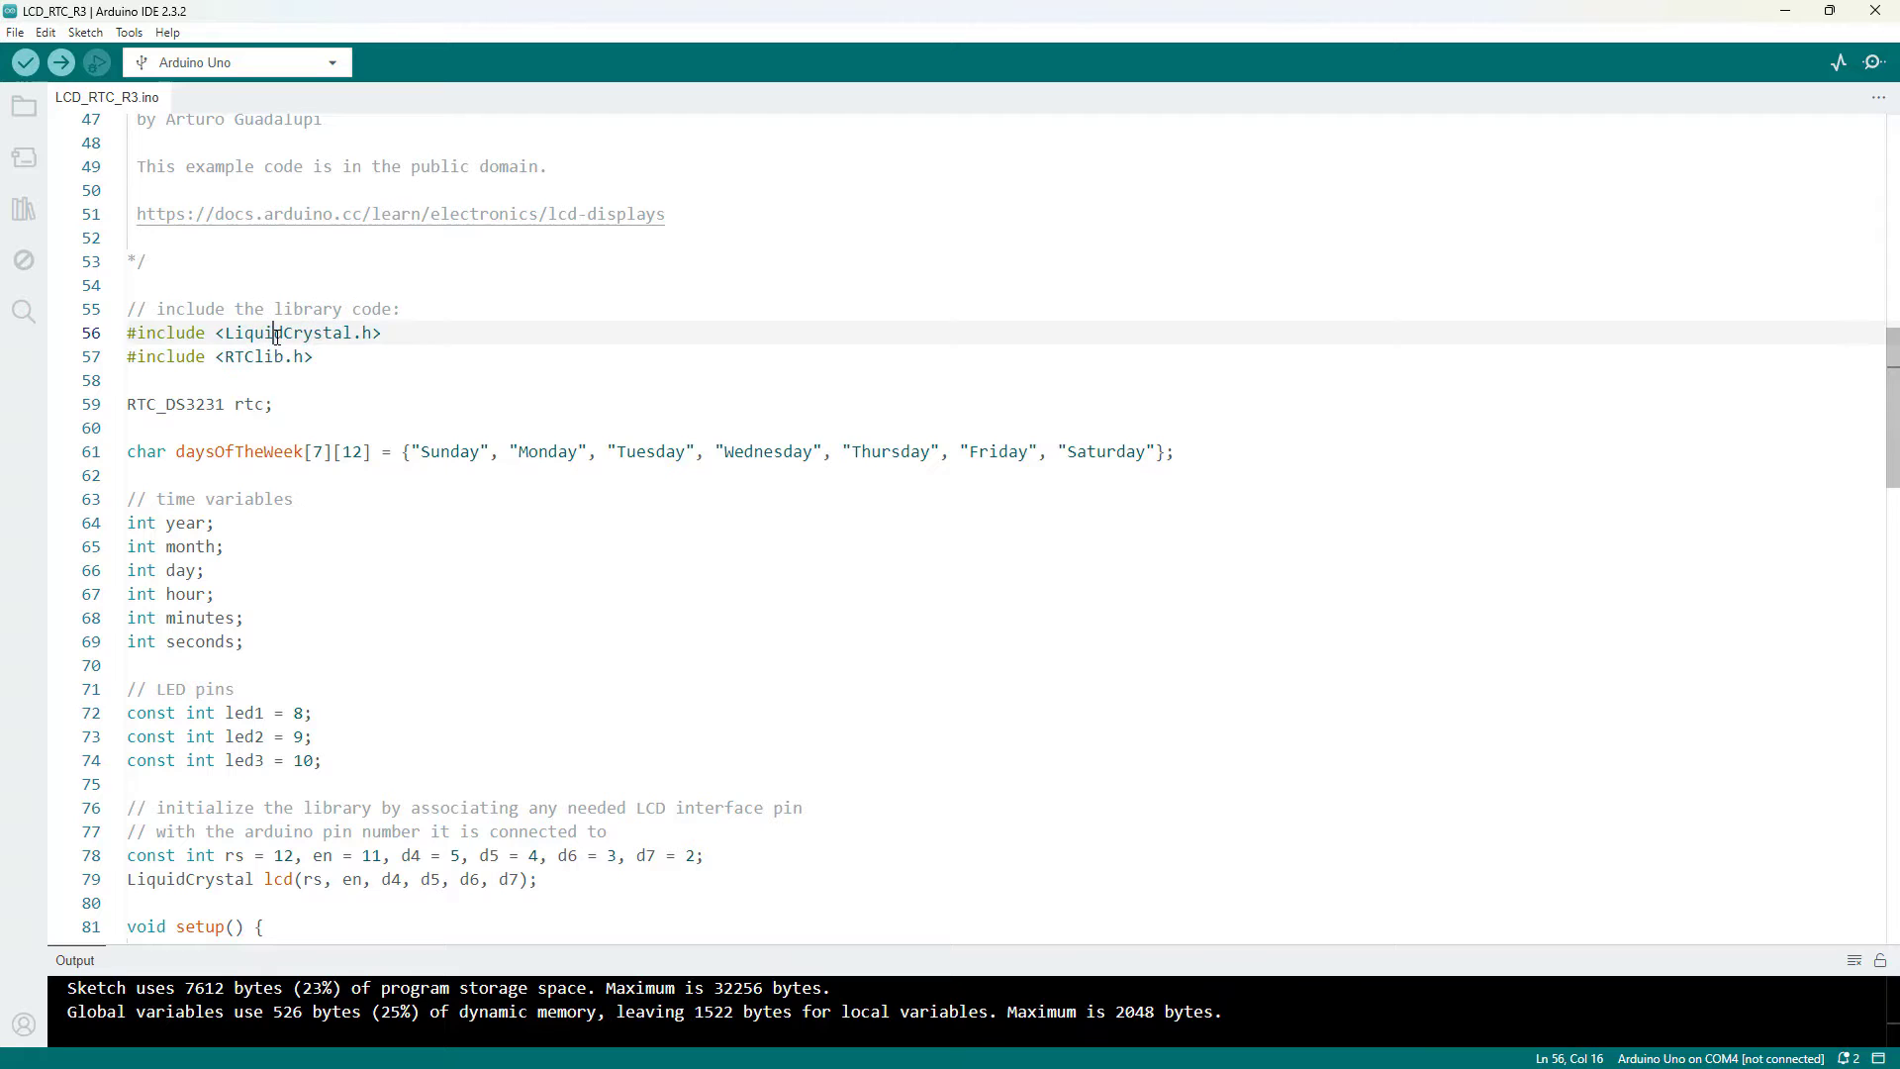
pyautogui.click(263, 356)
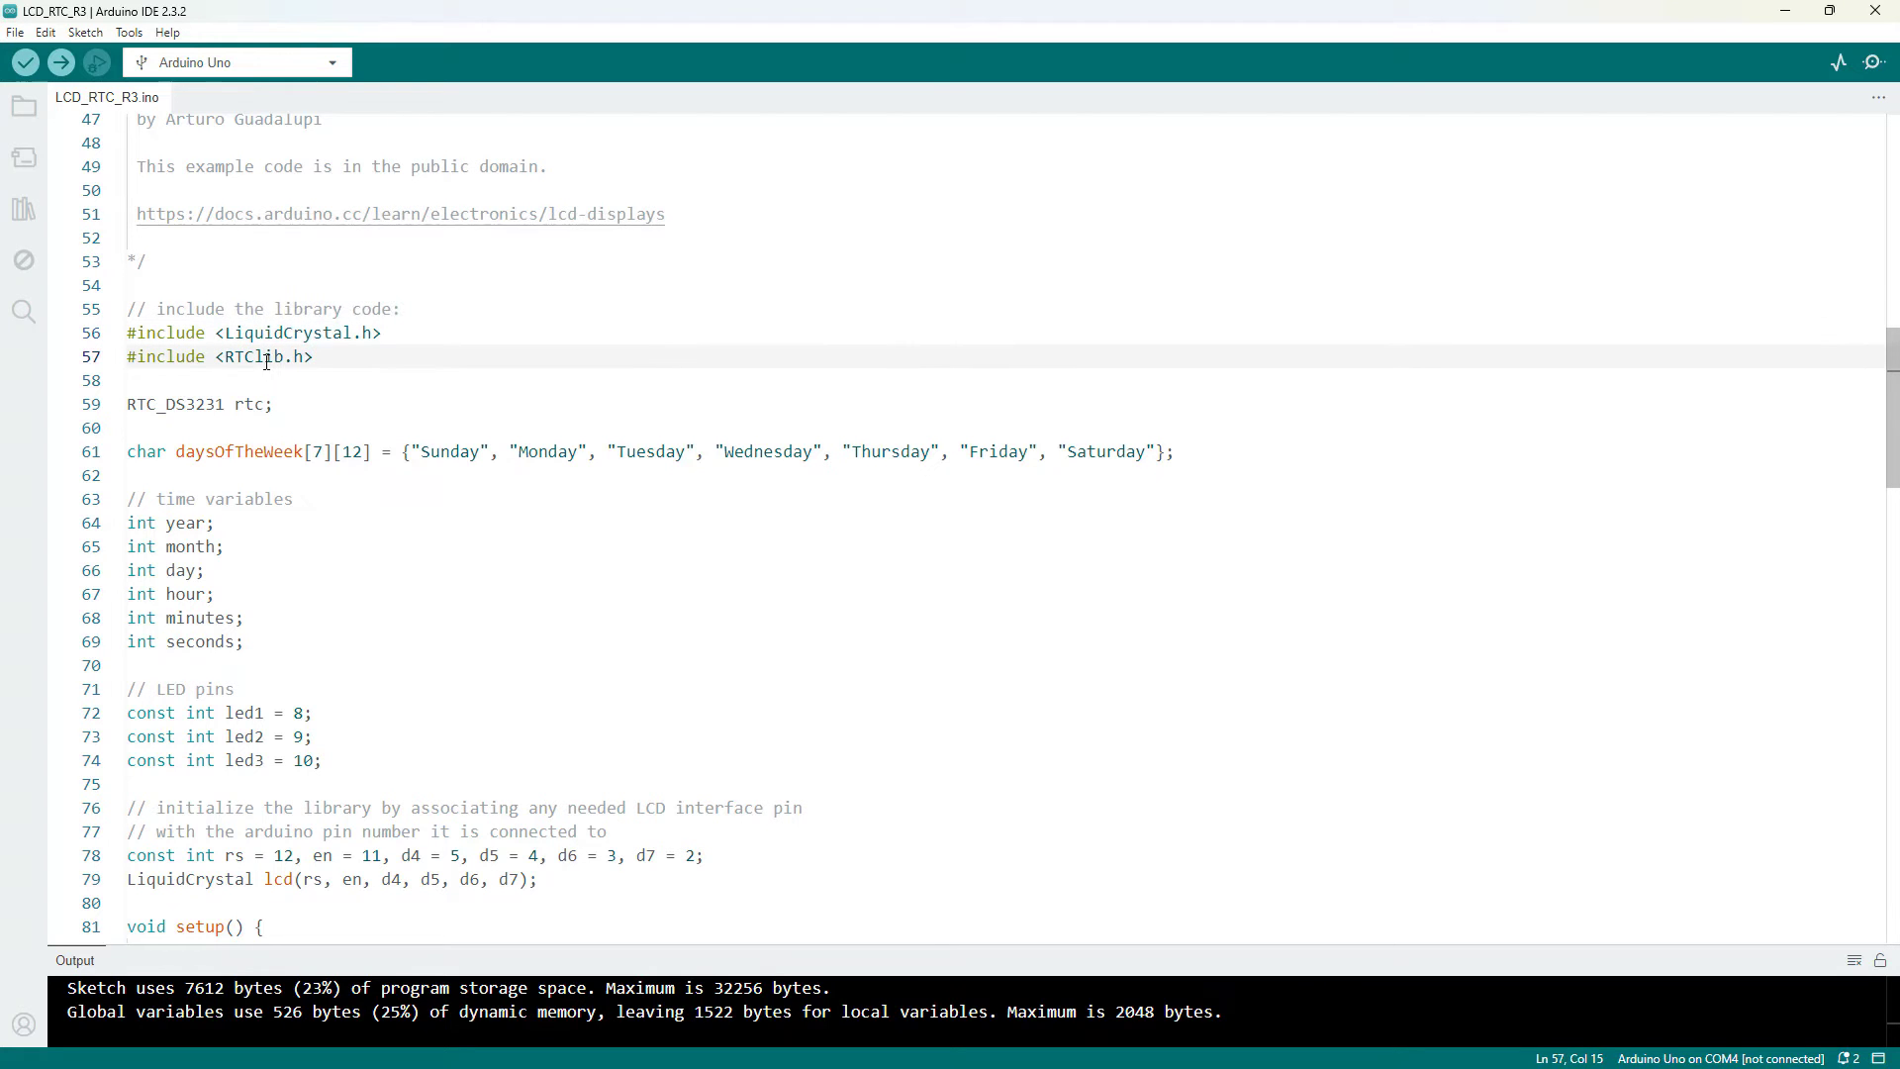
pyautogui.scroll(-3)
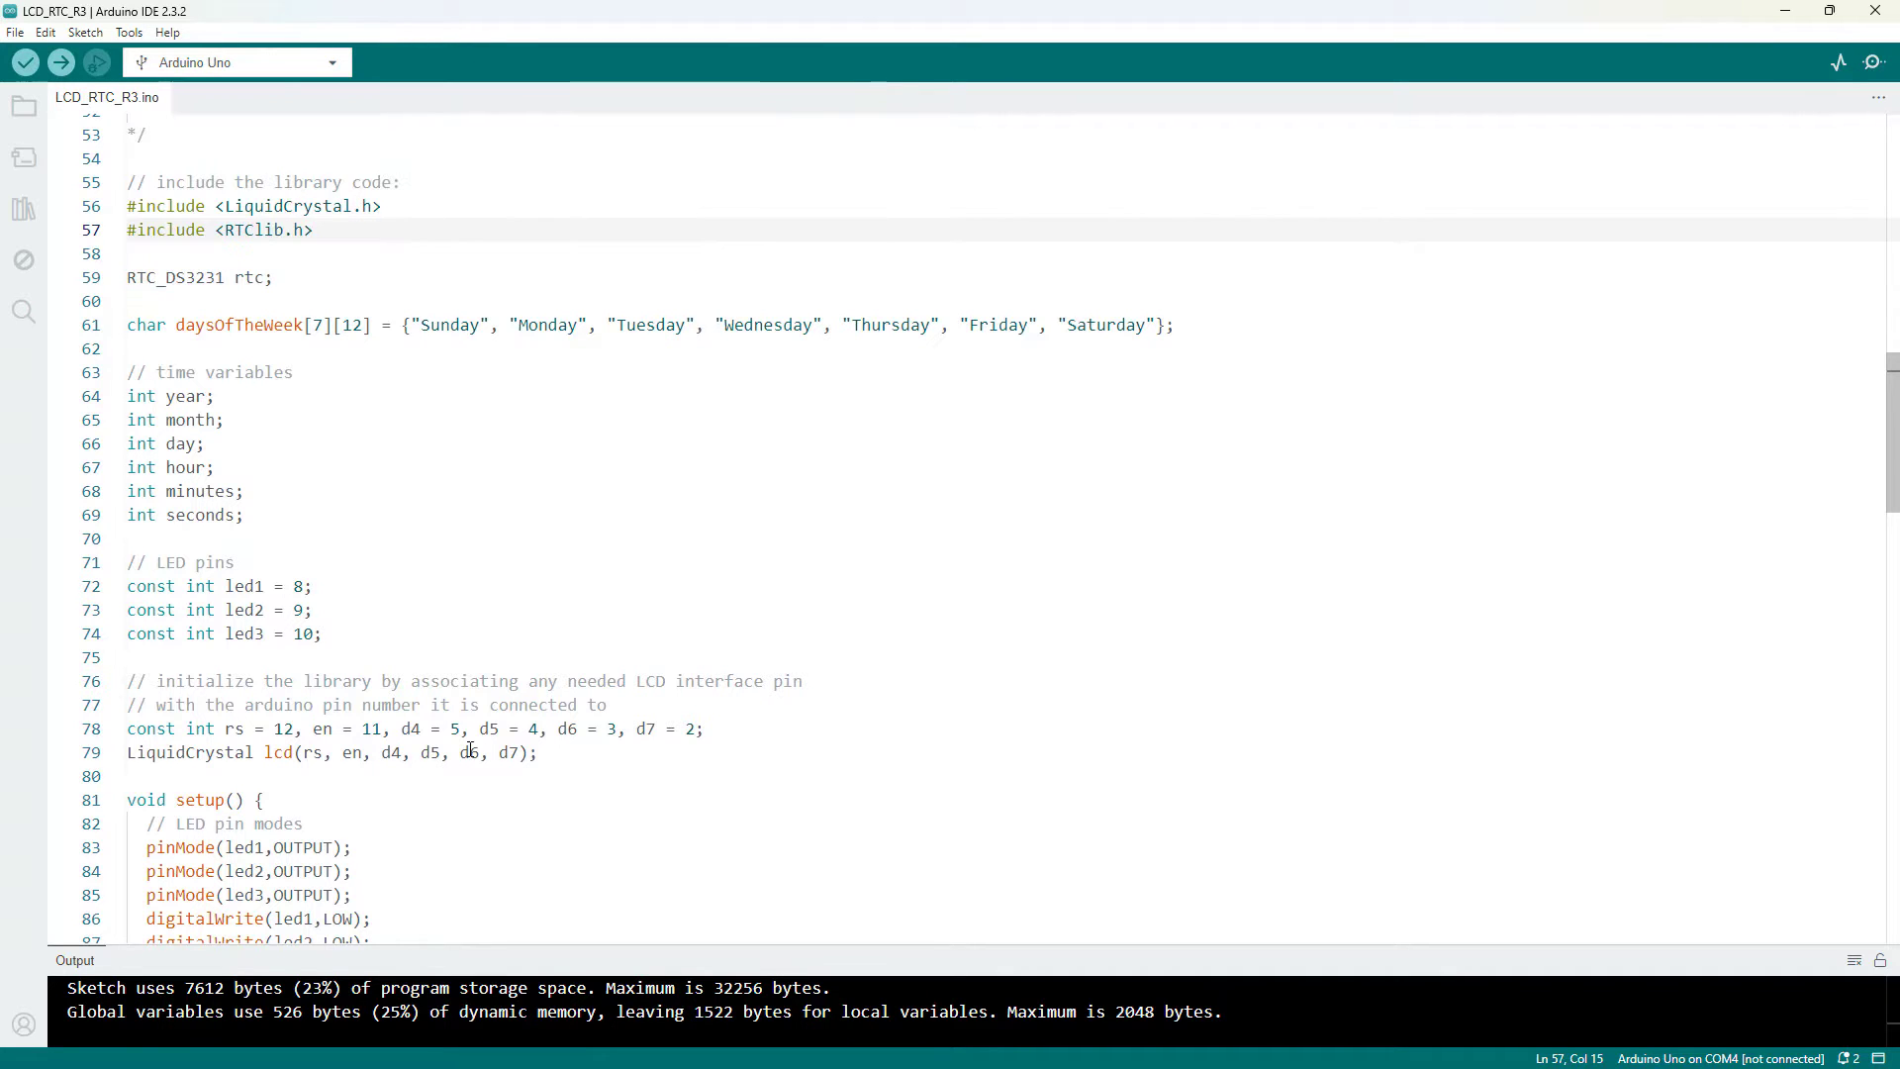
pyautogui.moveTo(127, 301); pyautogui.dragTo(536, 753)
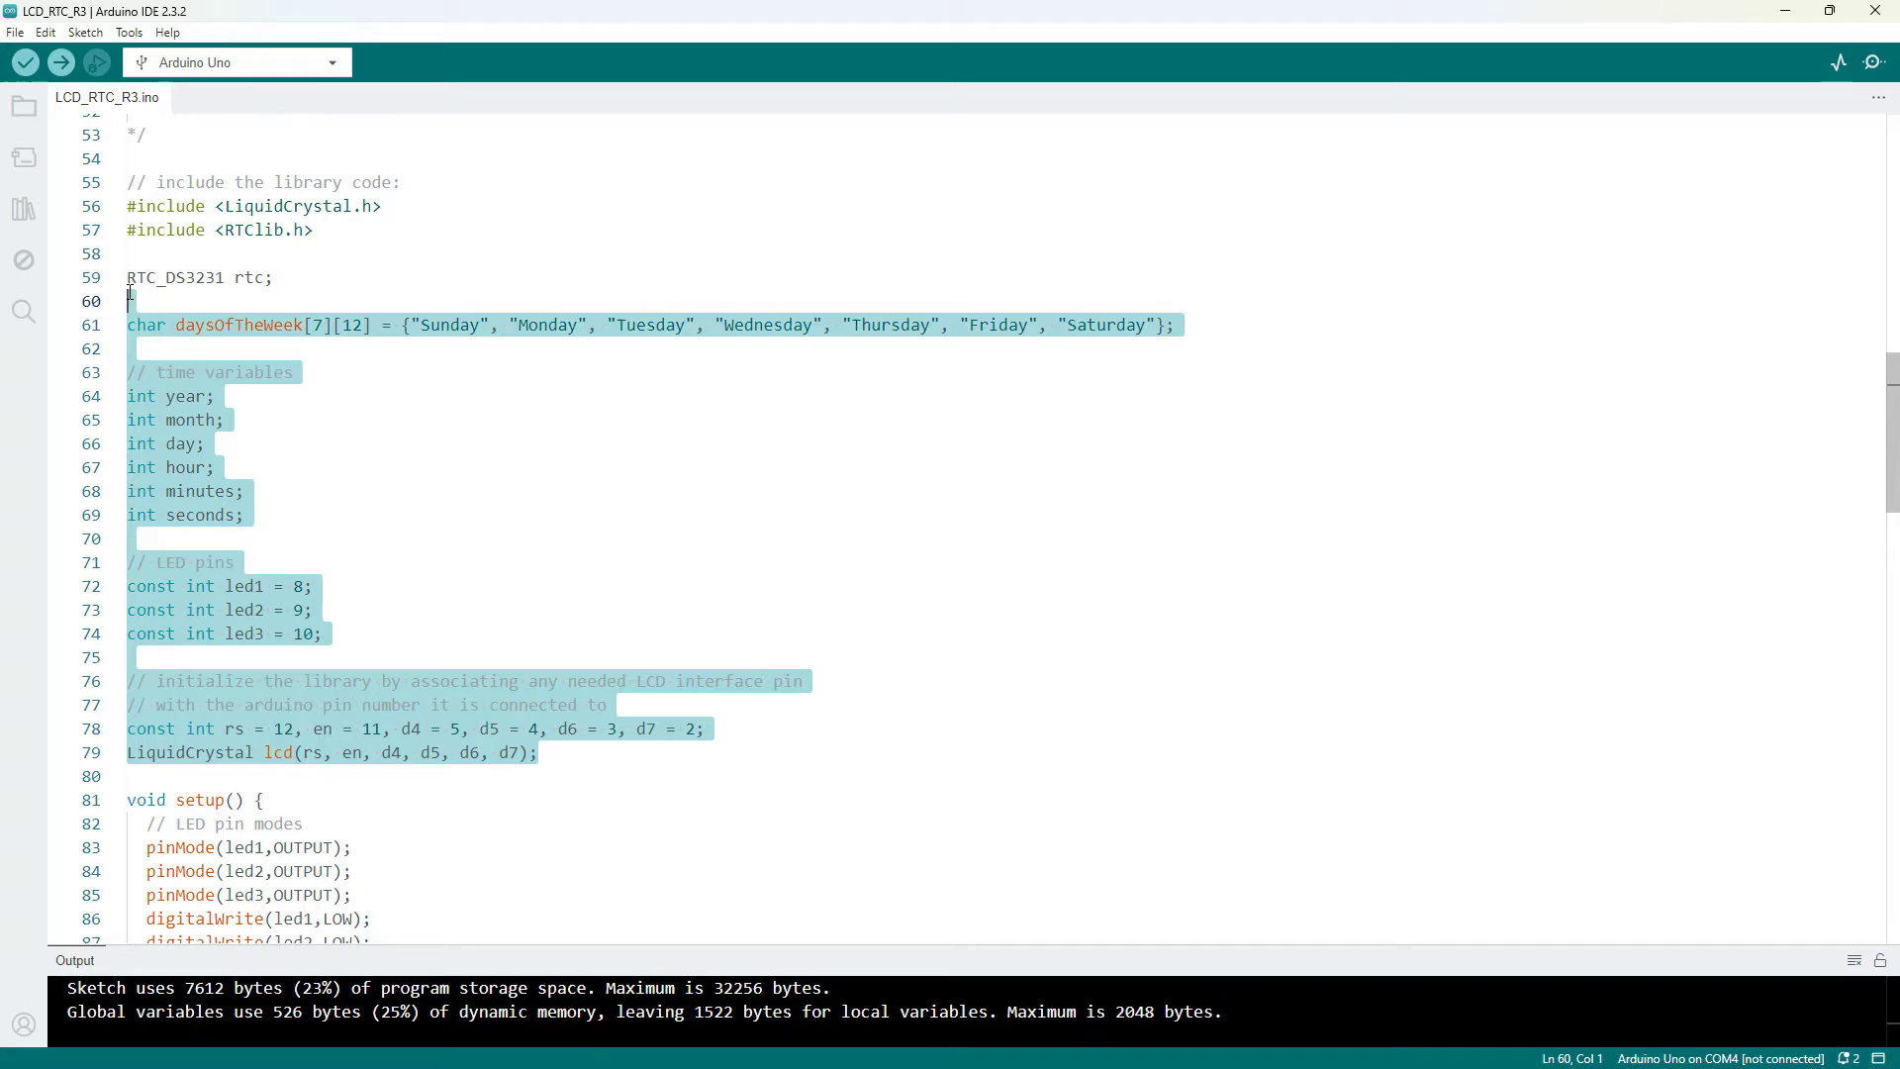
pyautogui.moveTo(200, 491)
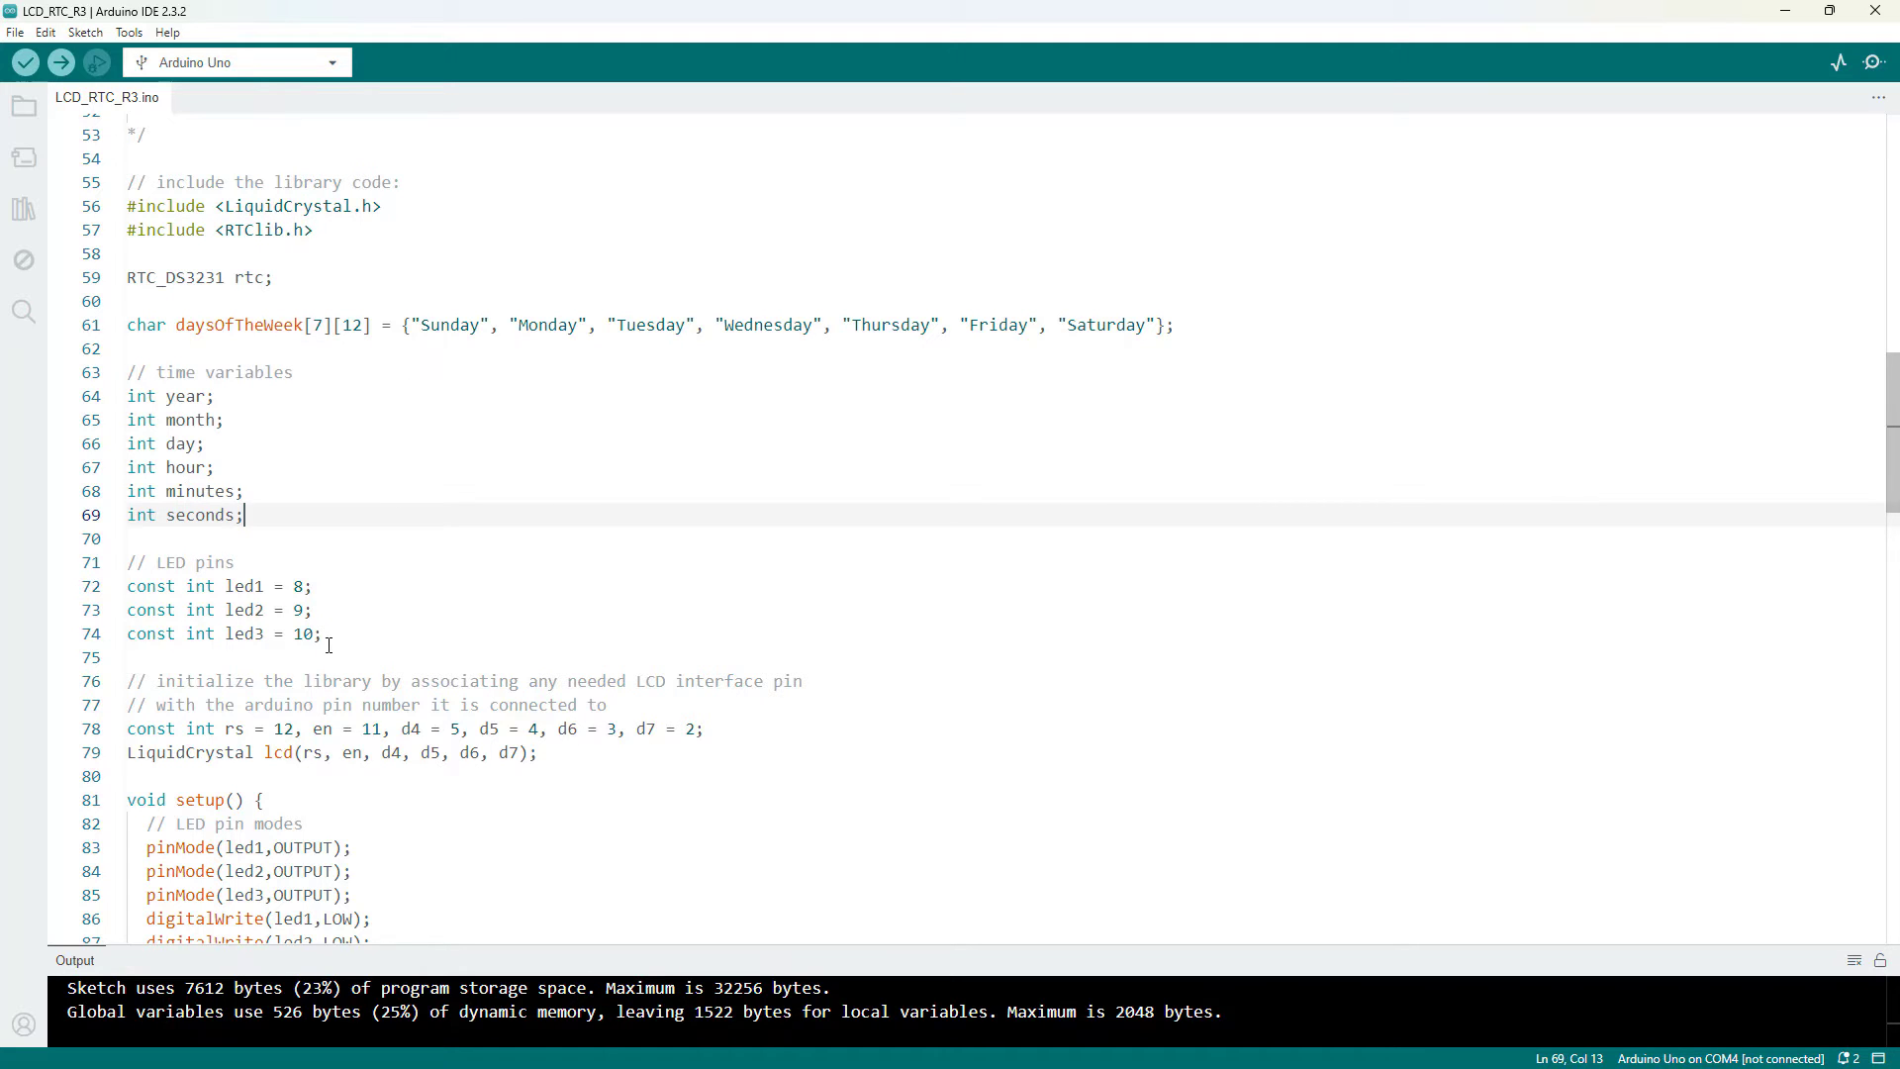
pyautogui.click(322, 633)
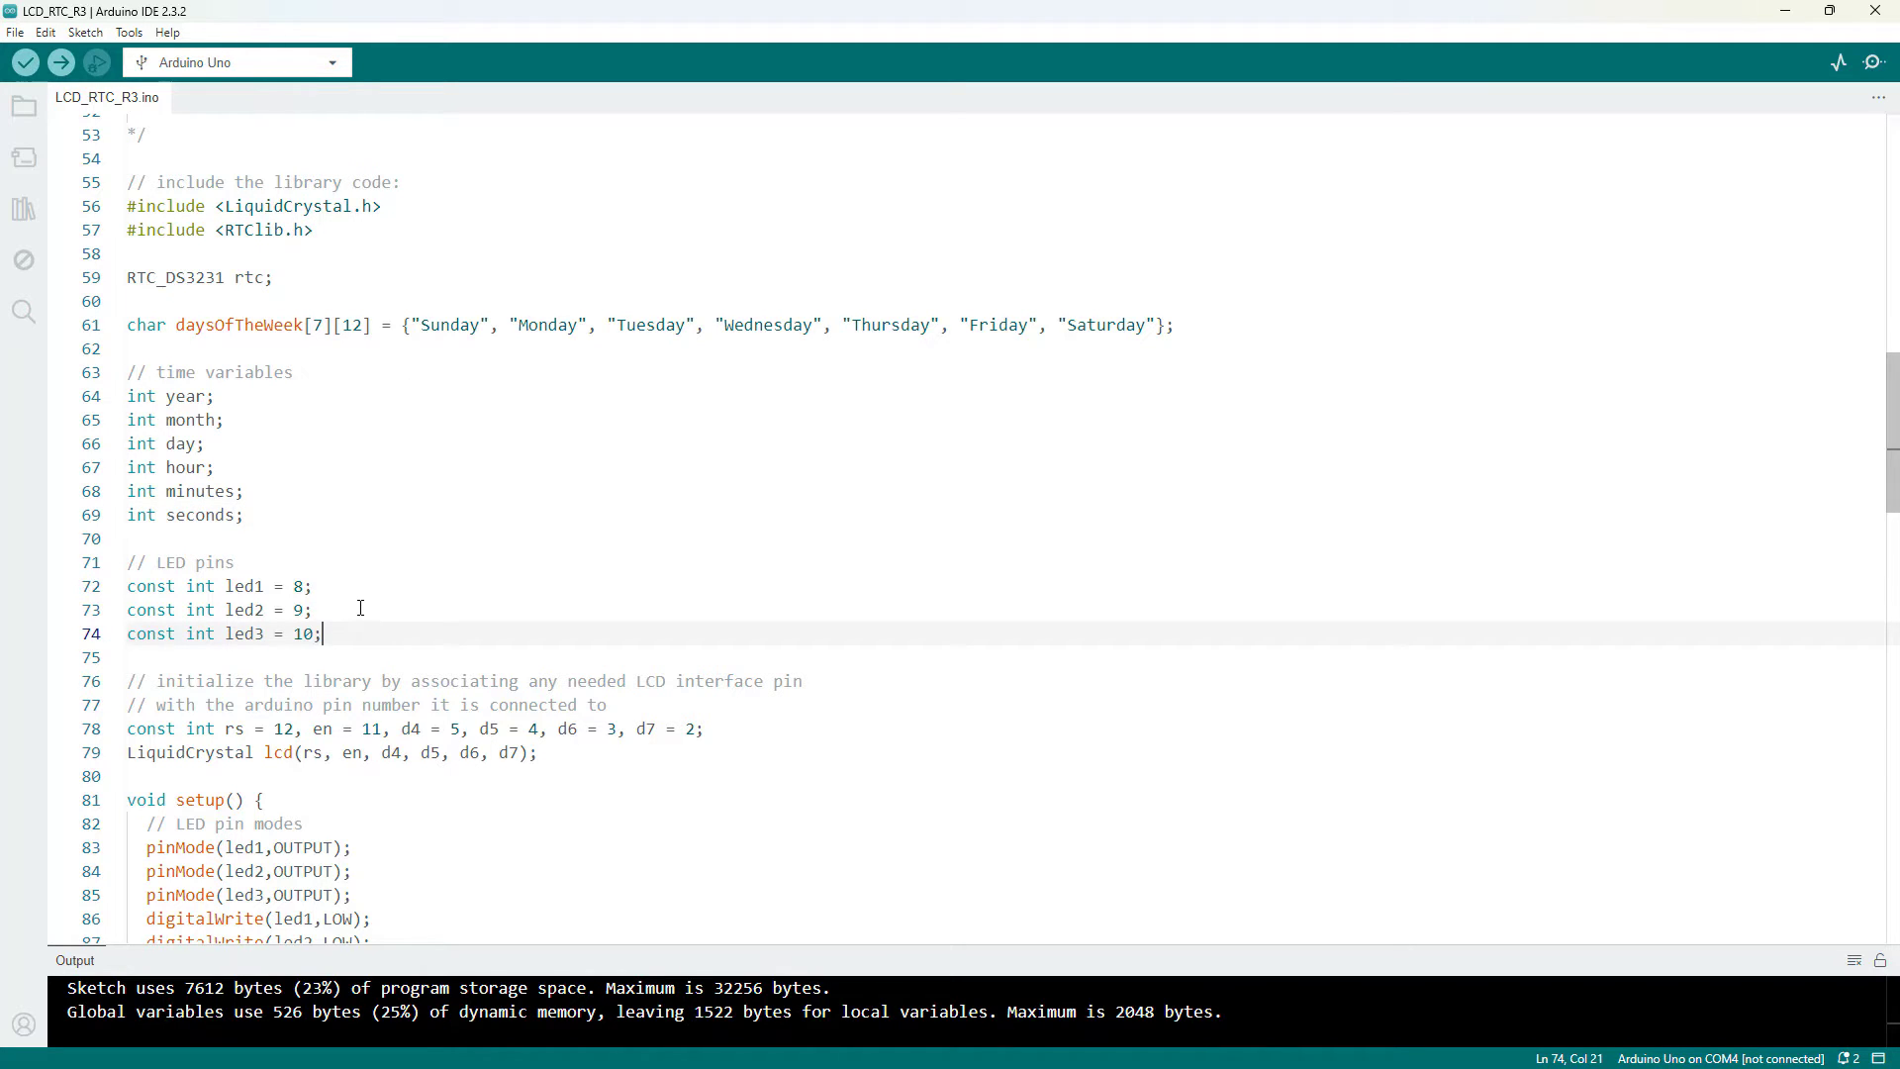
pyautogui.scroll(-3)
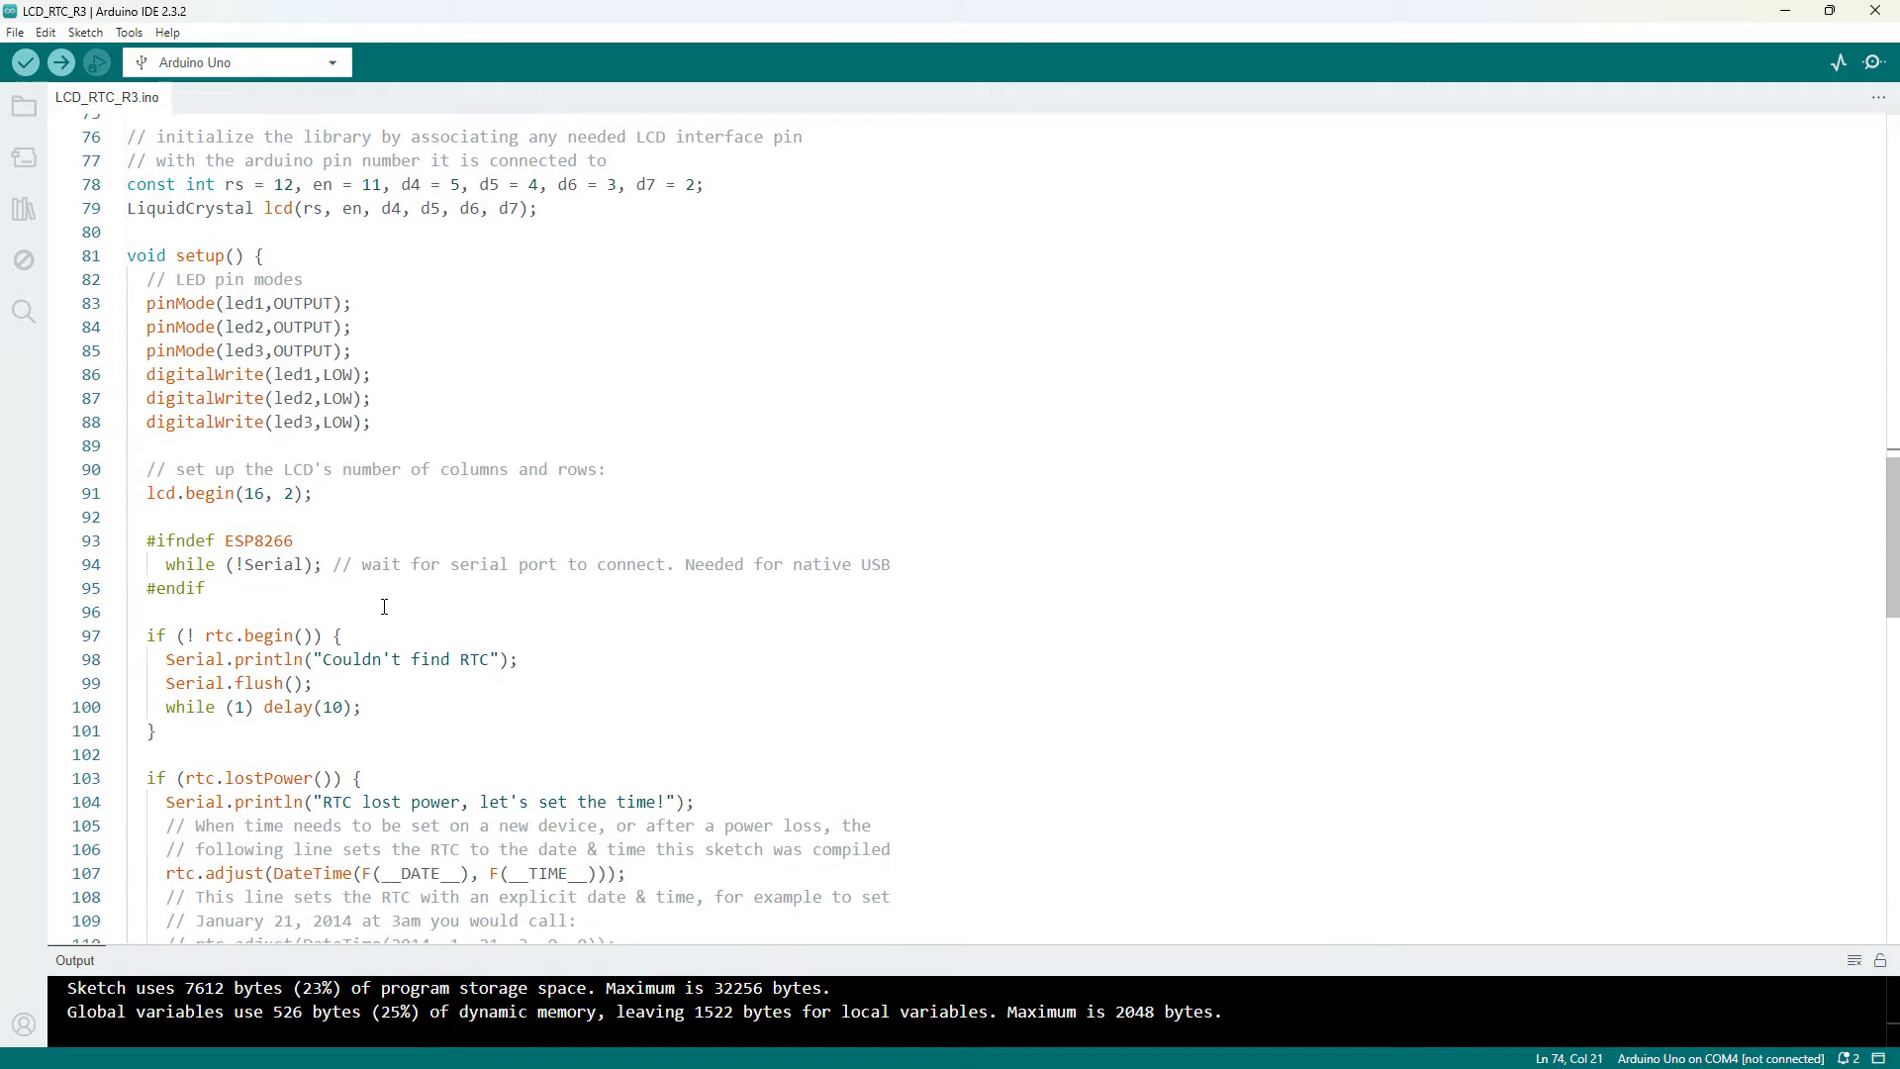
pyautogui.moveTo(133, 303); pyautogui.dragTo(370, 421)
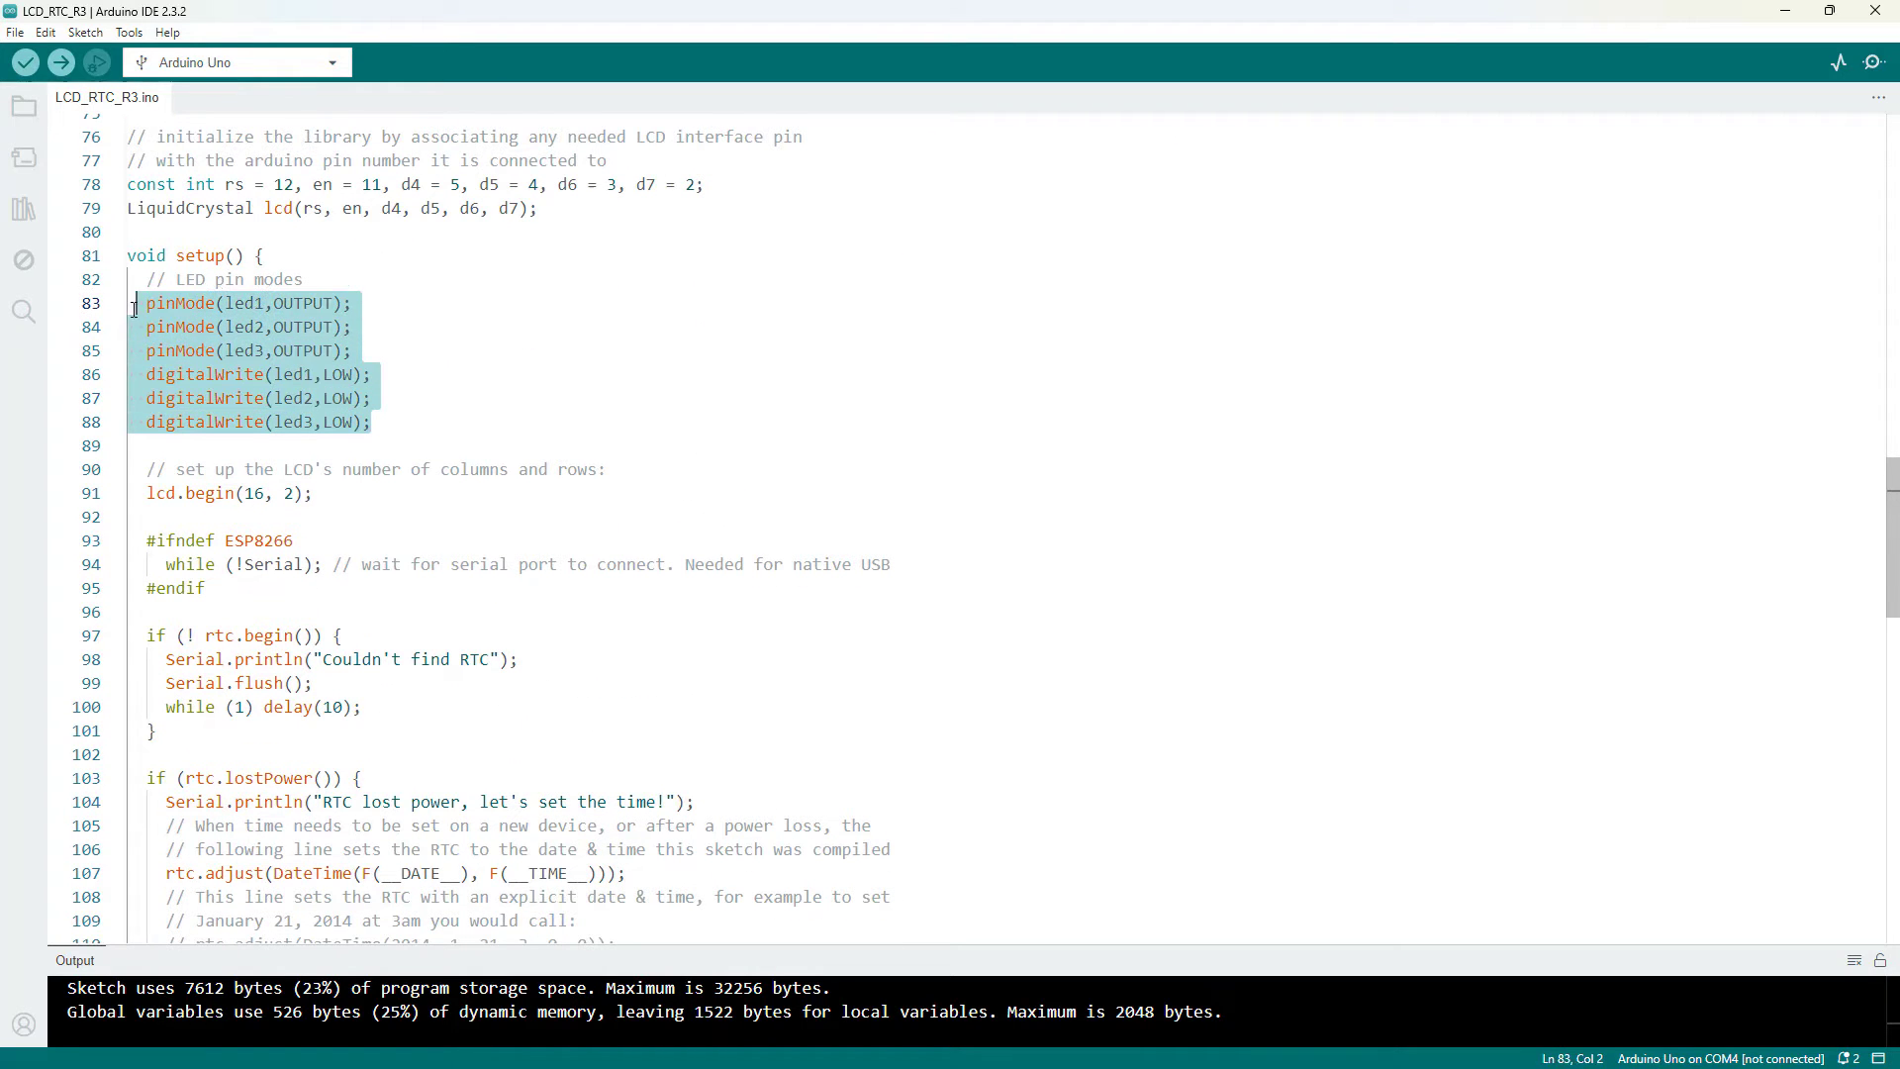
pyautogui.moveTo(180, 303)
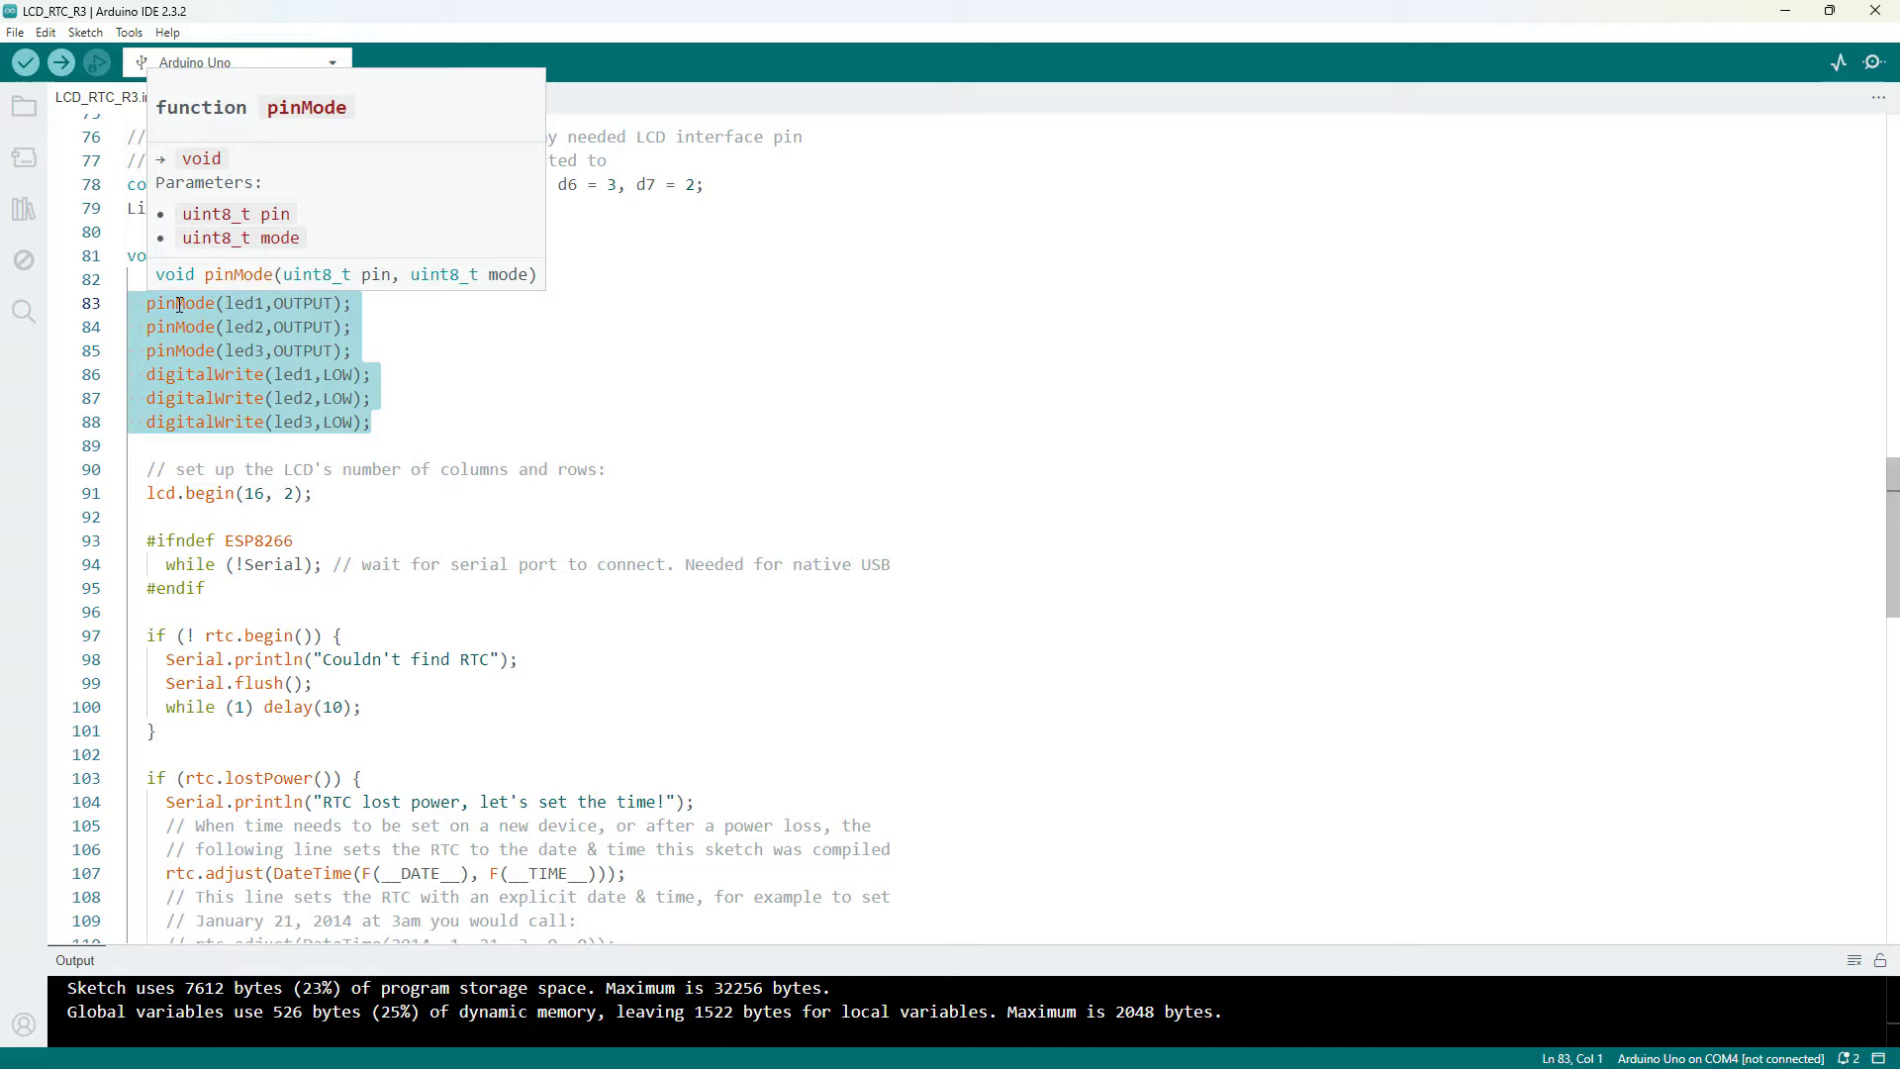
pyautogui.click(301, 303)
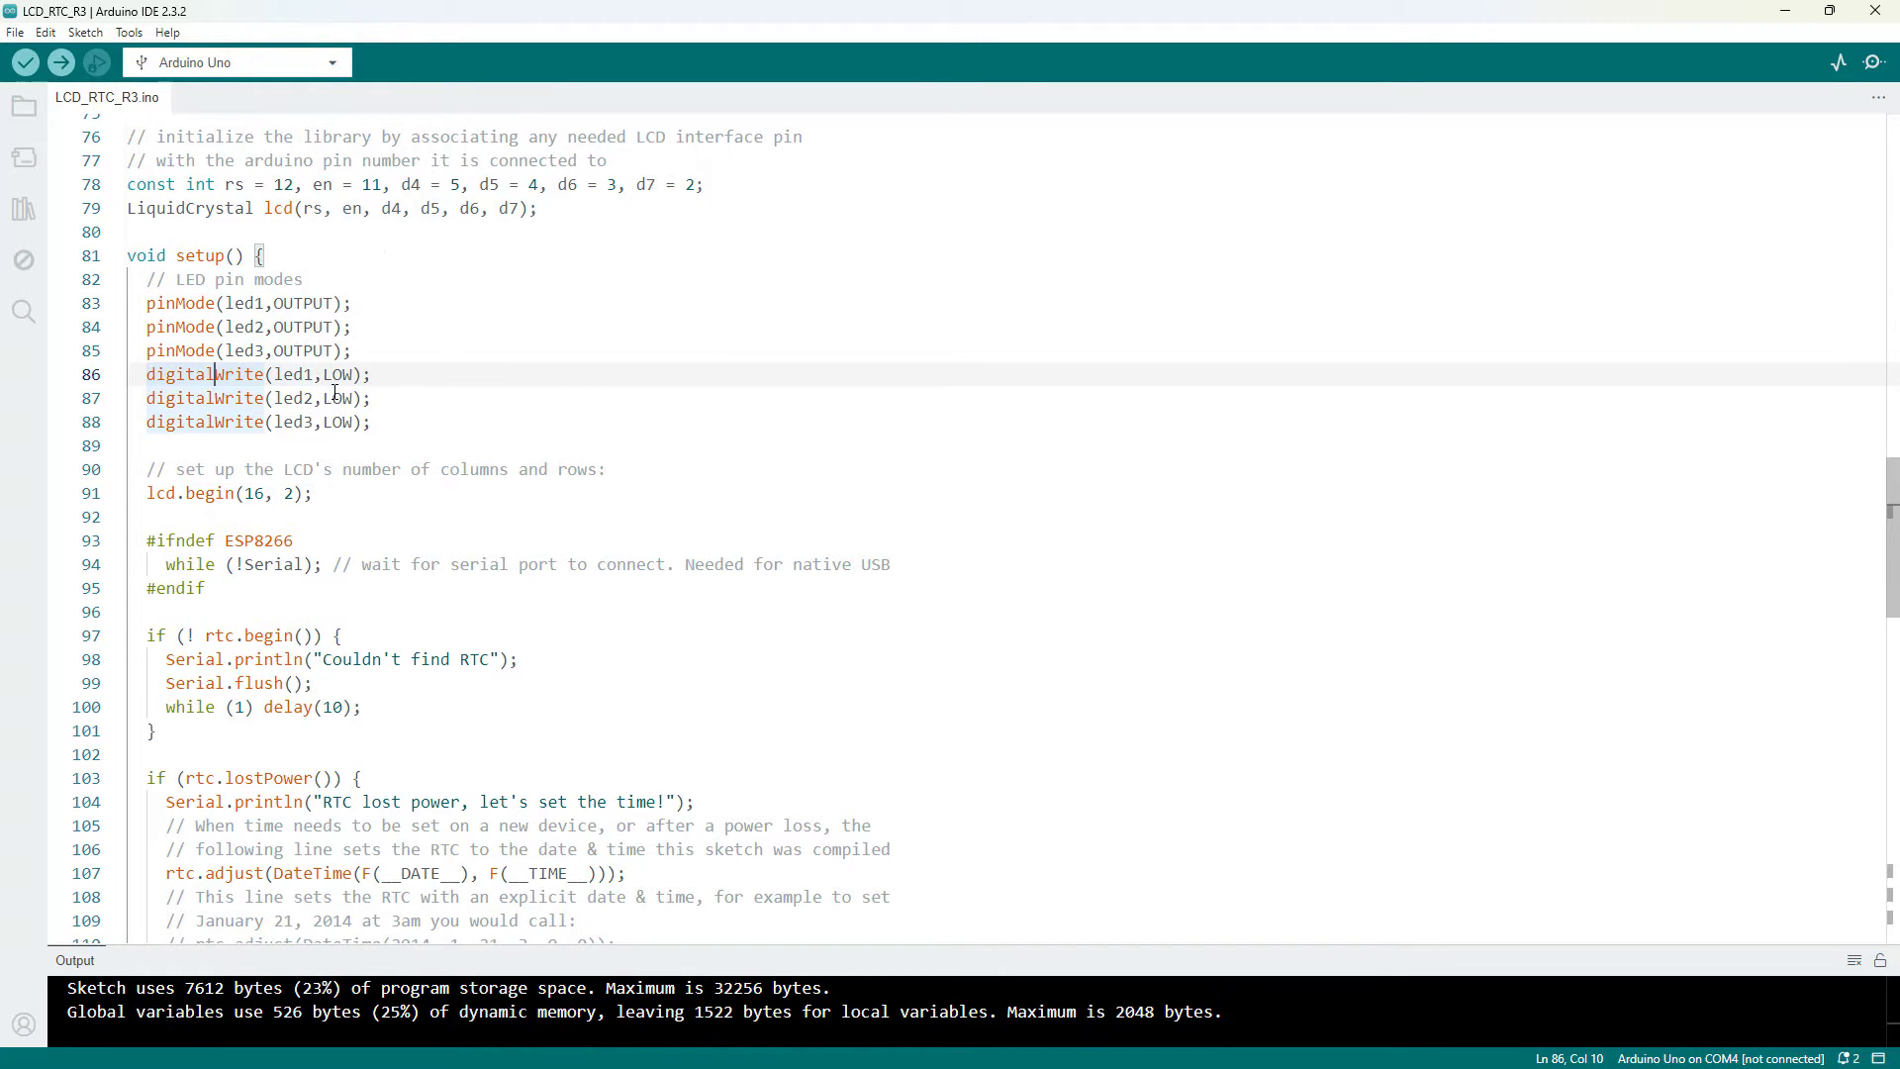
pyautogui.scroll(-3)
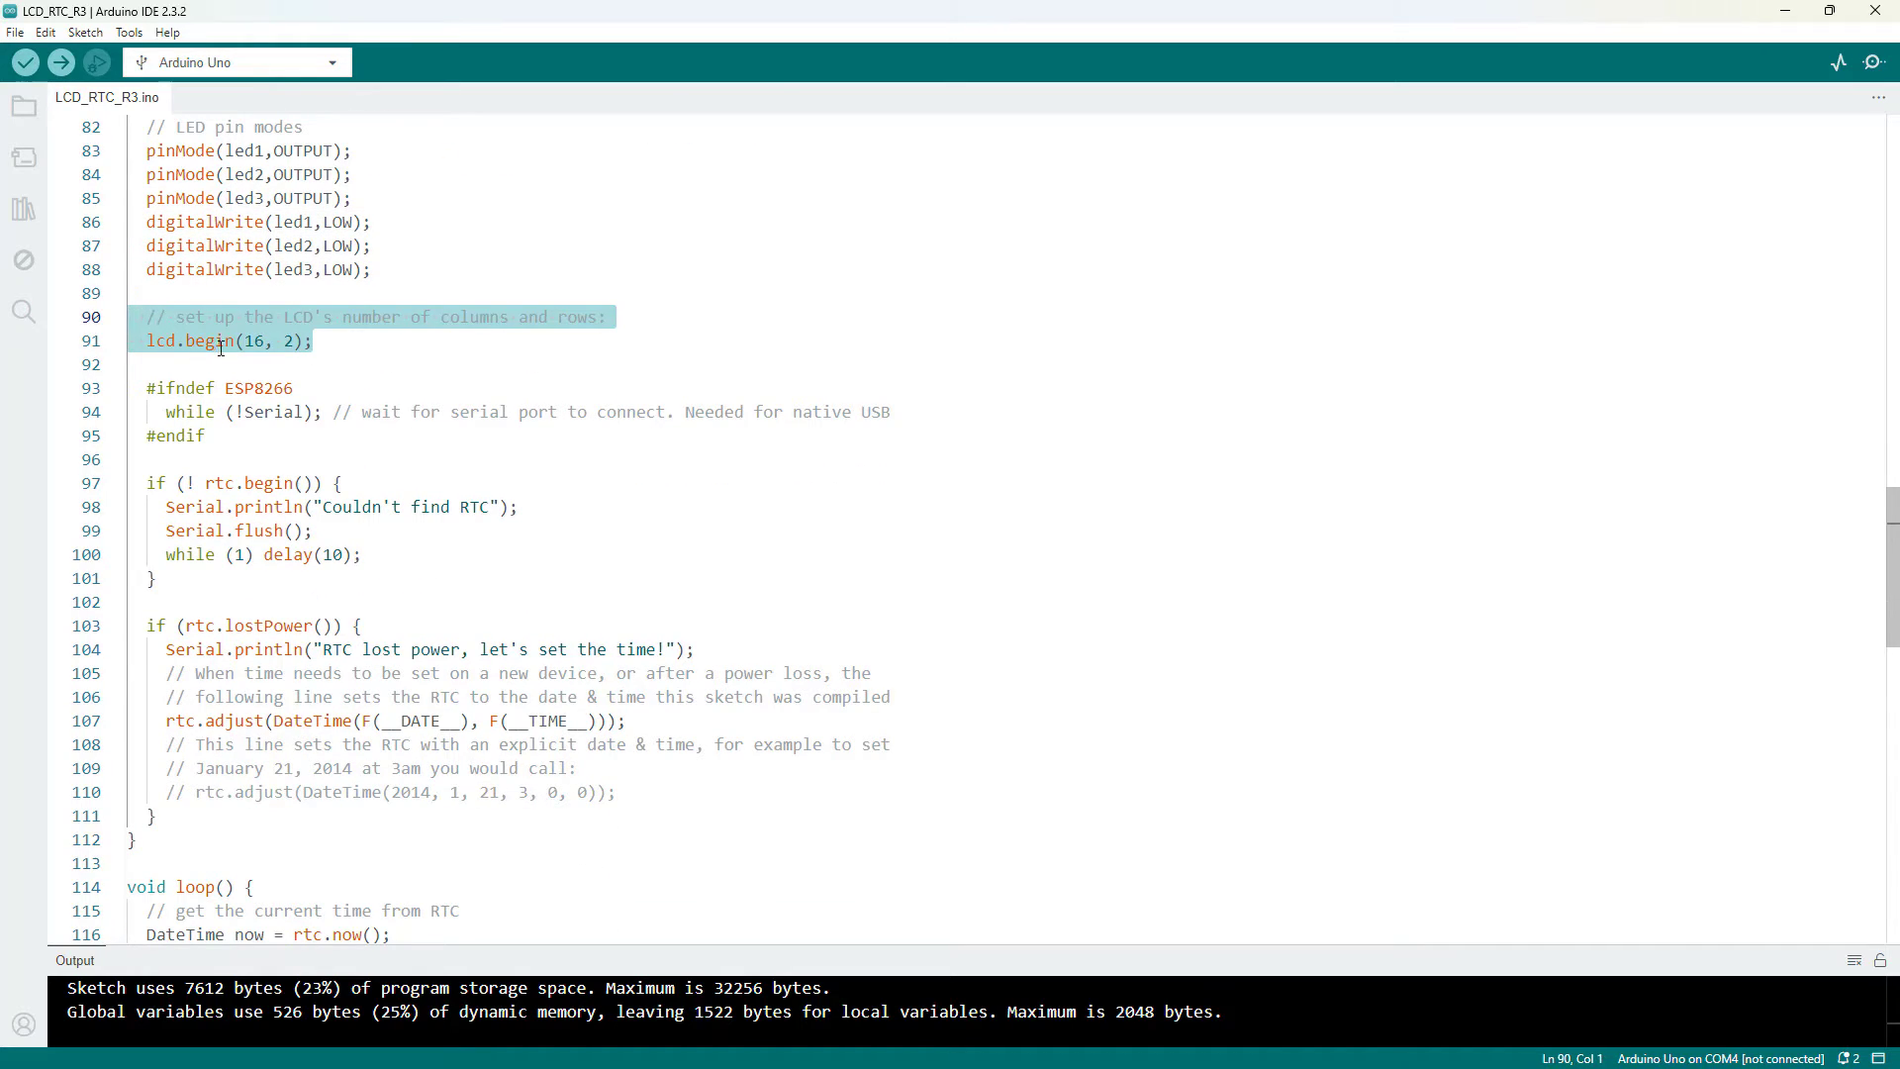
pyautogui.moveTo(208, 340)
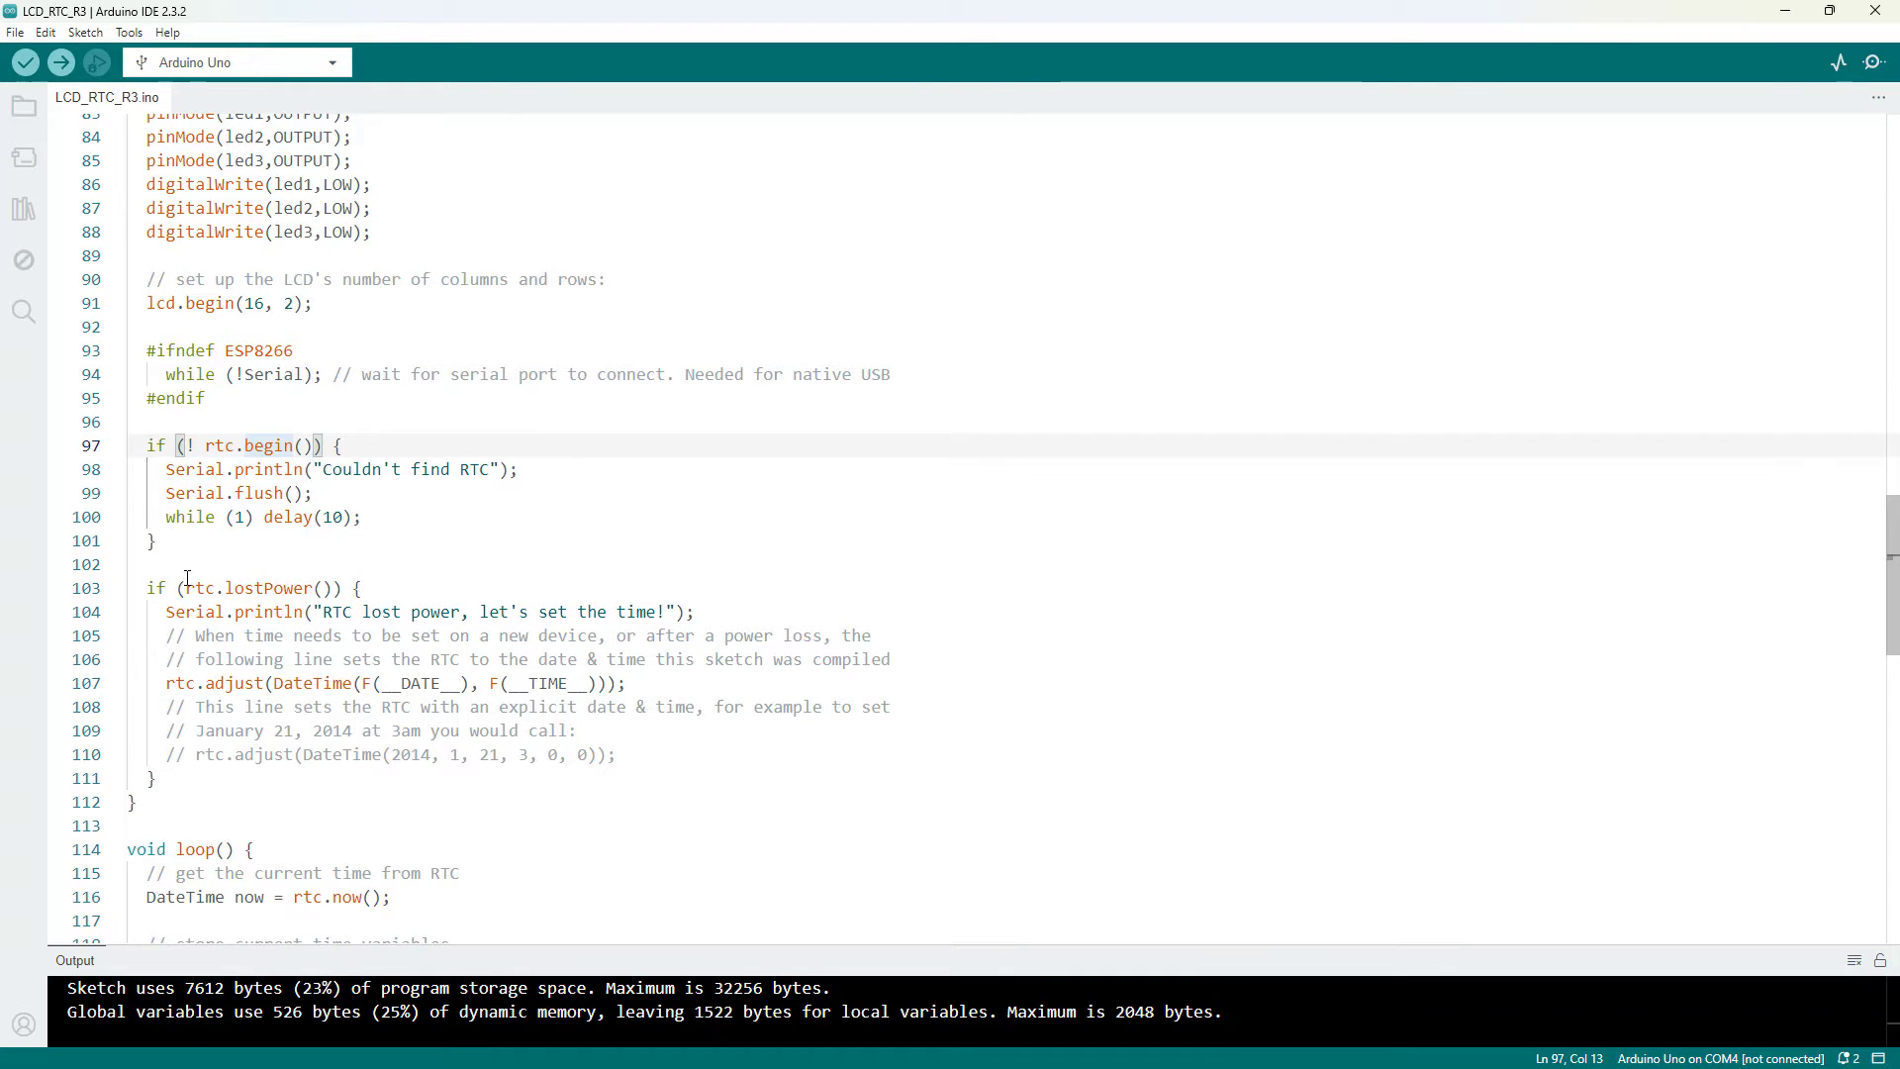
pyautogui.scroll(-3)
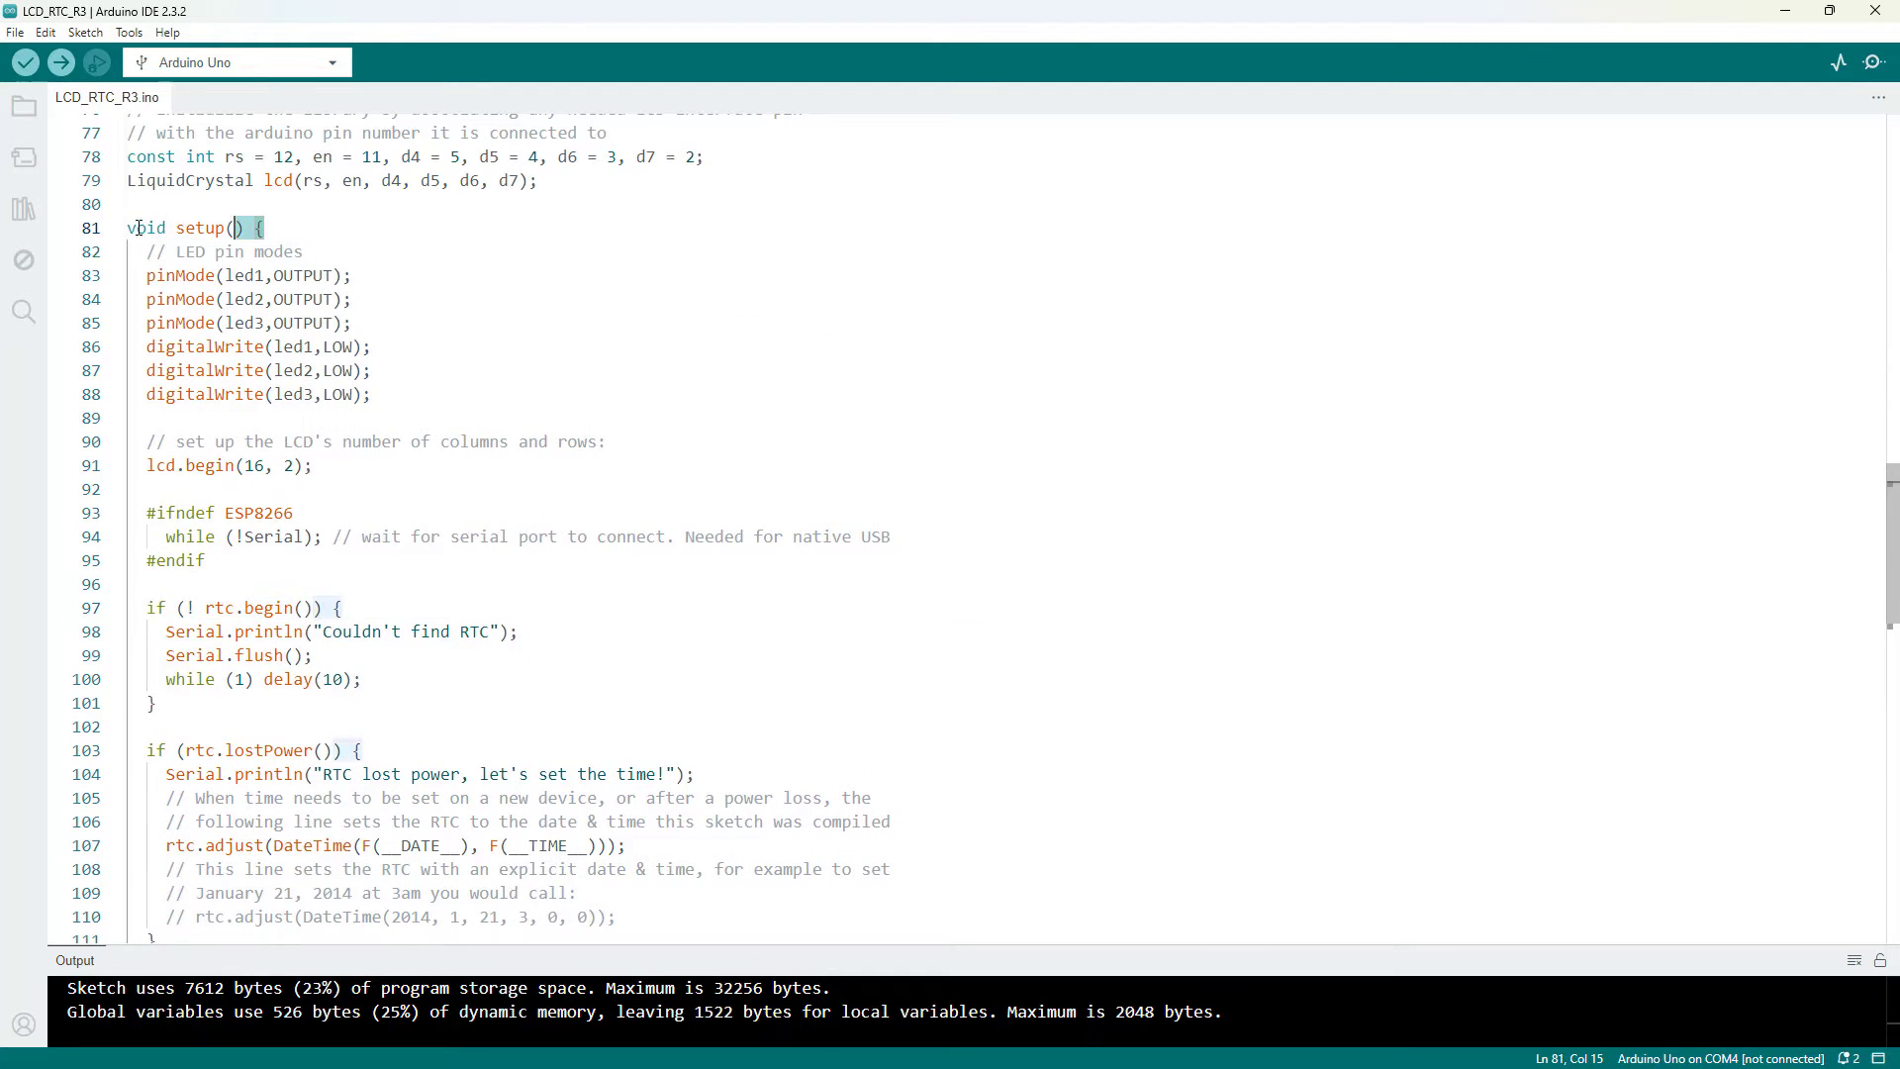
pyautogui.scroll(-3)
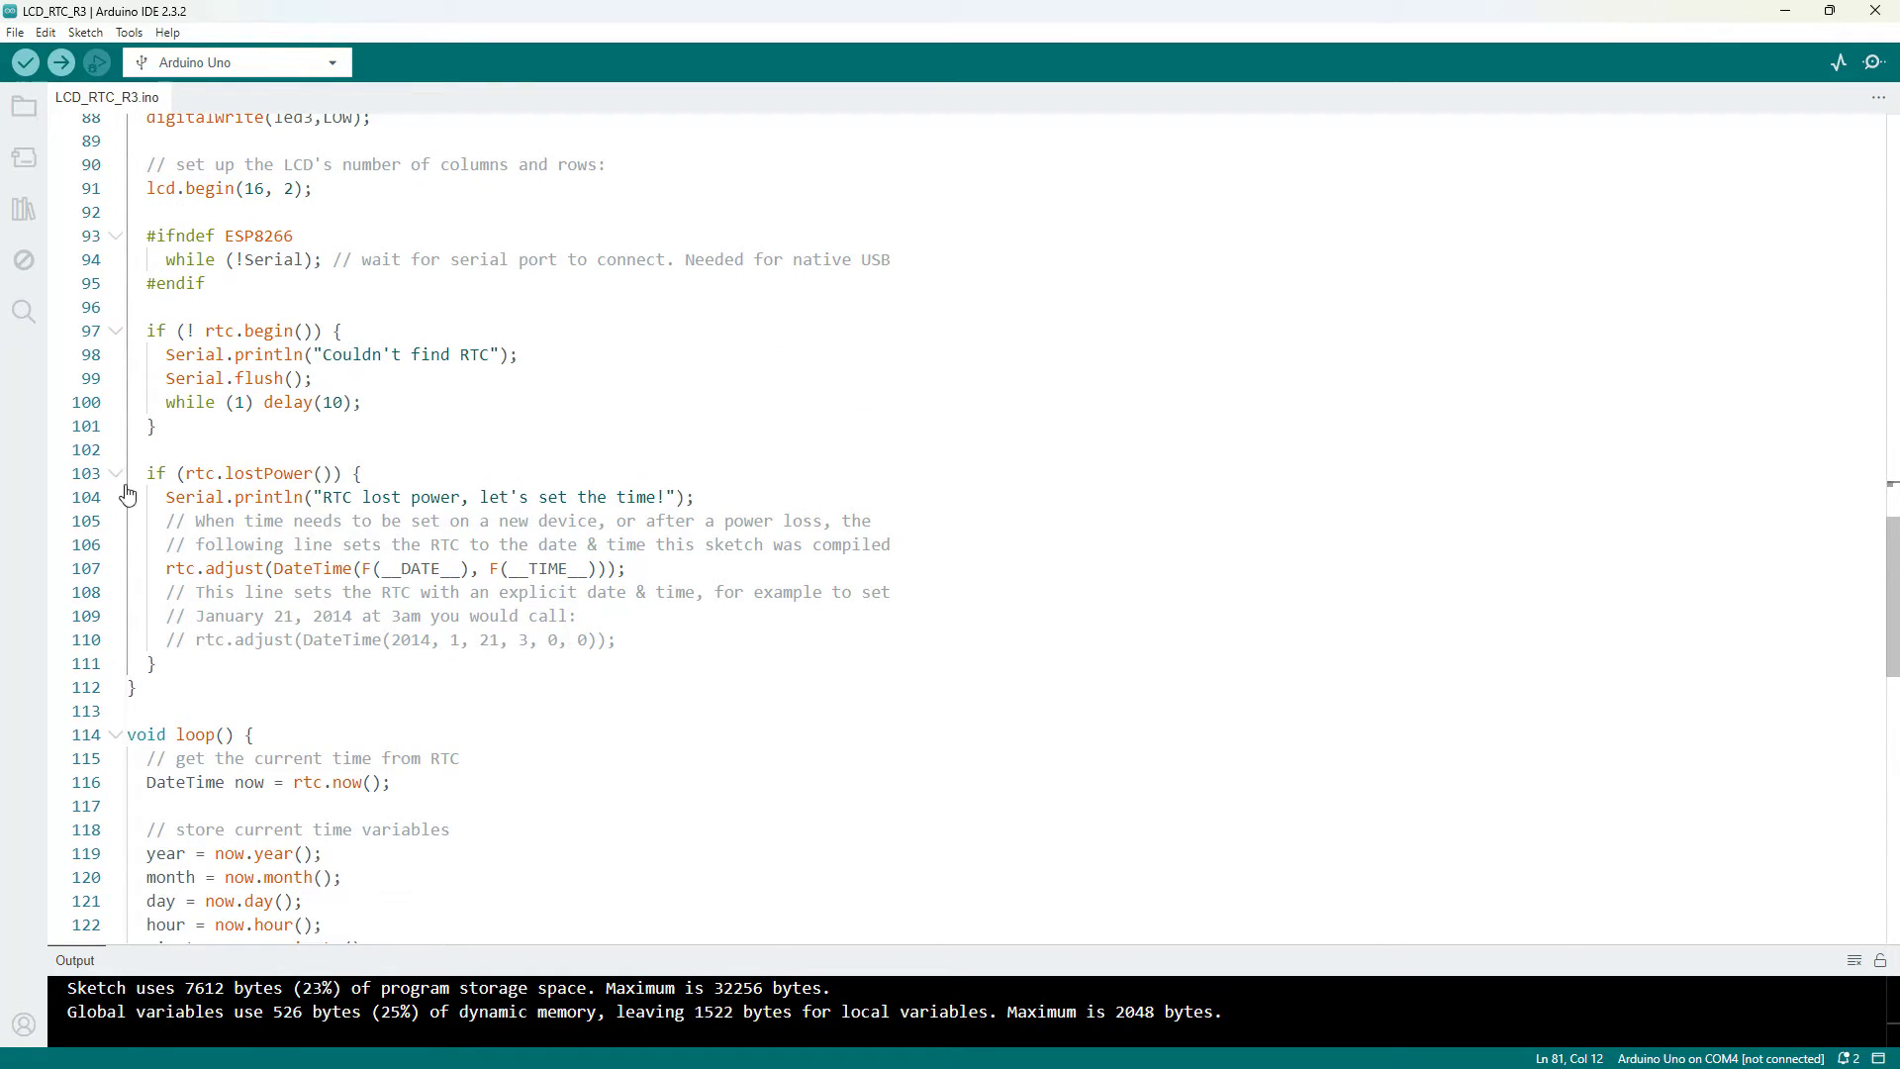
pyautogui.scroll(-3)
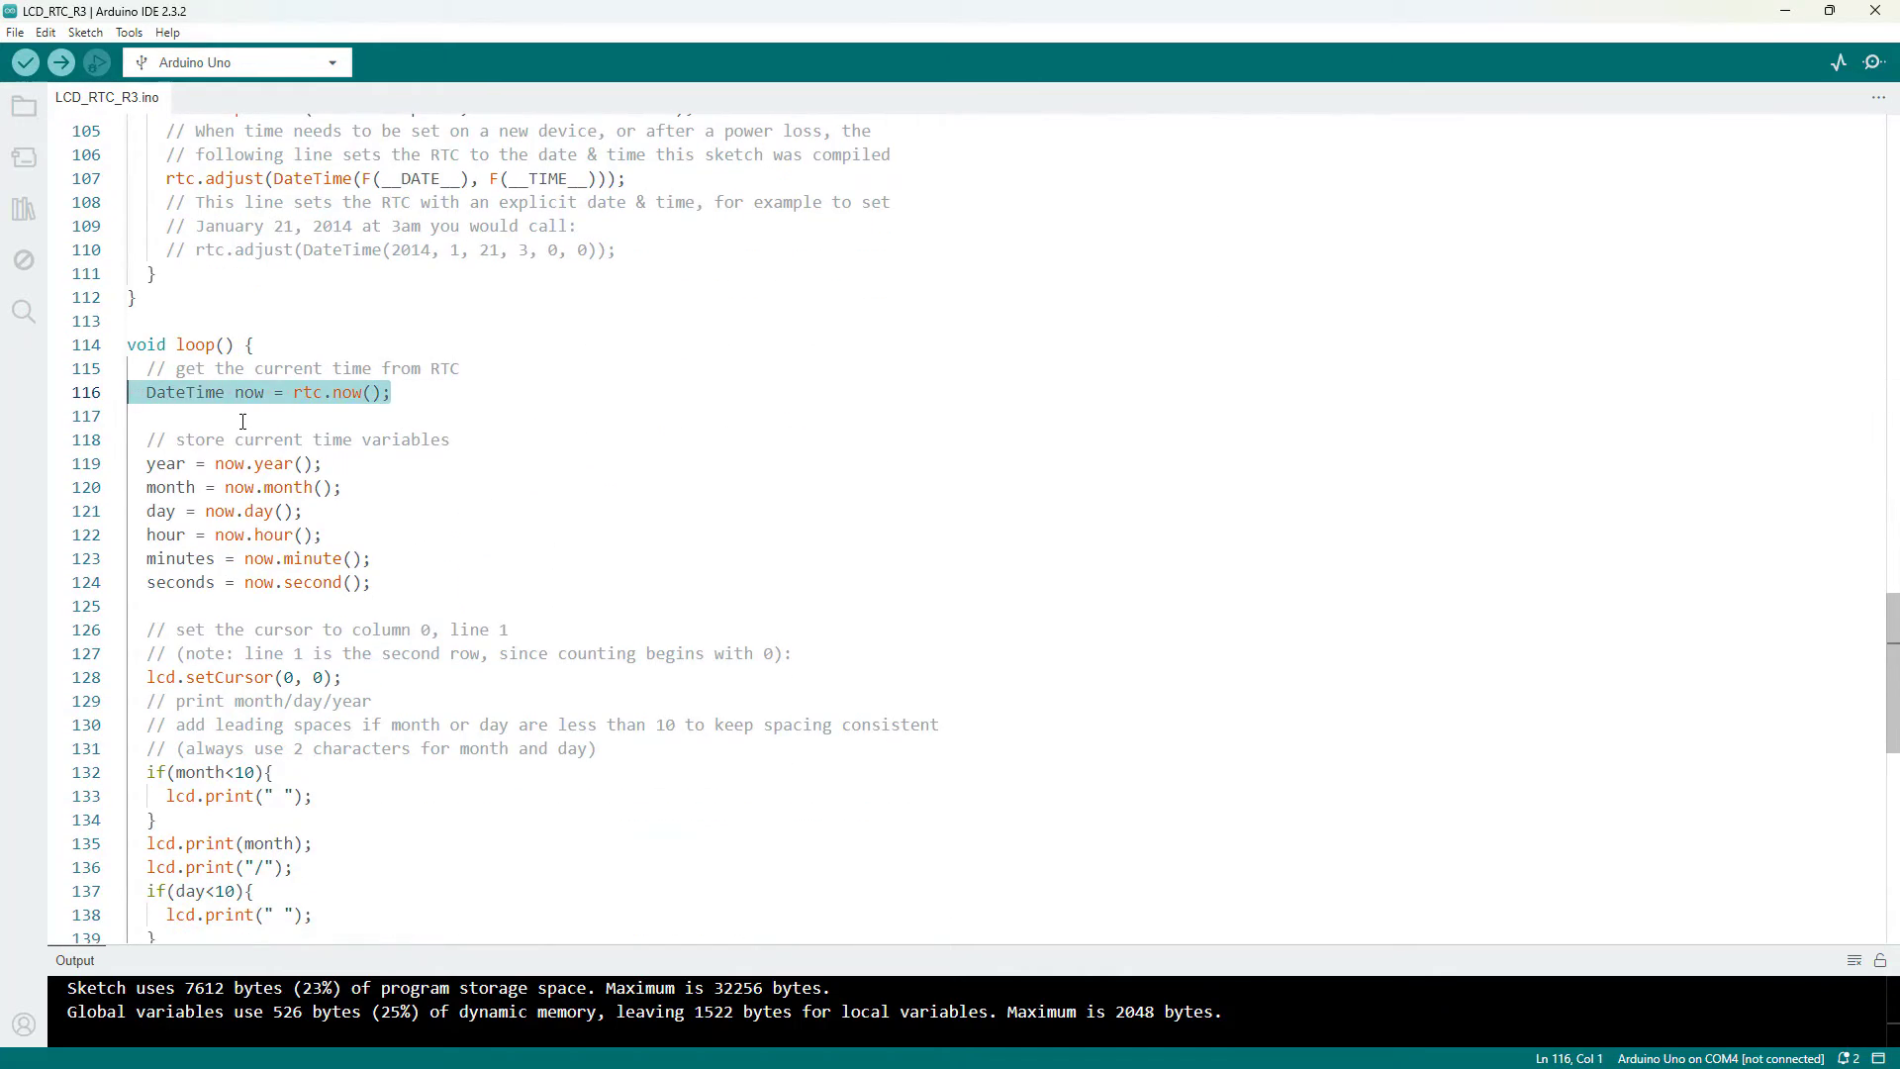
pyautogui.click(148, 463)
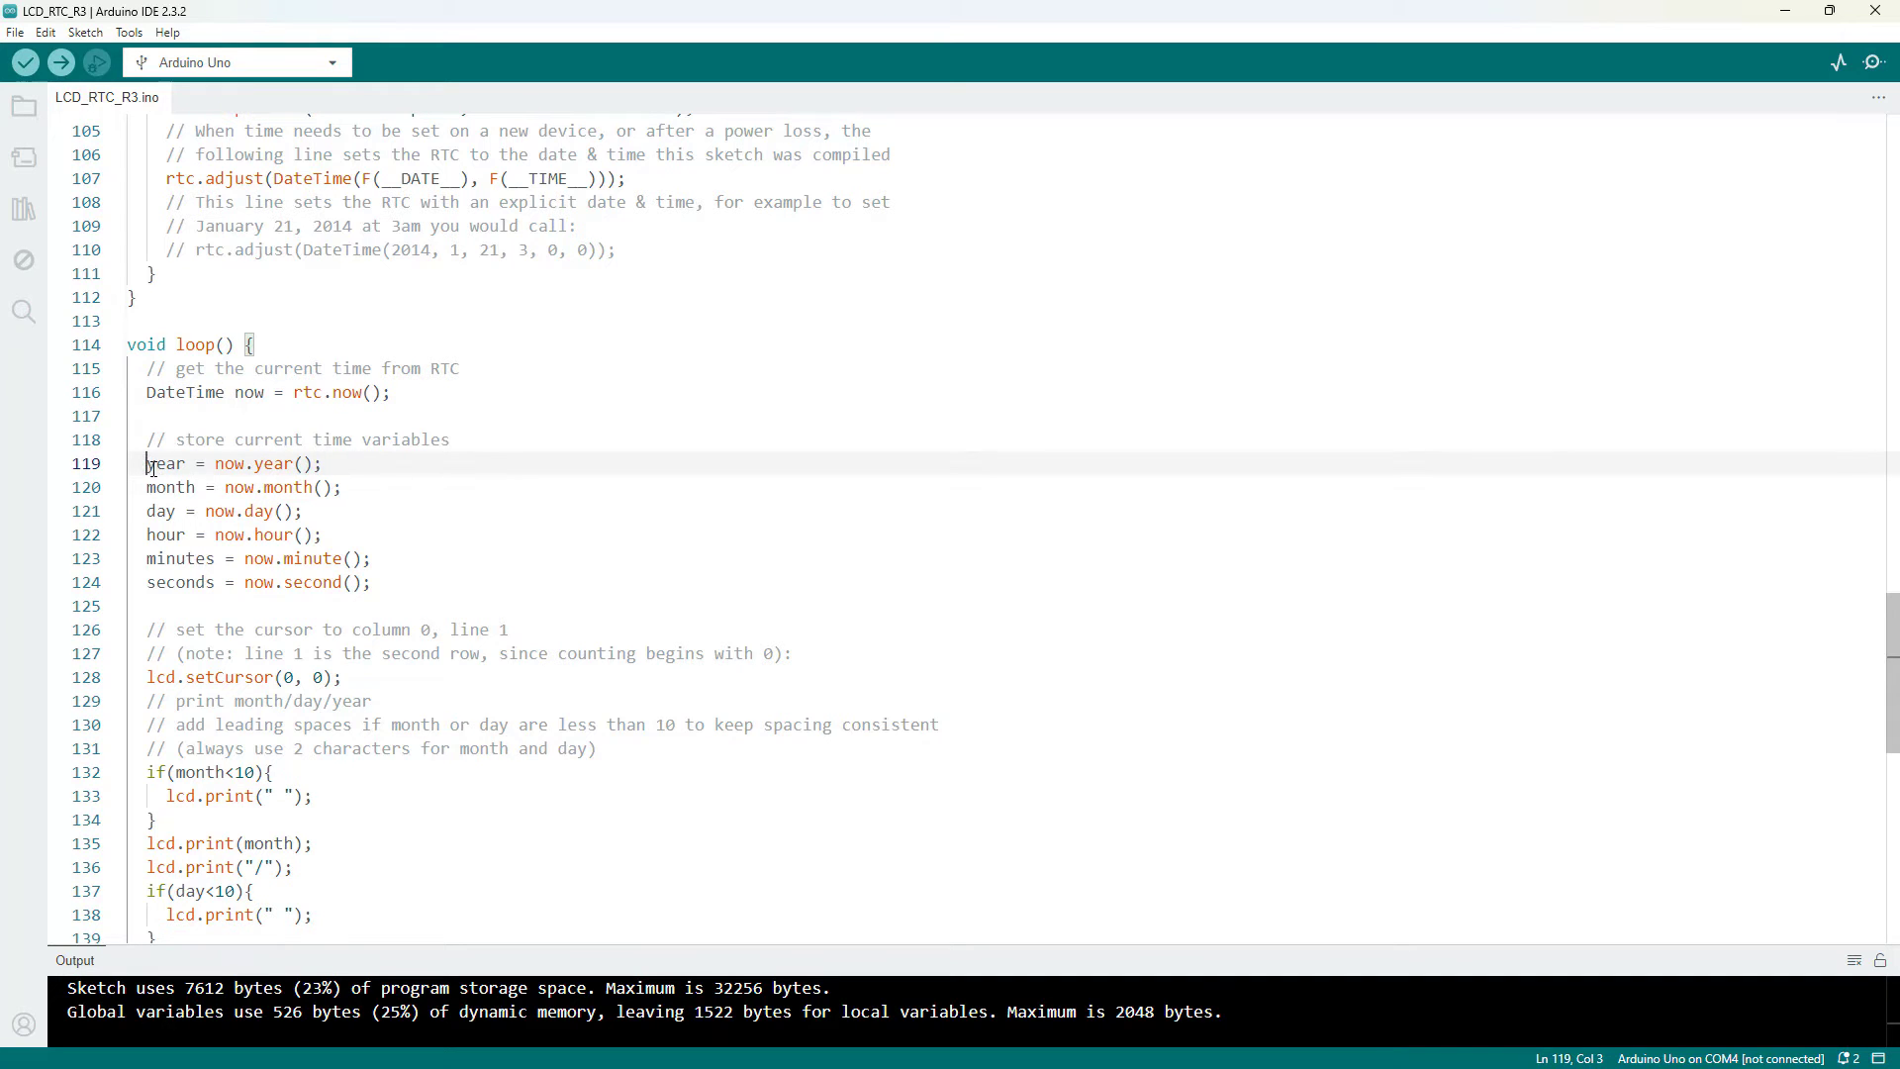
pyautogui.moveTo(144, 464); pyautogui.dragTo(370, 582)
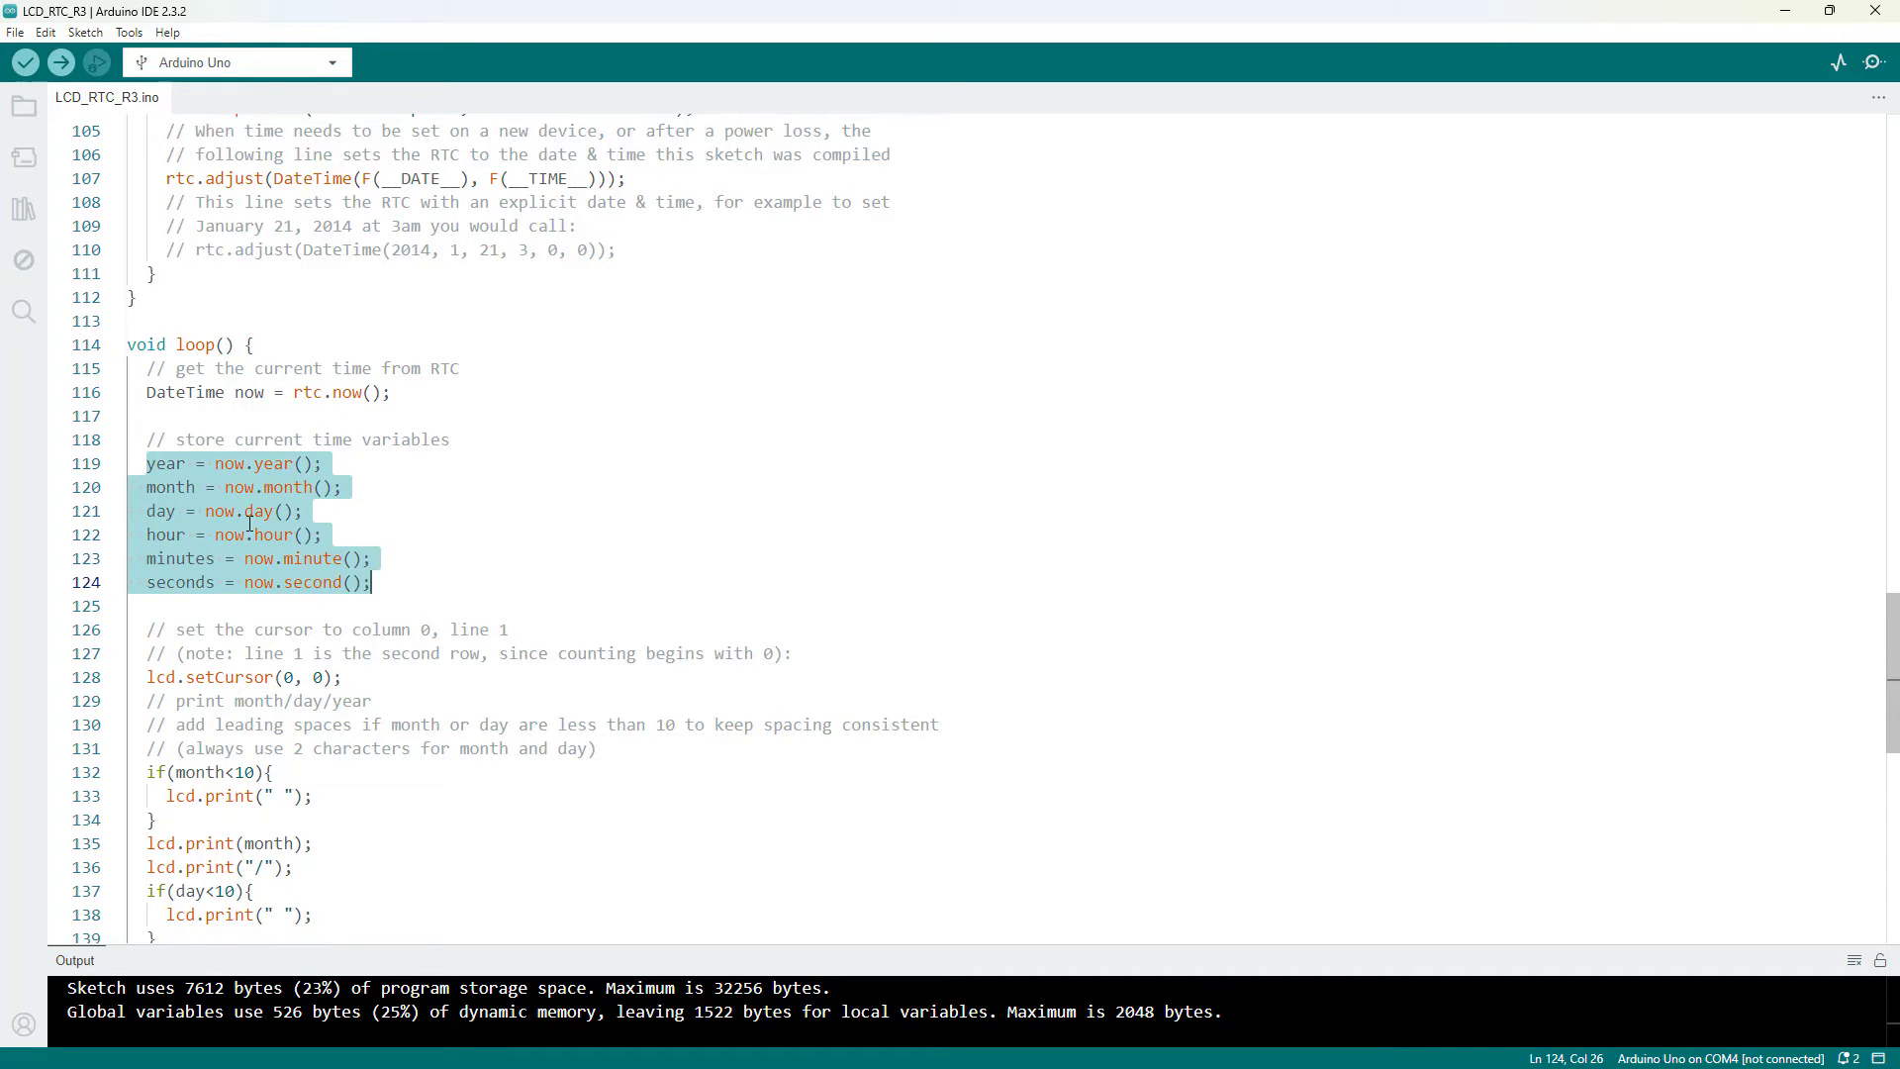
pyautogui.moveTo(238, 511)
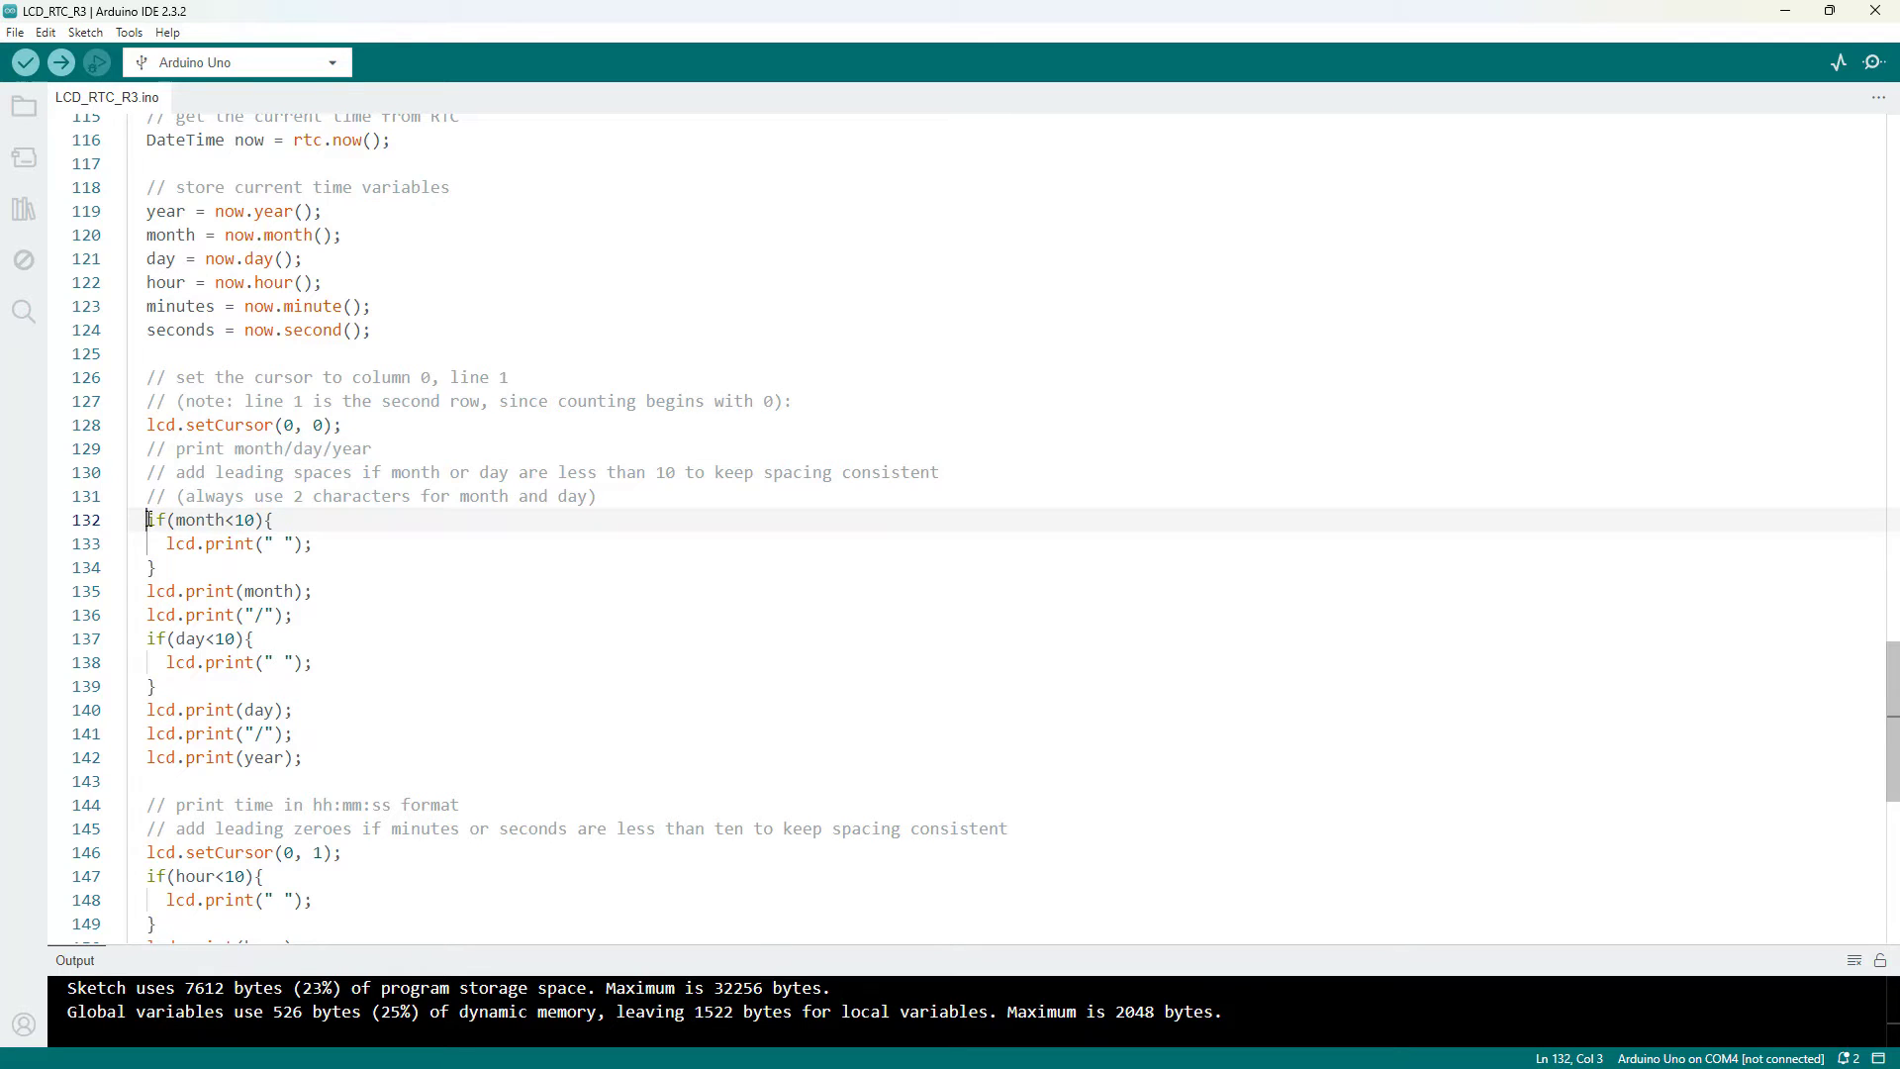
pyautogui.moveTo(147, 521); pyautogui.dragTo(301, 756)
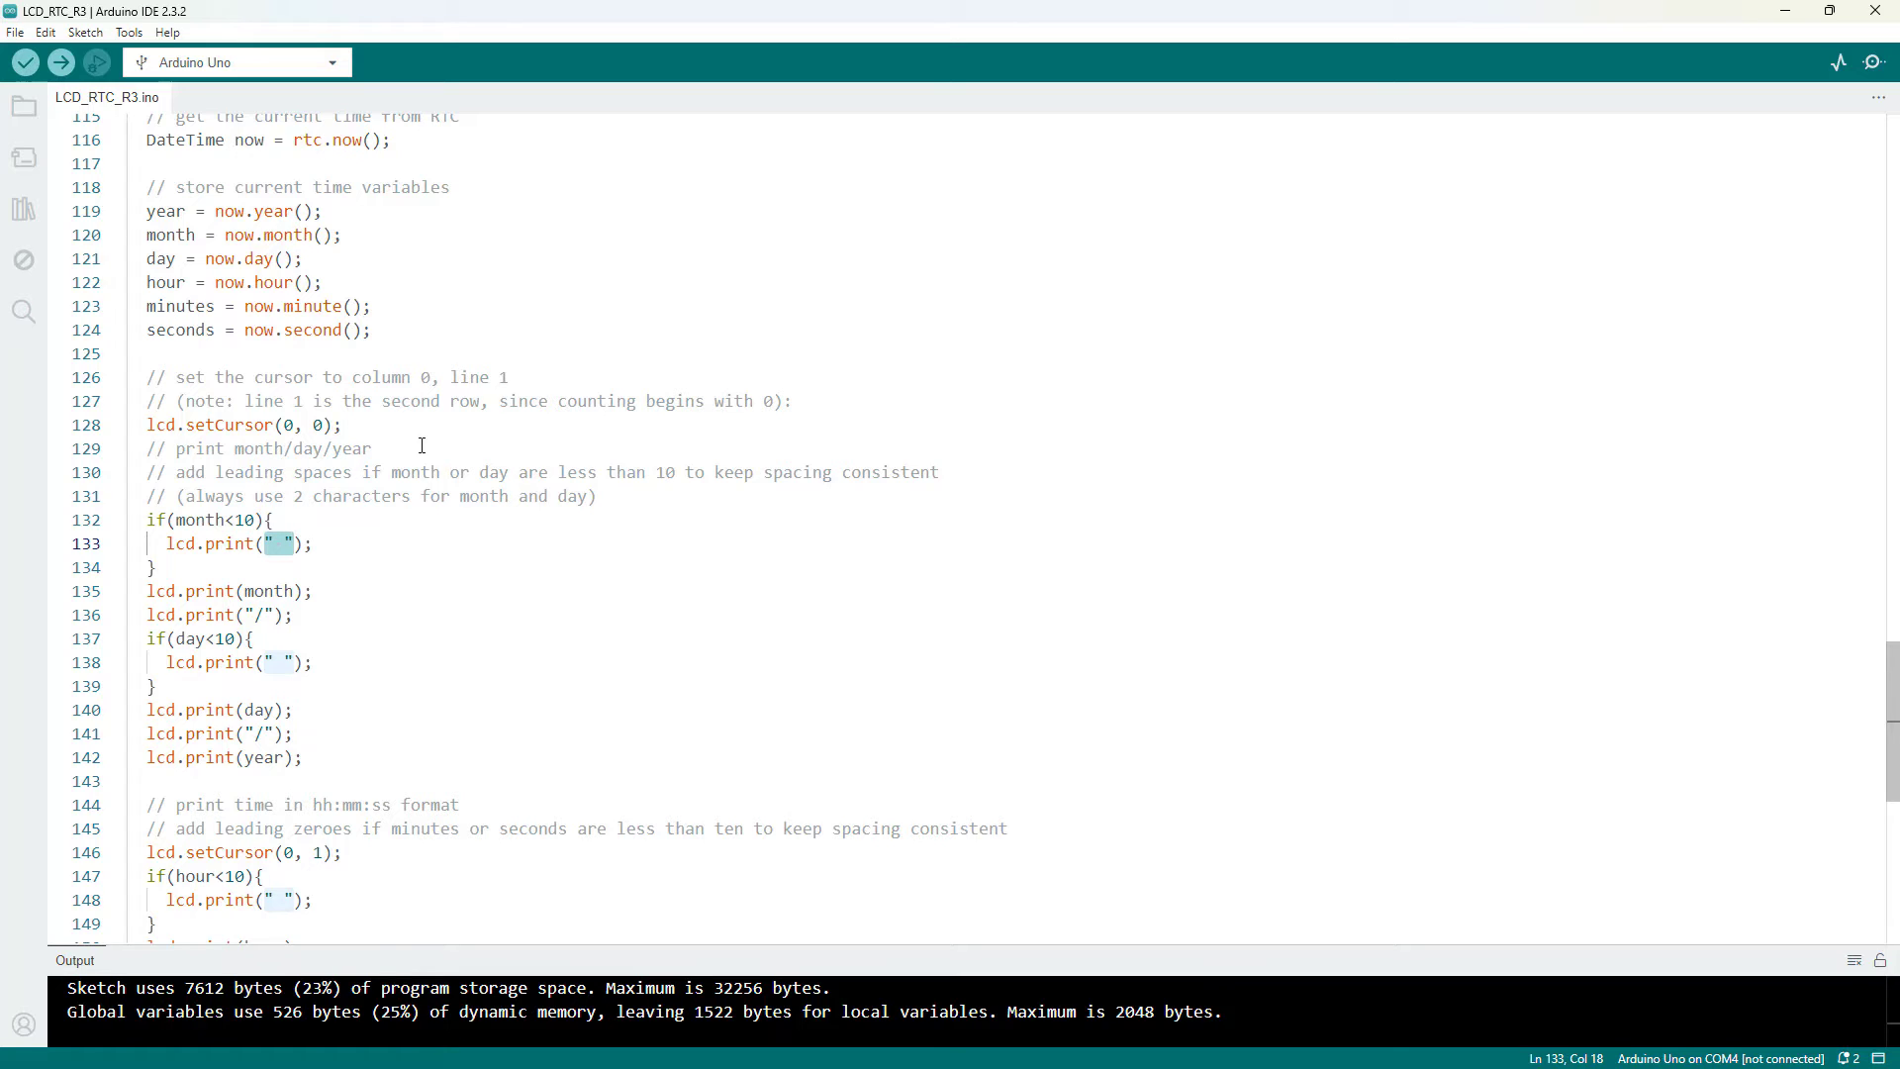
pyautogui.click(372, 449)
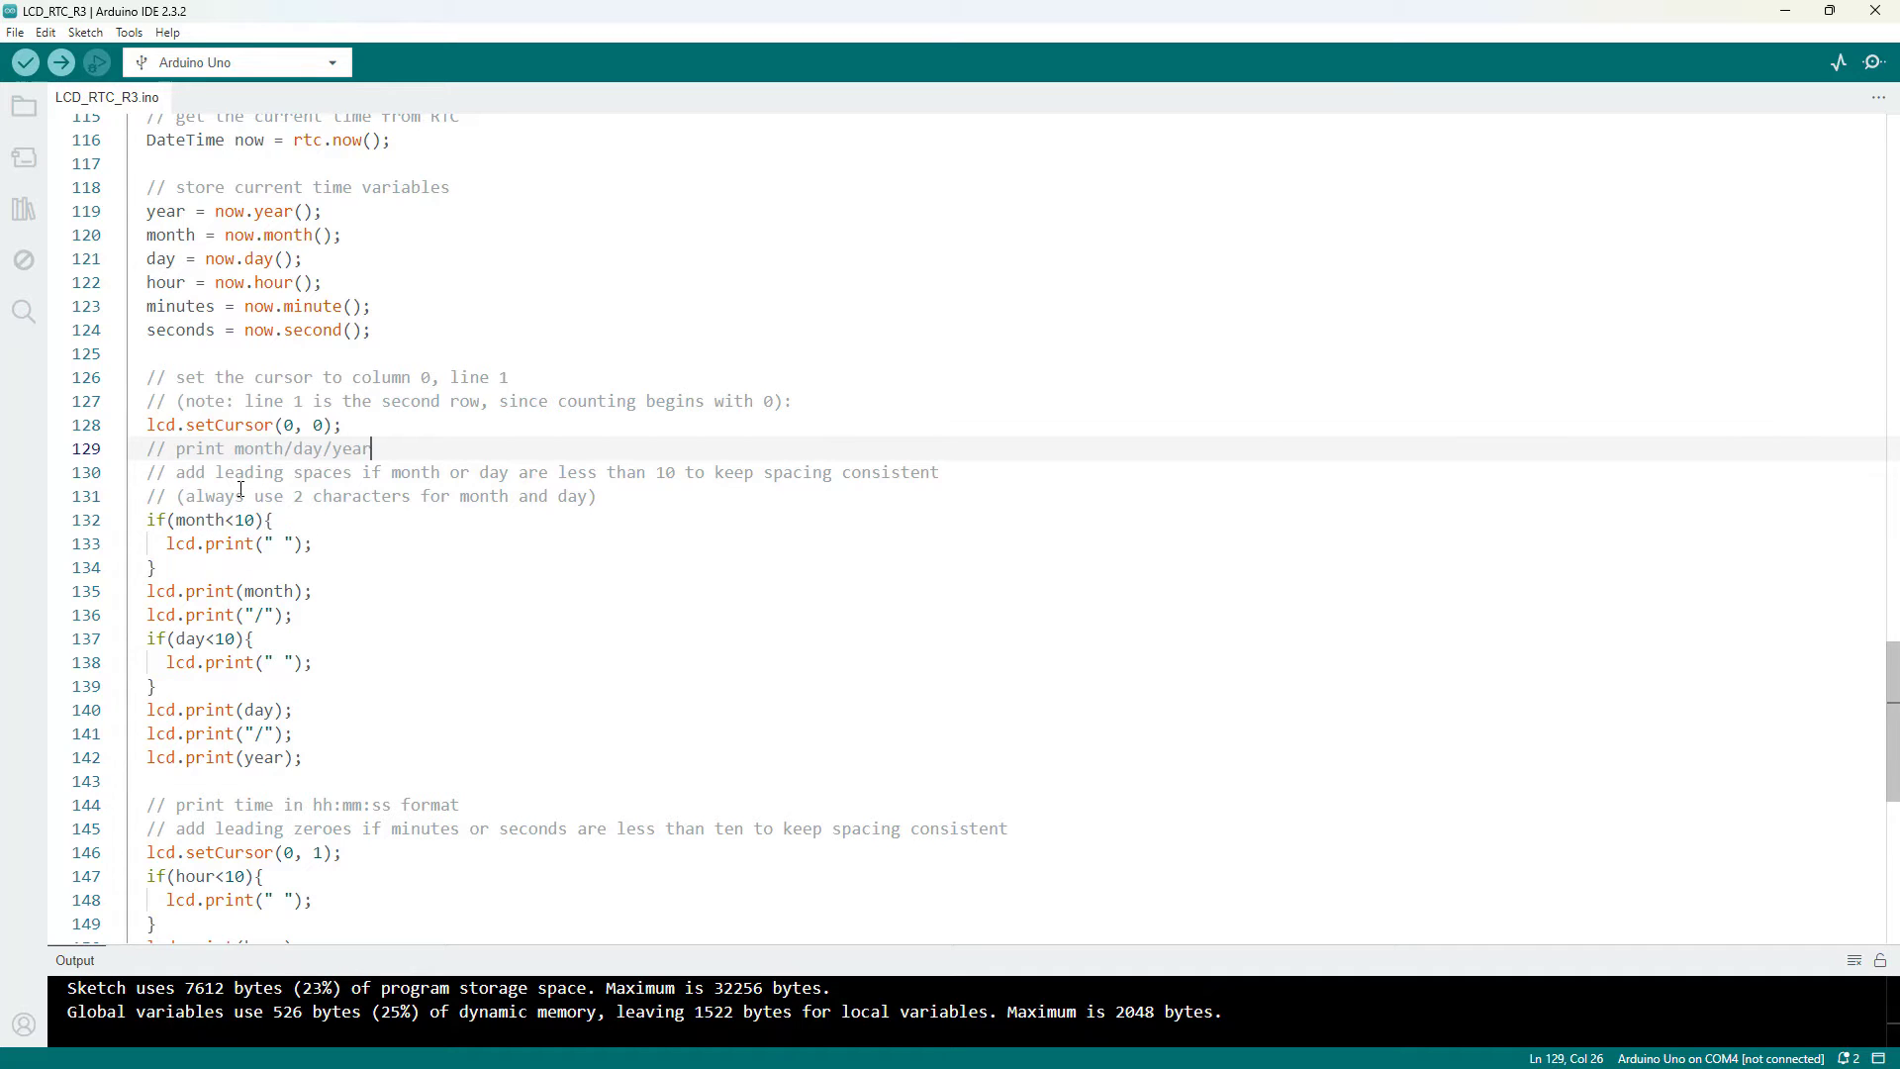
pyautogui.moveTo(230, 538)
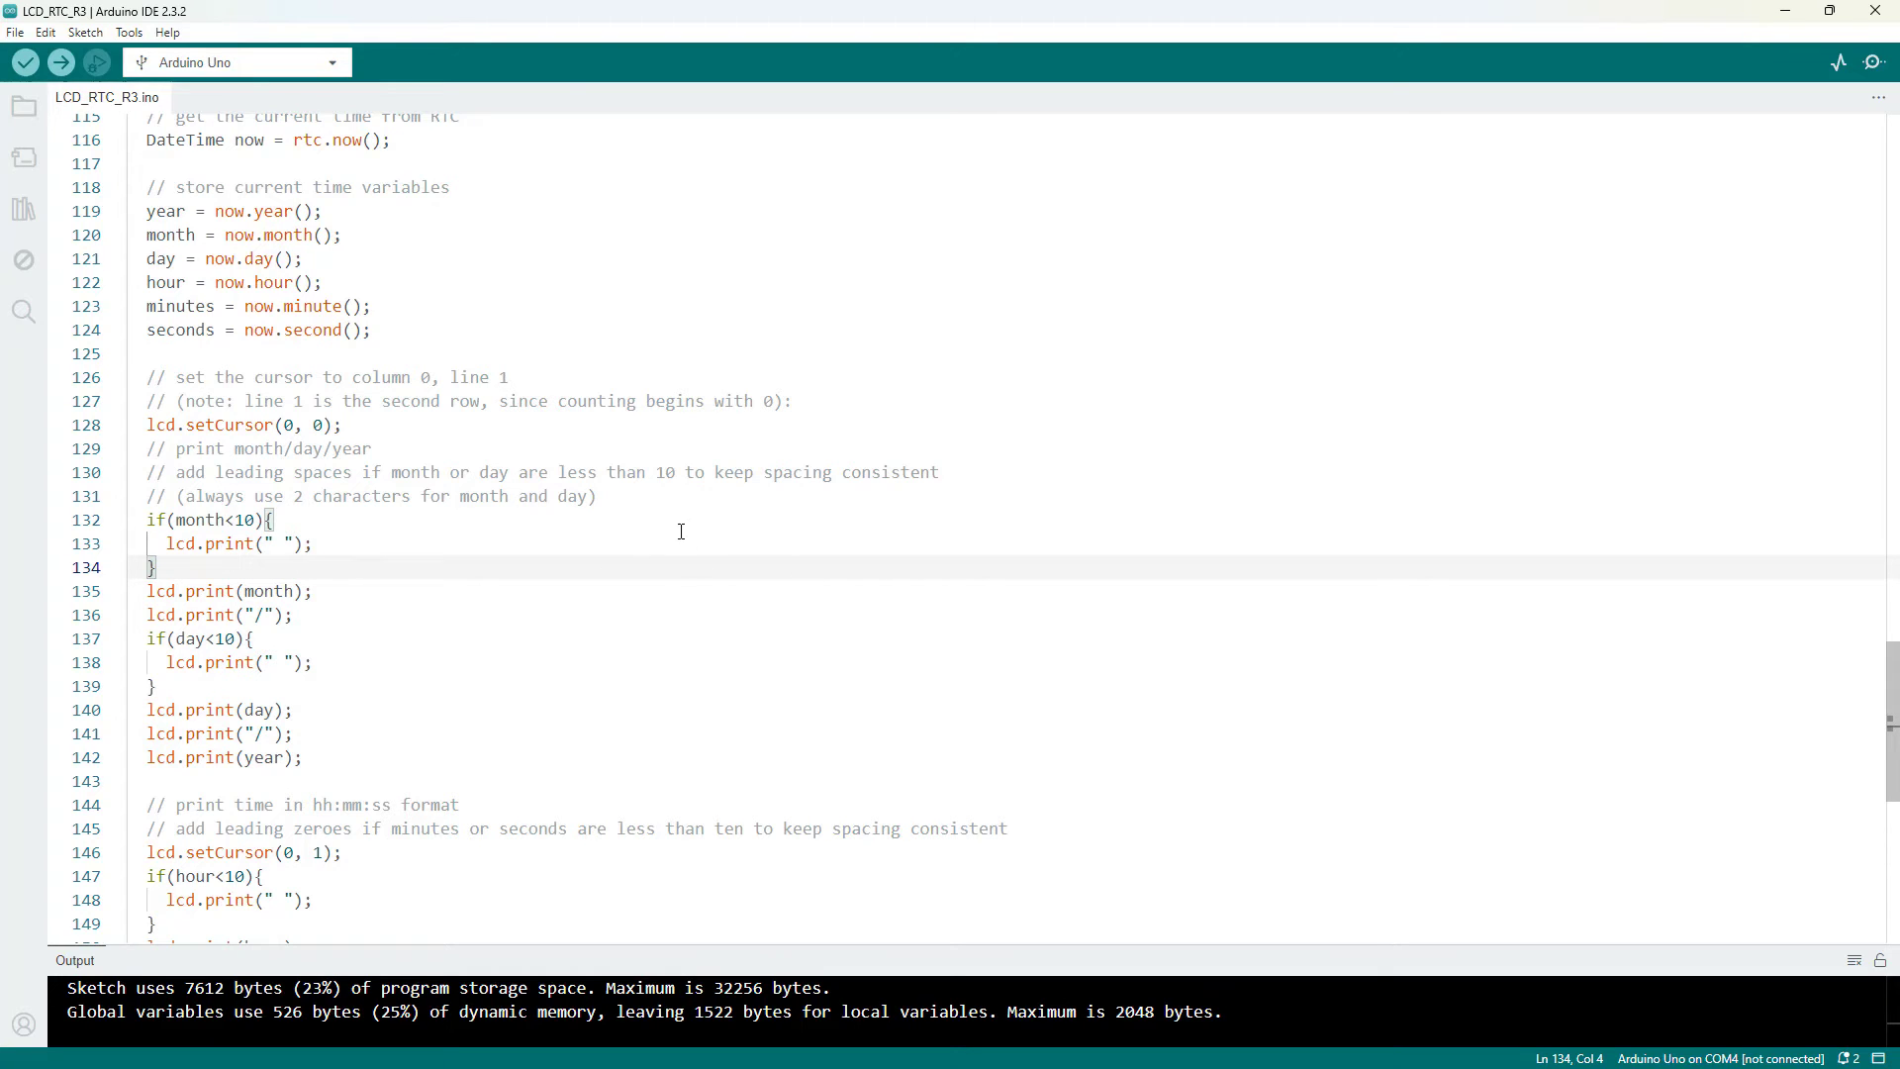
pyautogui.moveTo(461, 440)
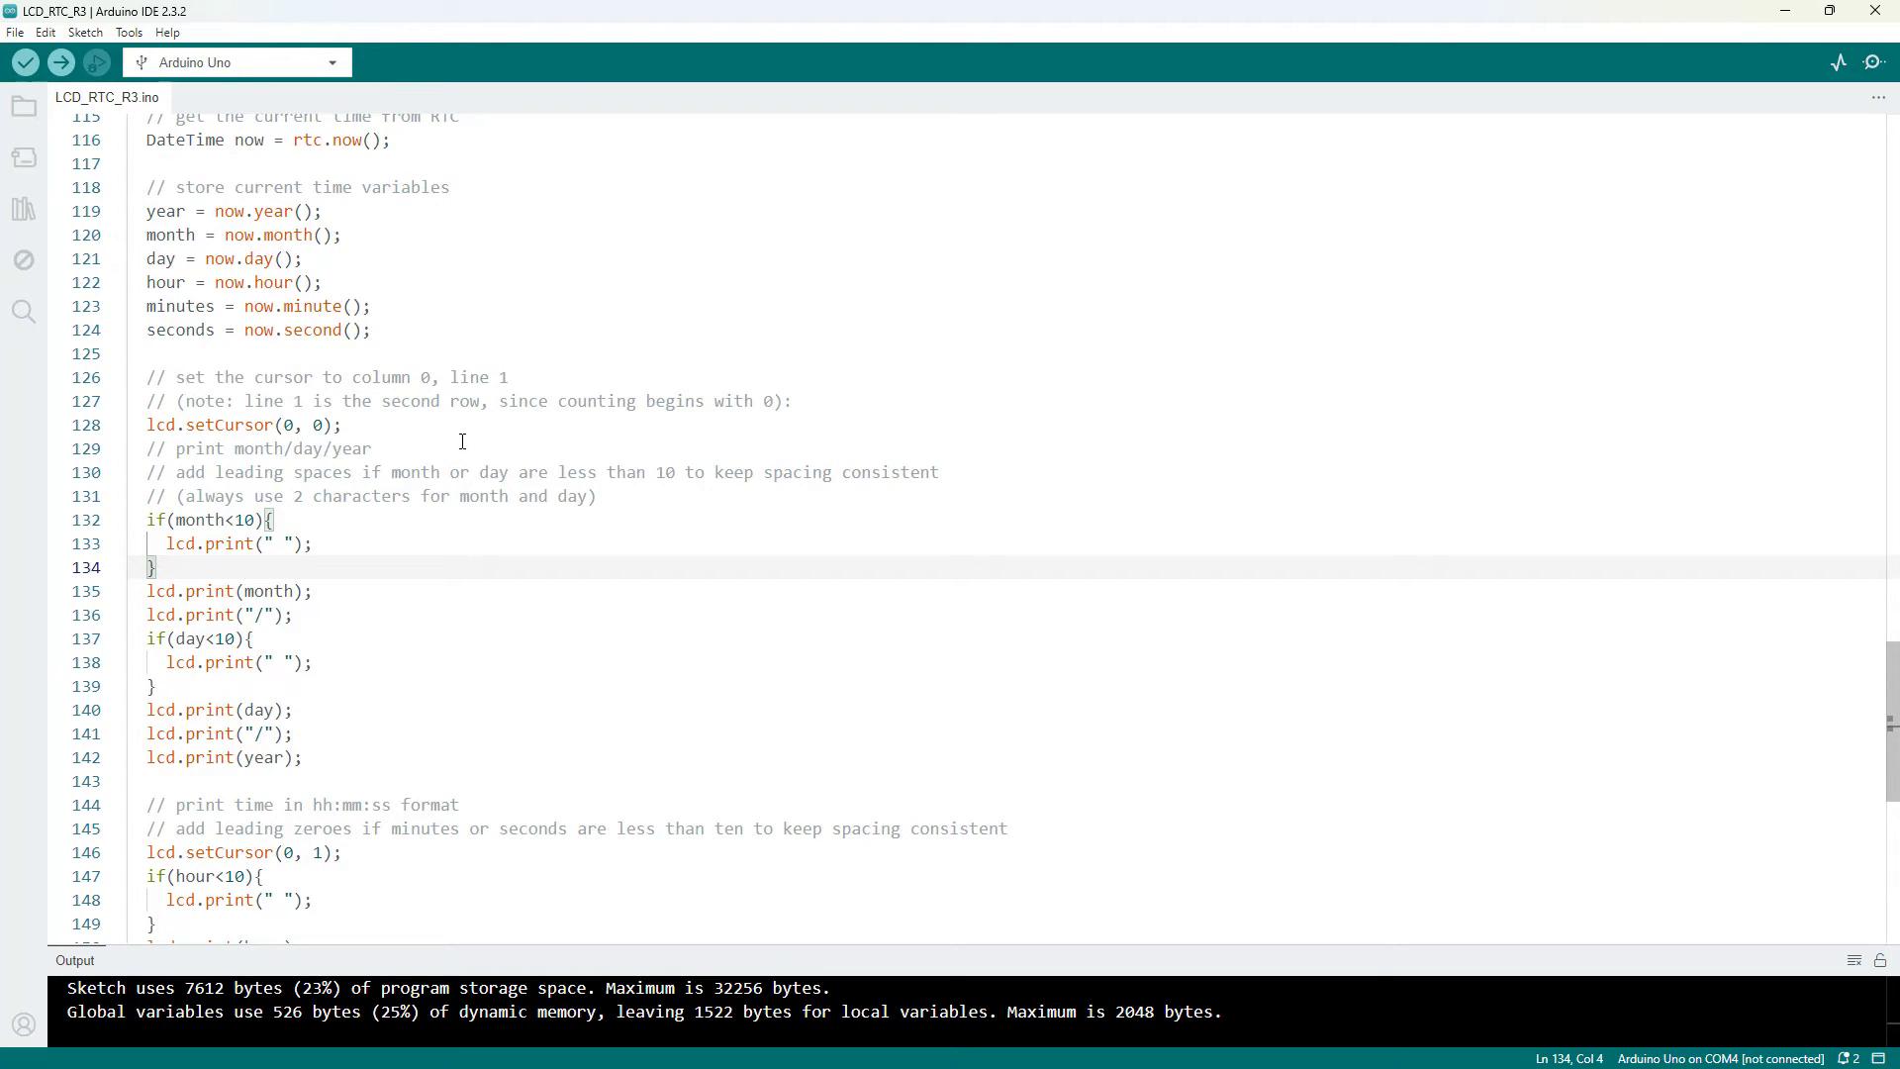
pyautogui.moveTo(211, 514)
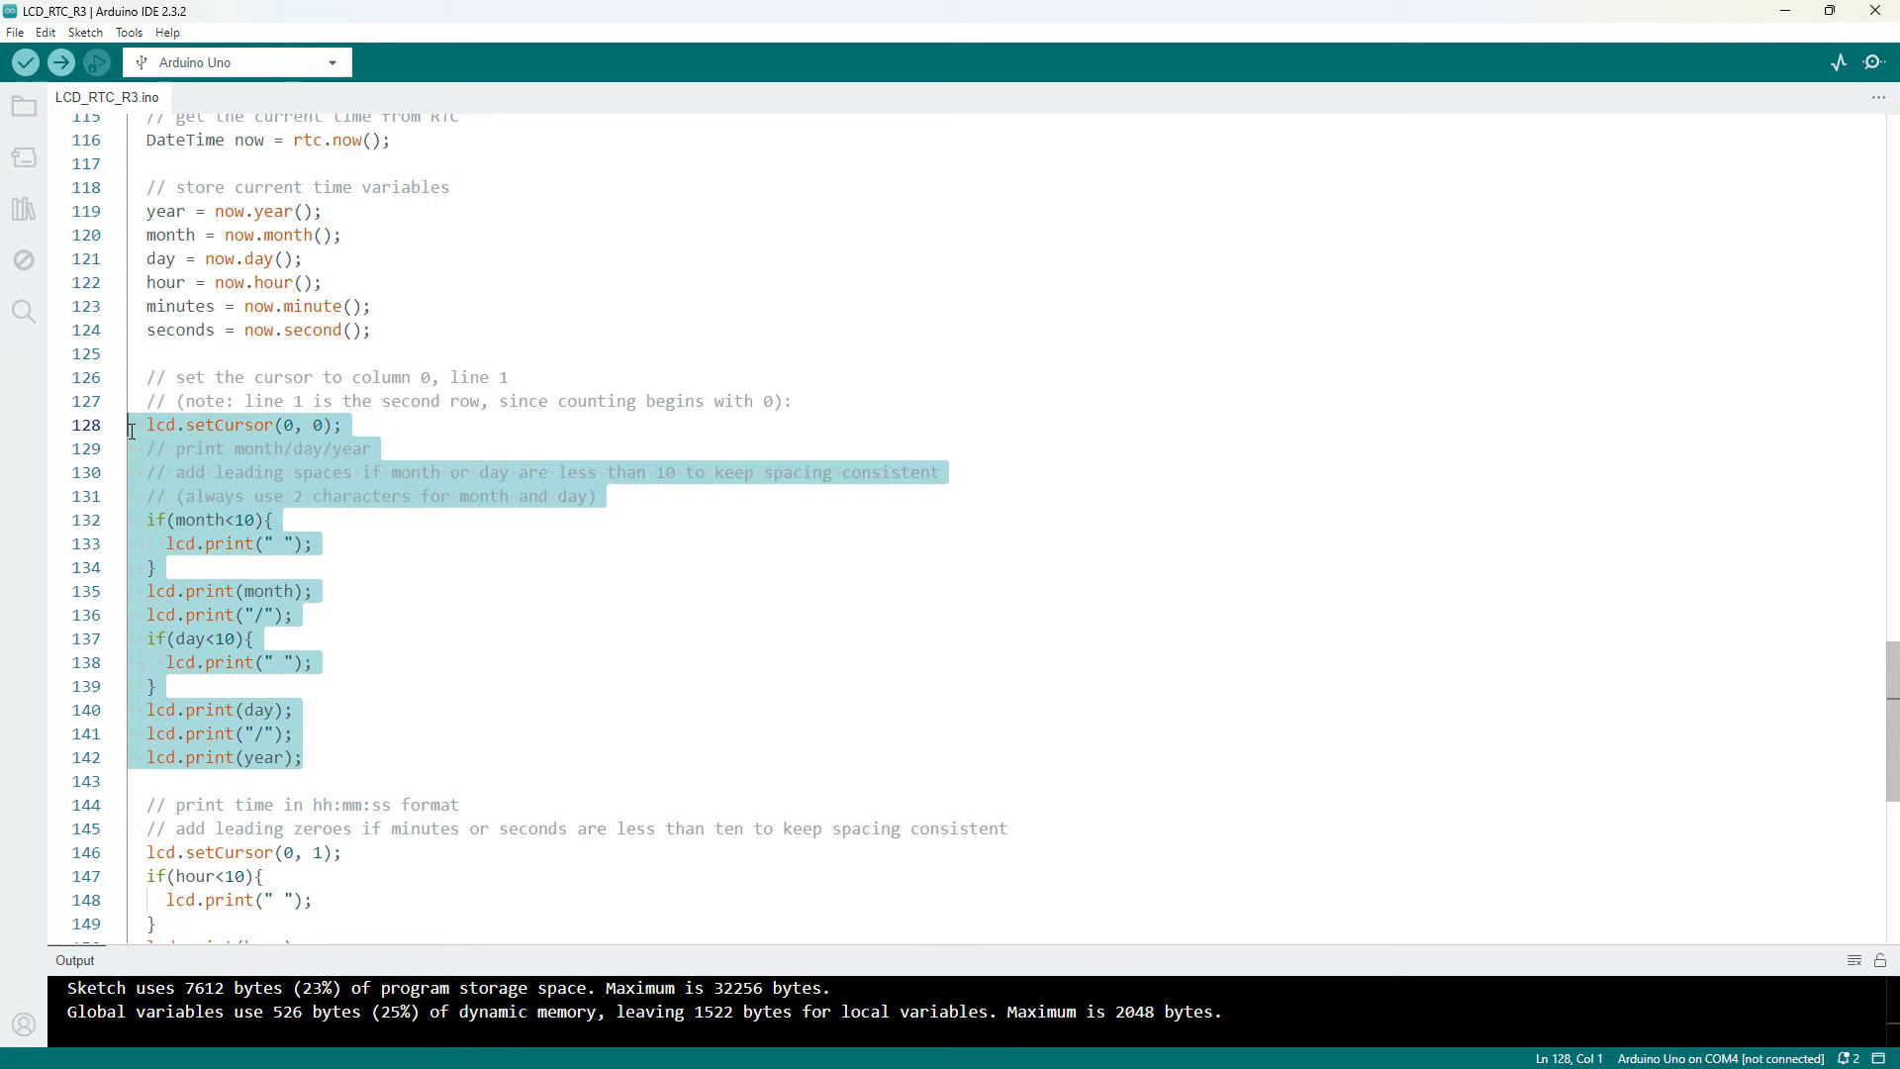
pyautogui.scroll(-3)
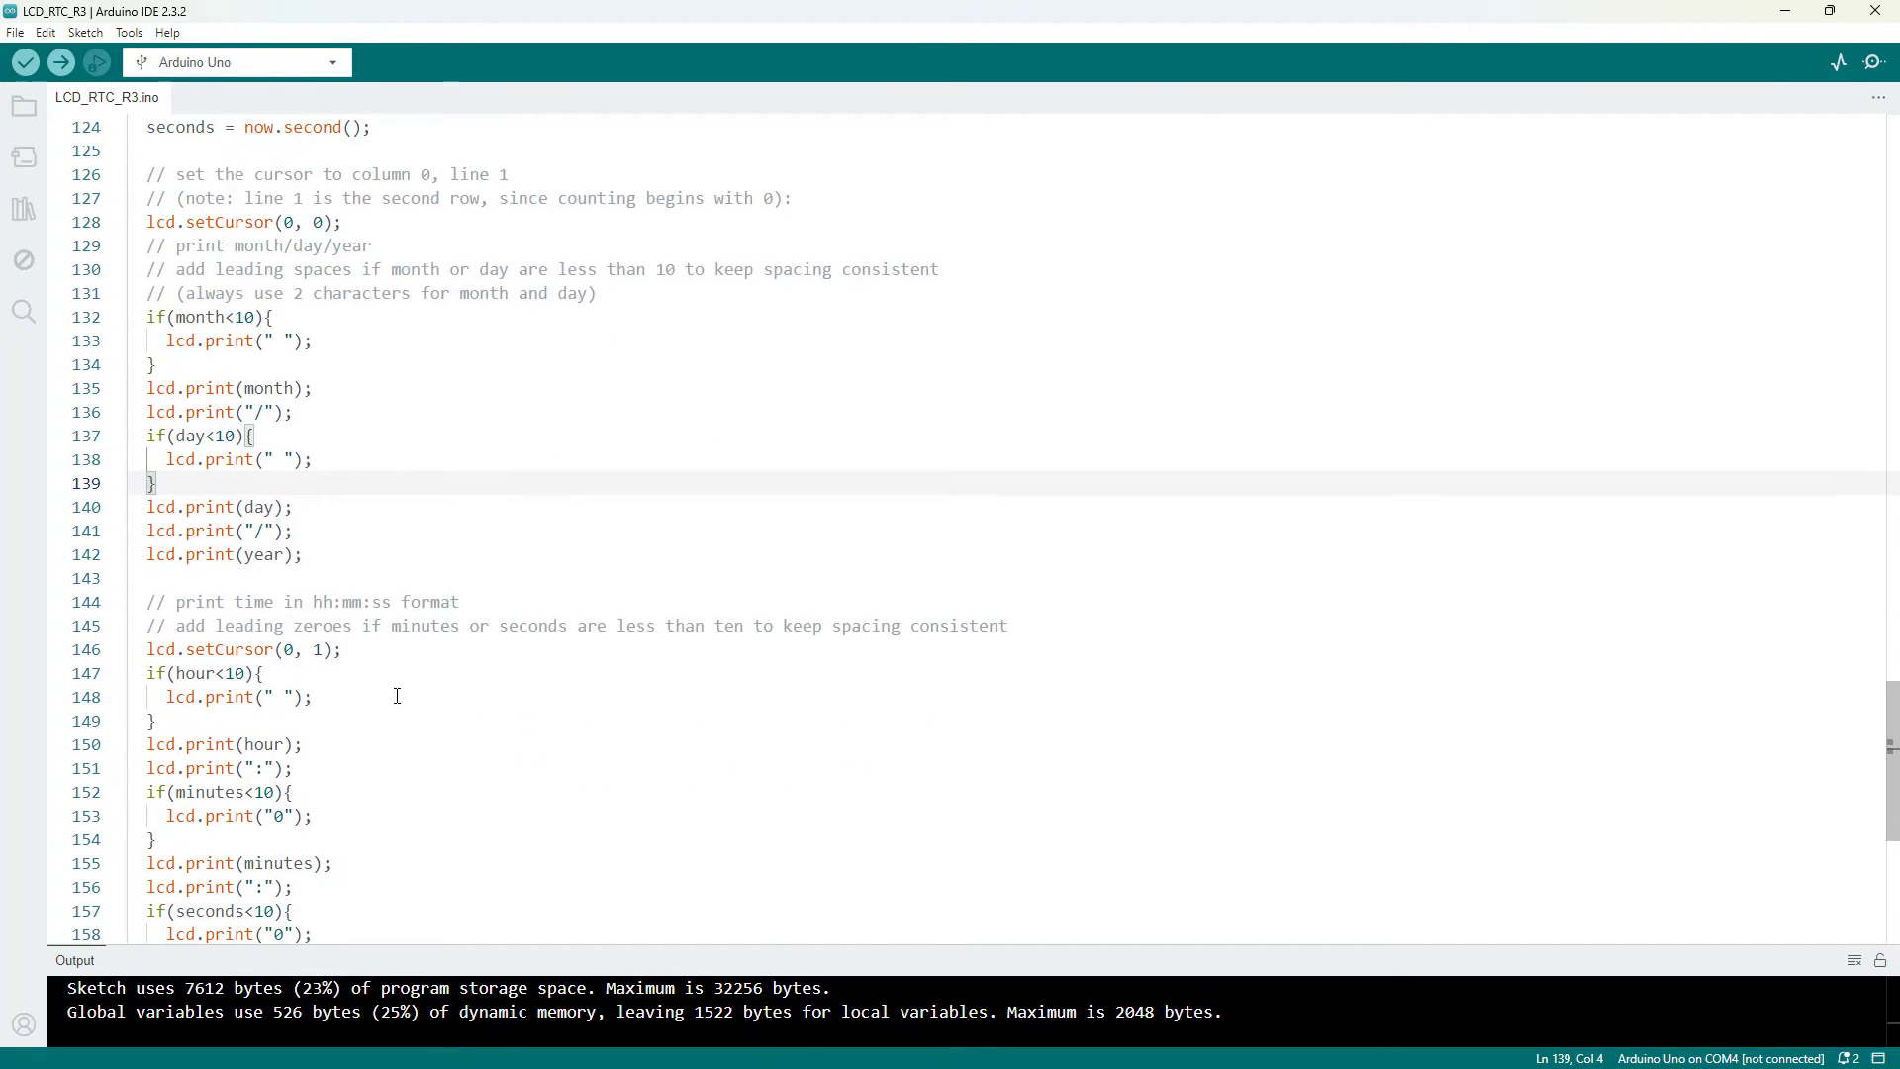
pyautogui.click(174, 602)
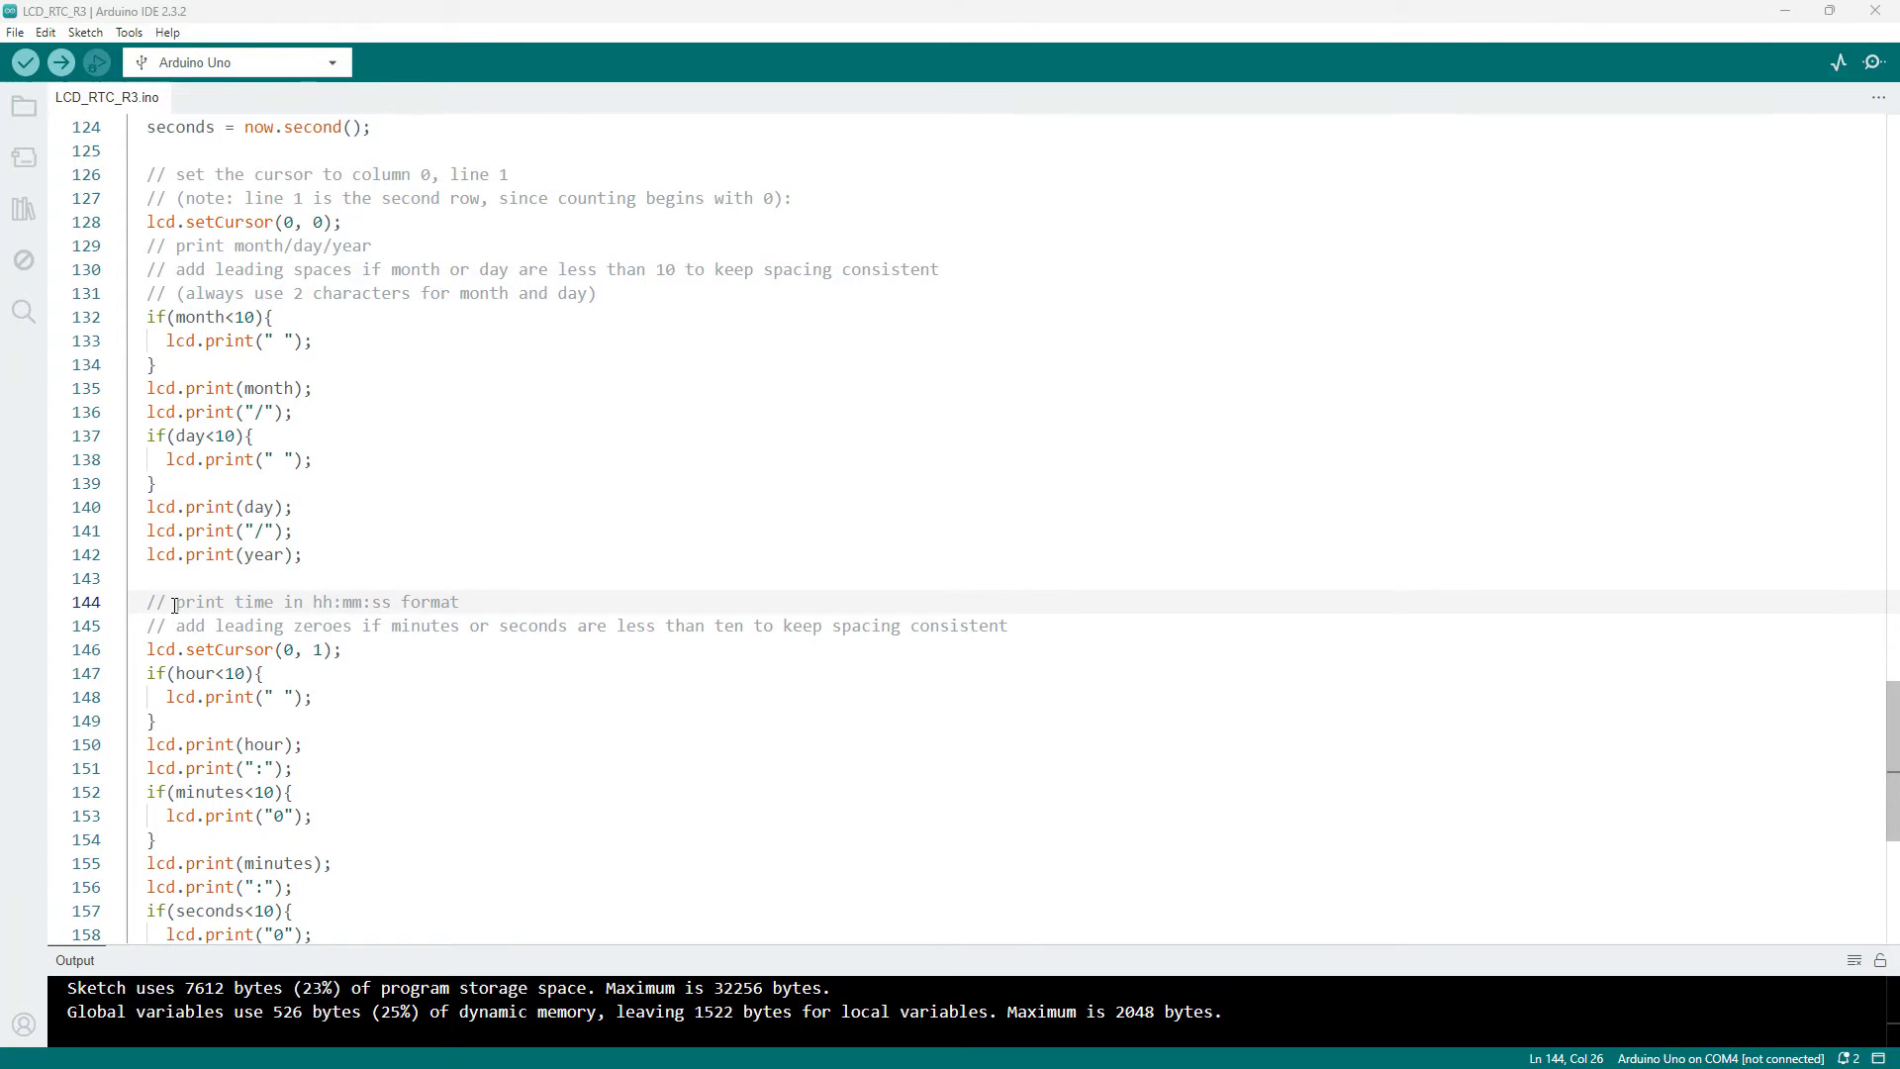
pyautogui.moveTo(174, 602); pyautogui.dragTo(457, 601)
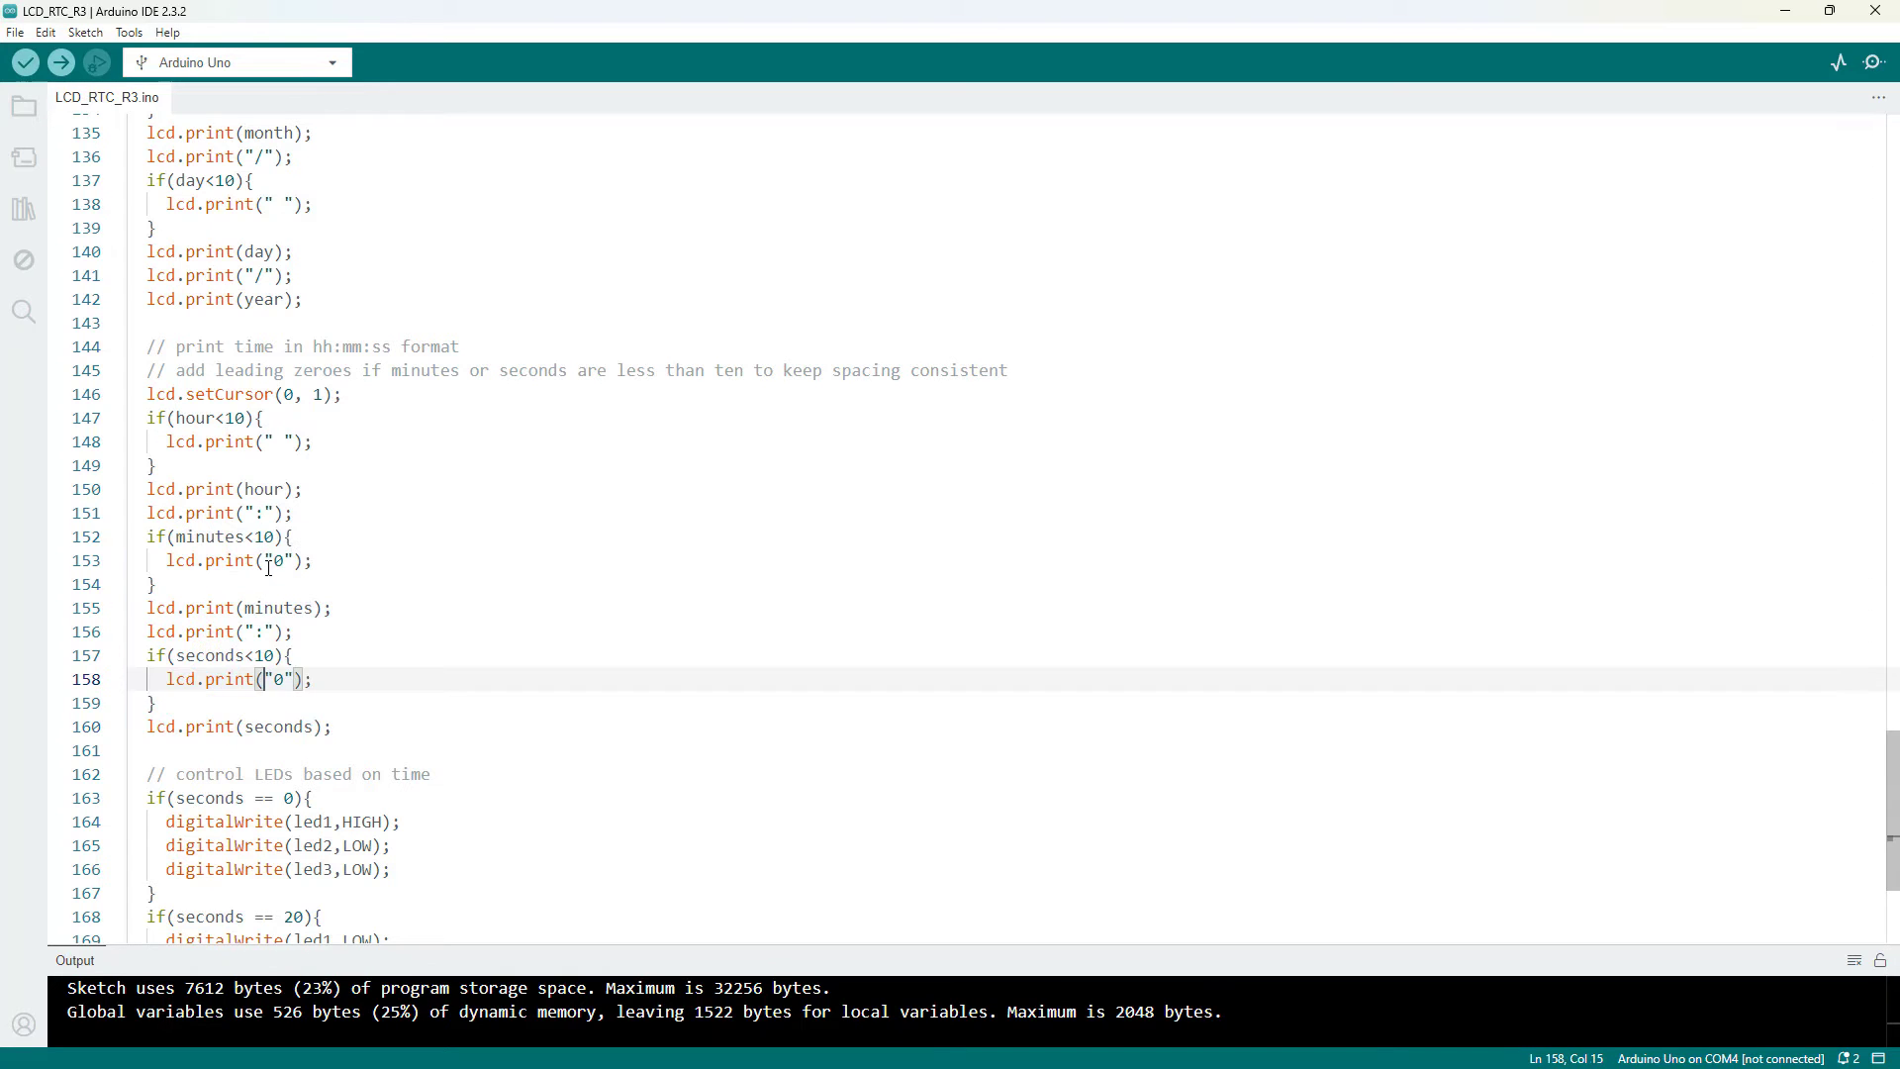
pyautogui.click(277, 560)
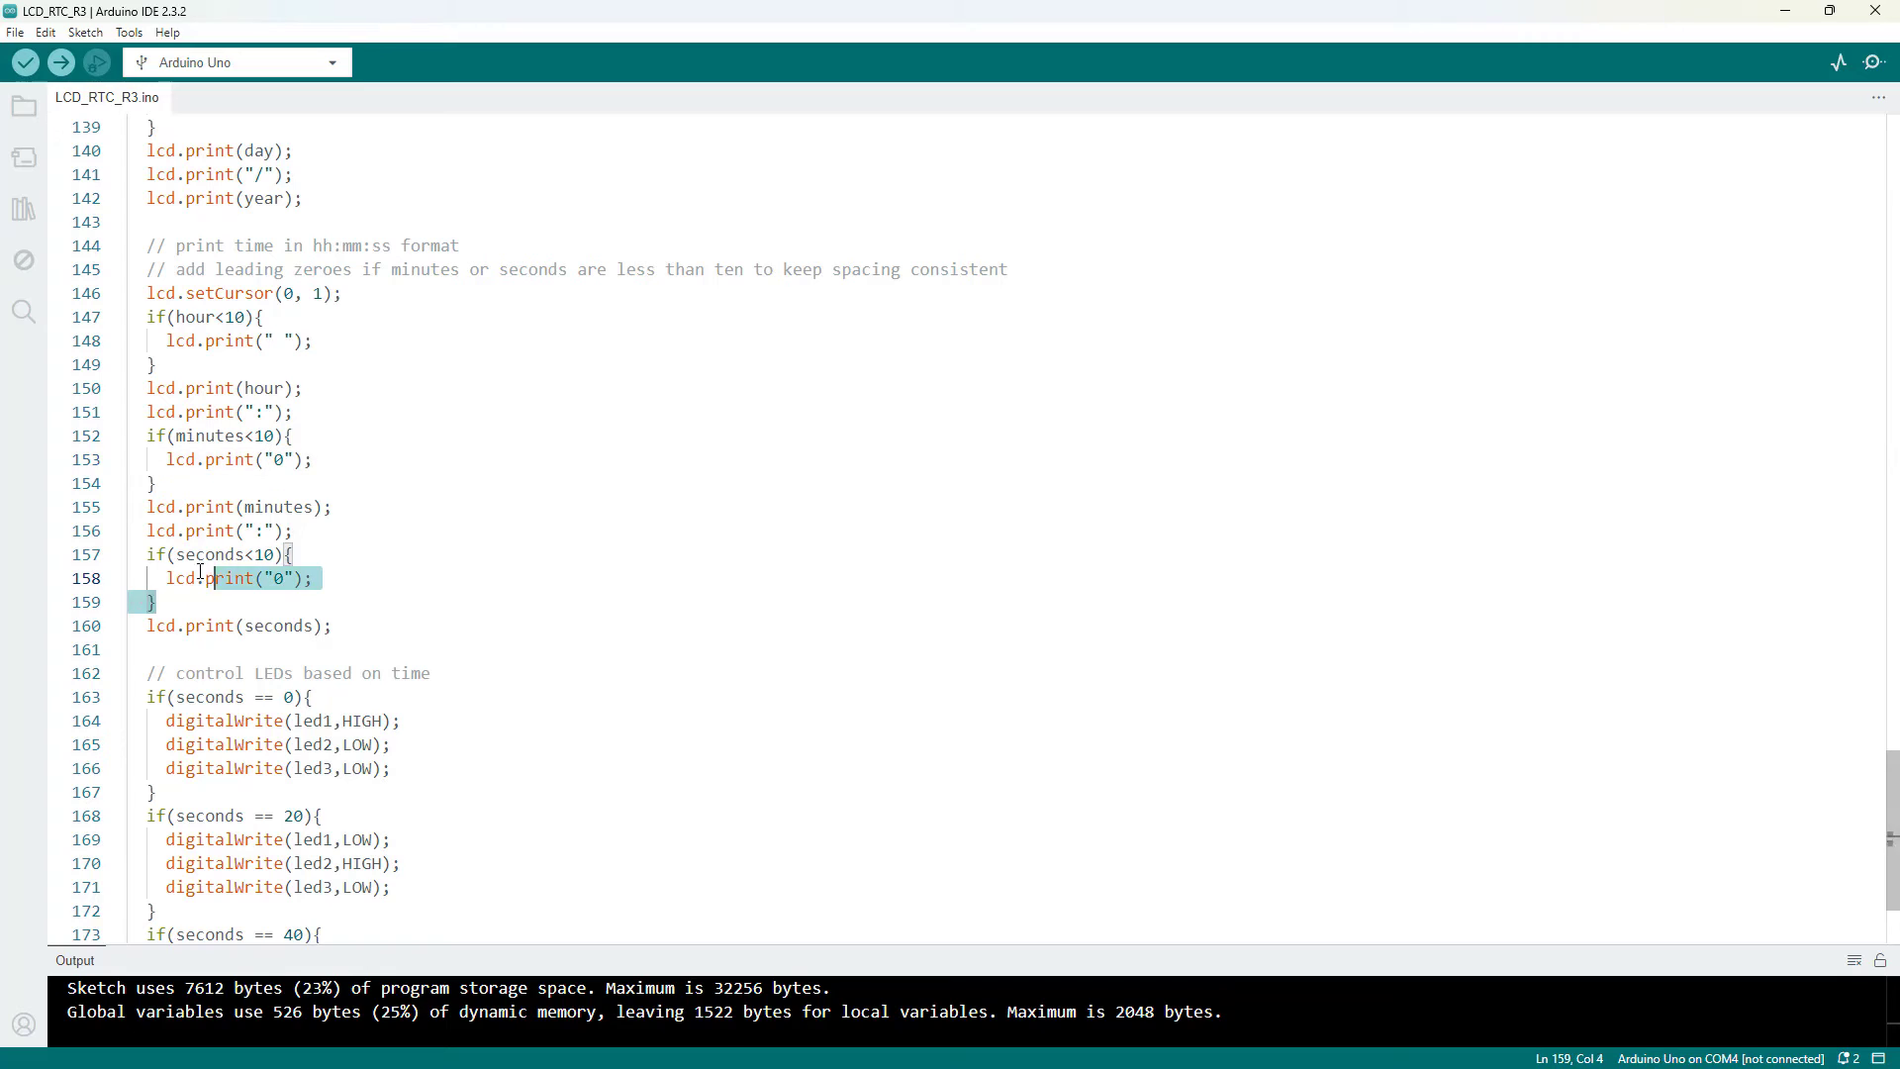
pyautogui.click(164, 554)
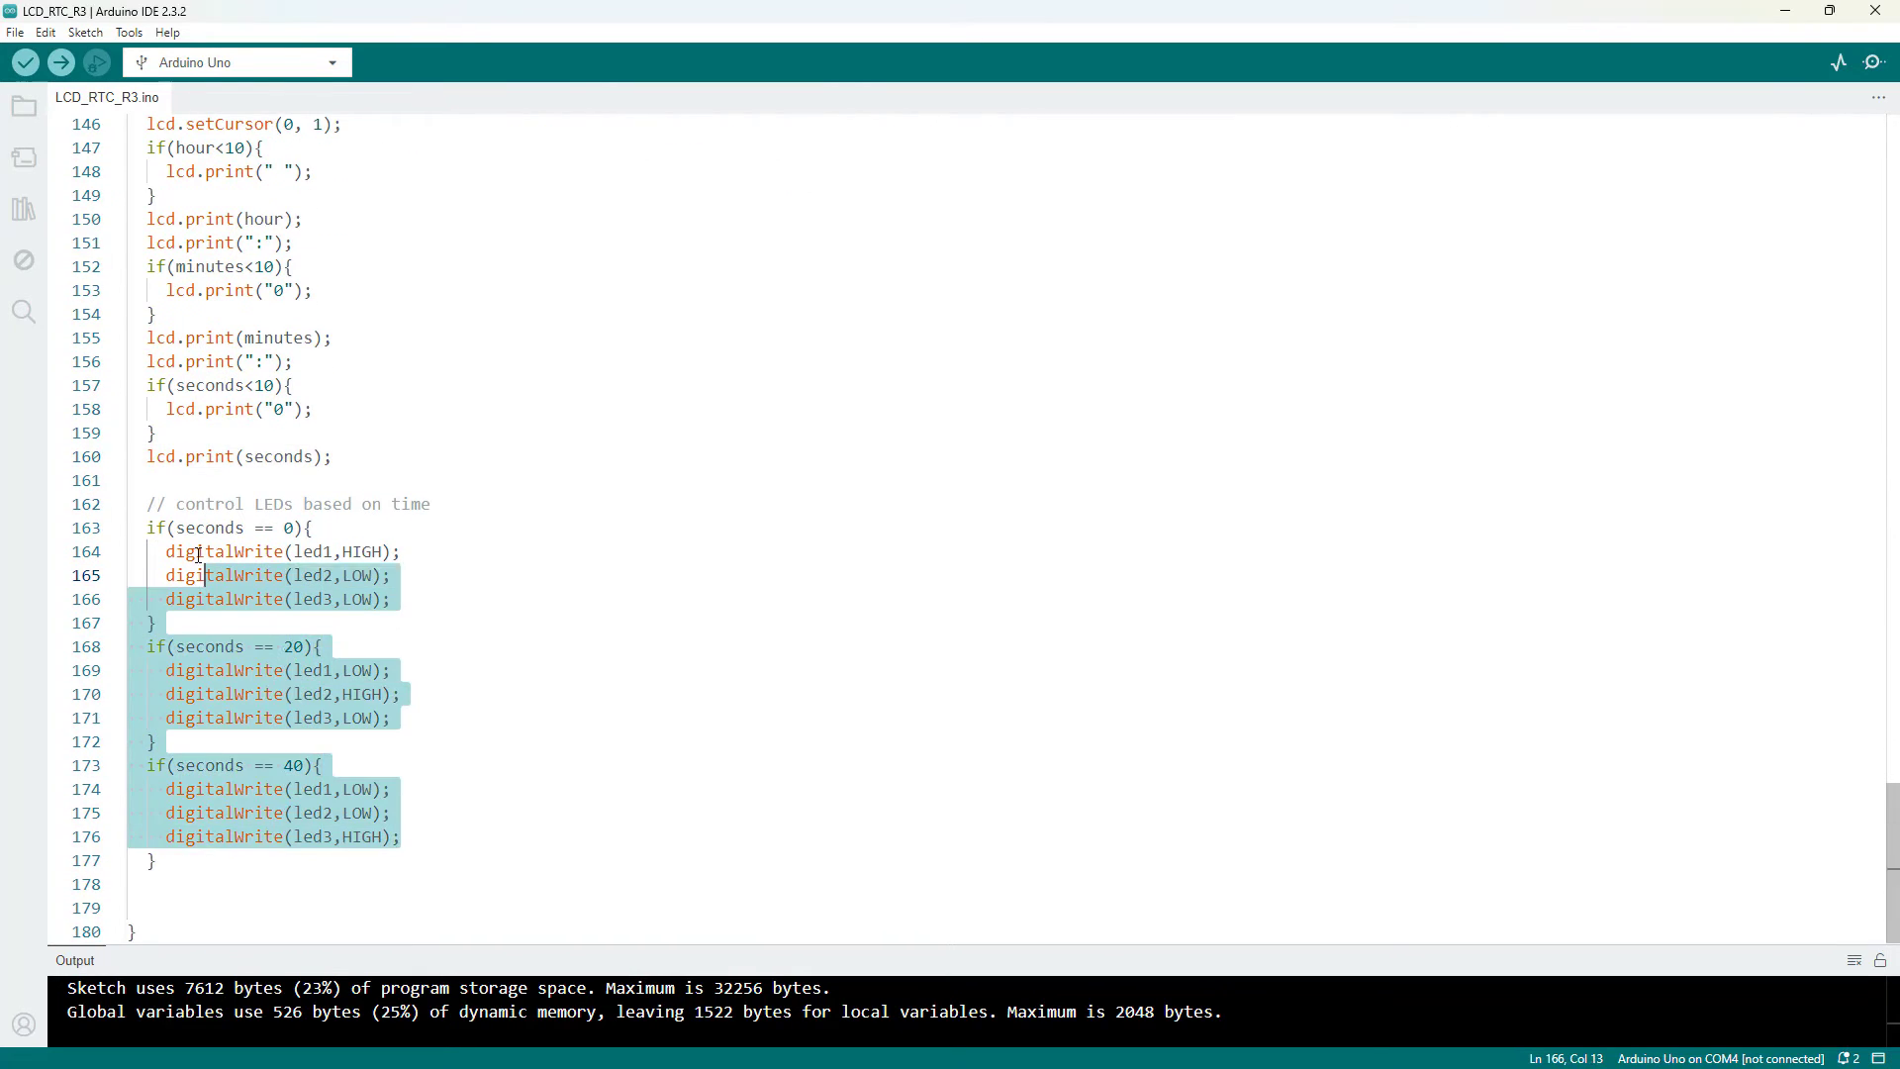
pyautogui.click(251, 526)
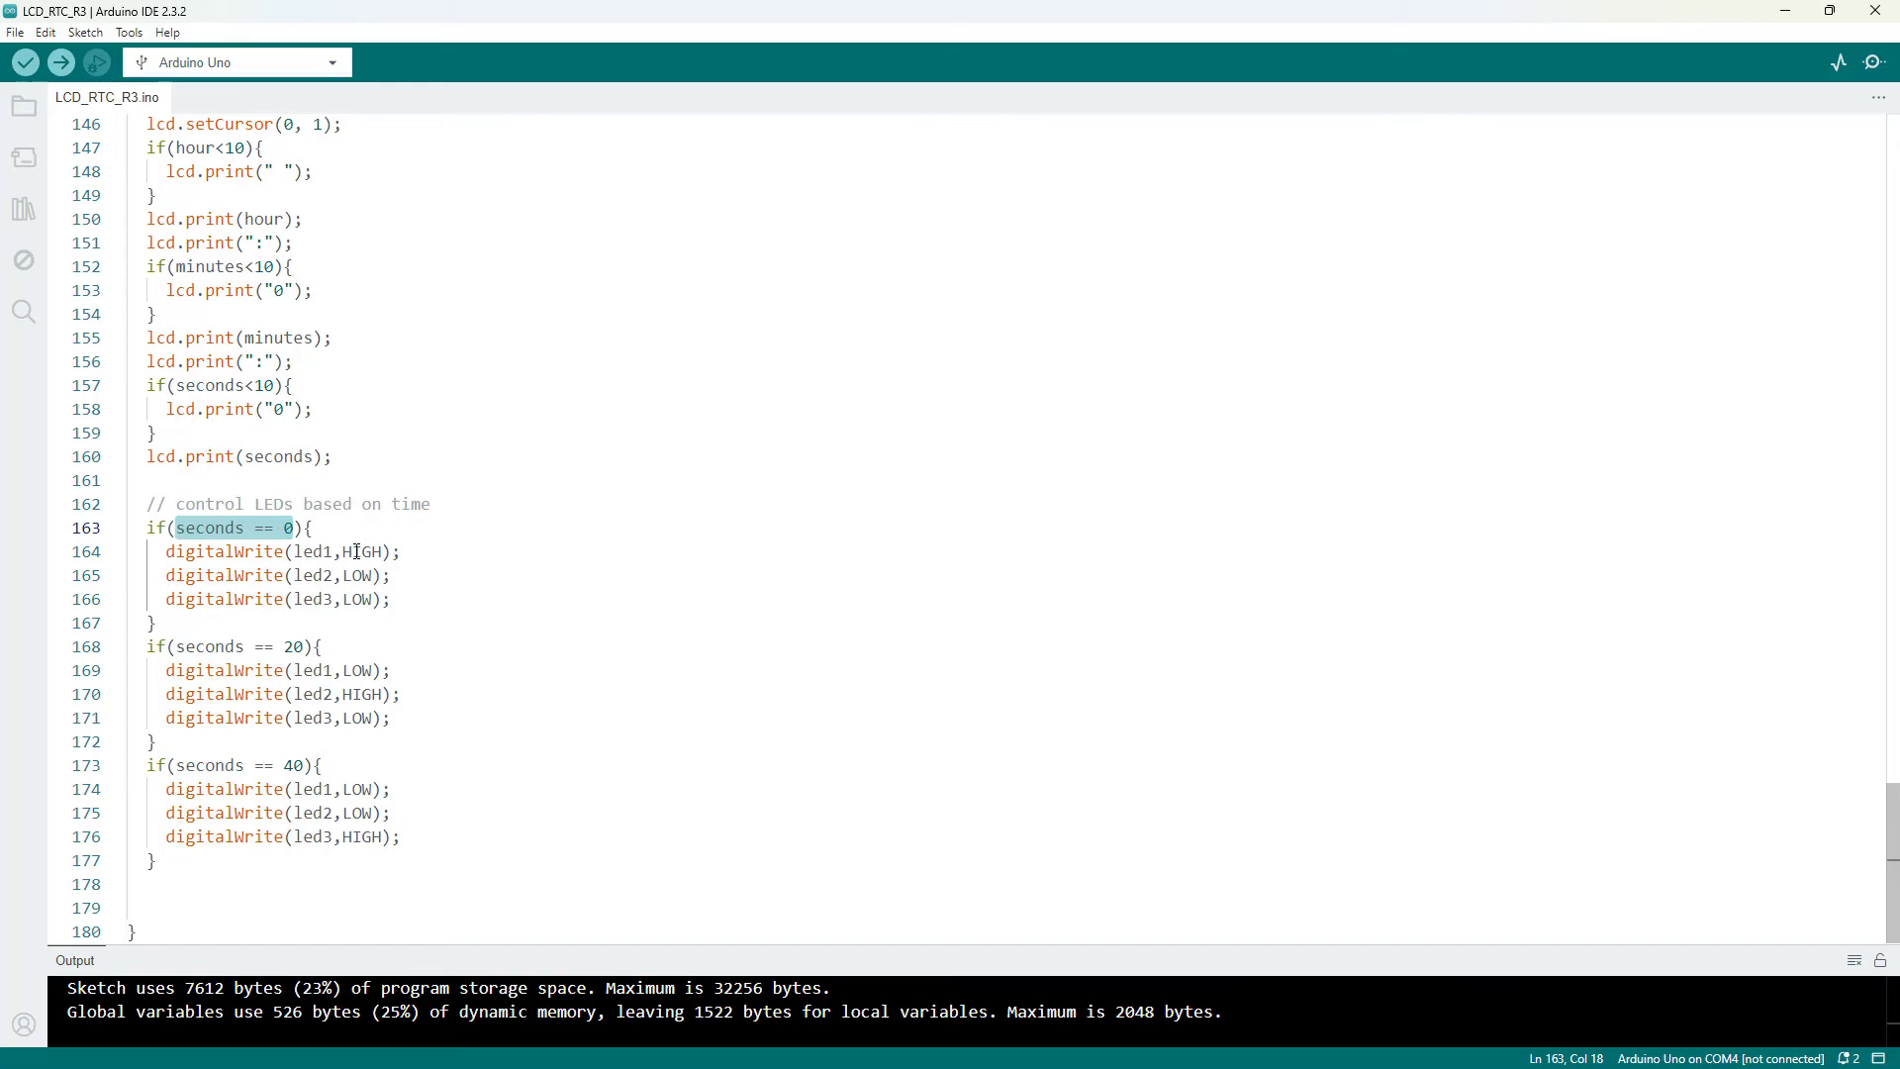
pyautogui.click(352, 576)
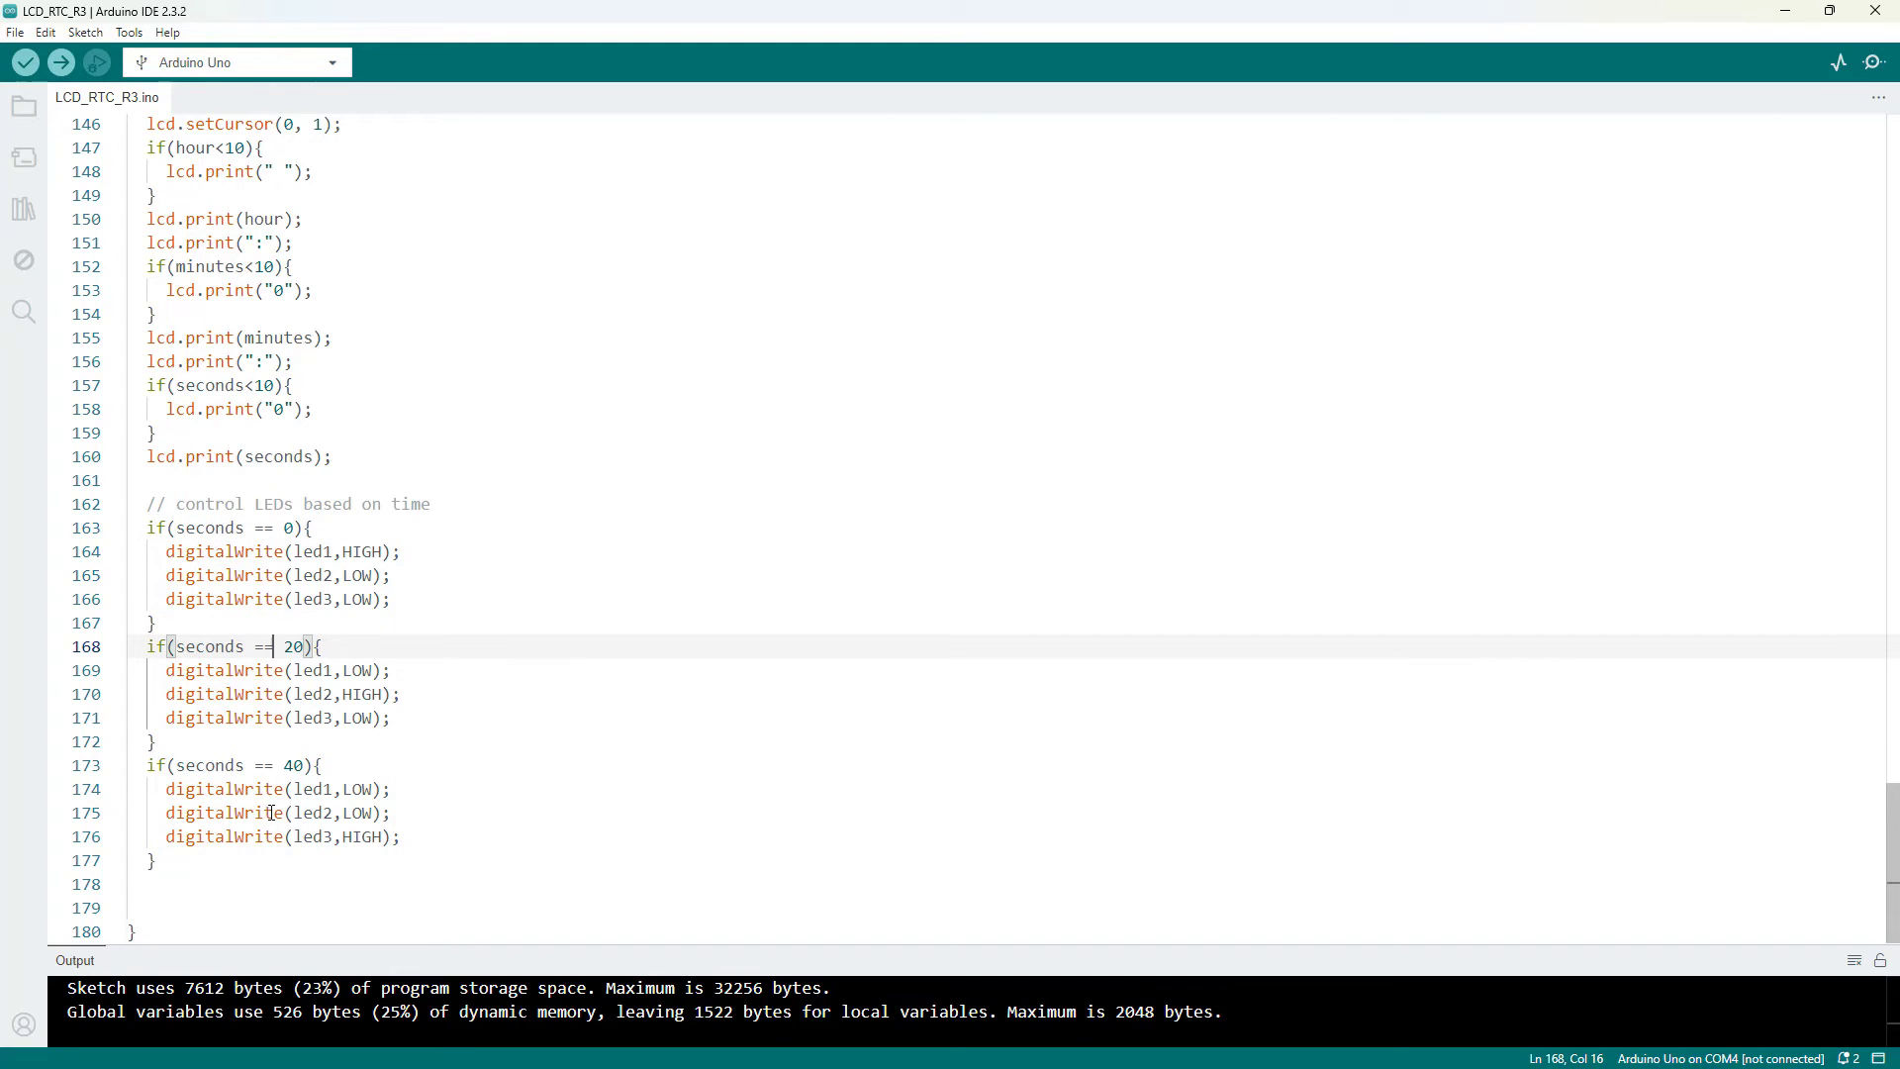
pyautogui.moveTo(224, 553)
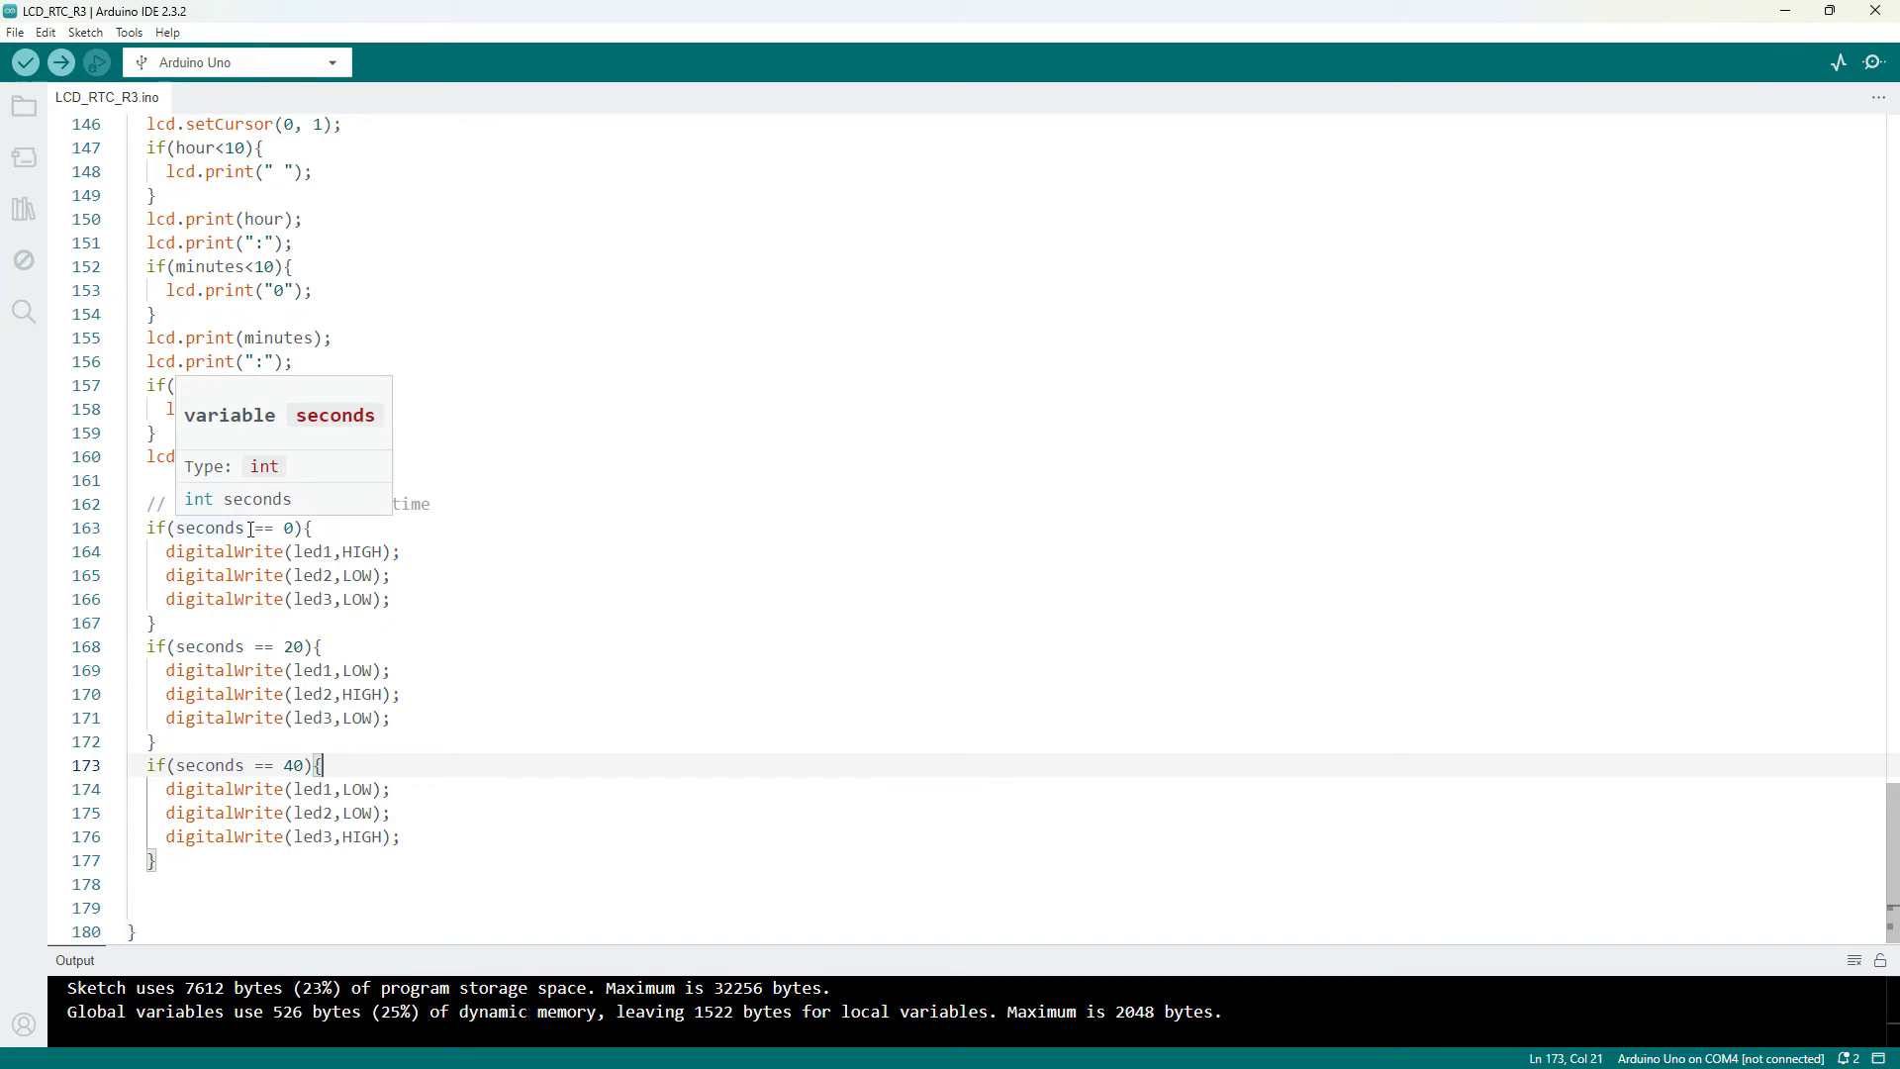
pyautogui.moveTo(217, 508)
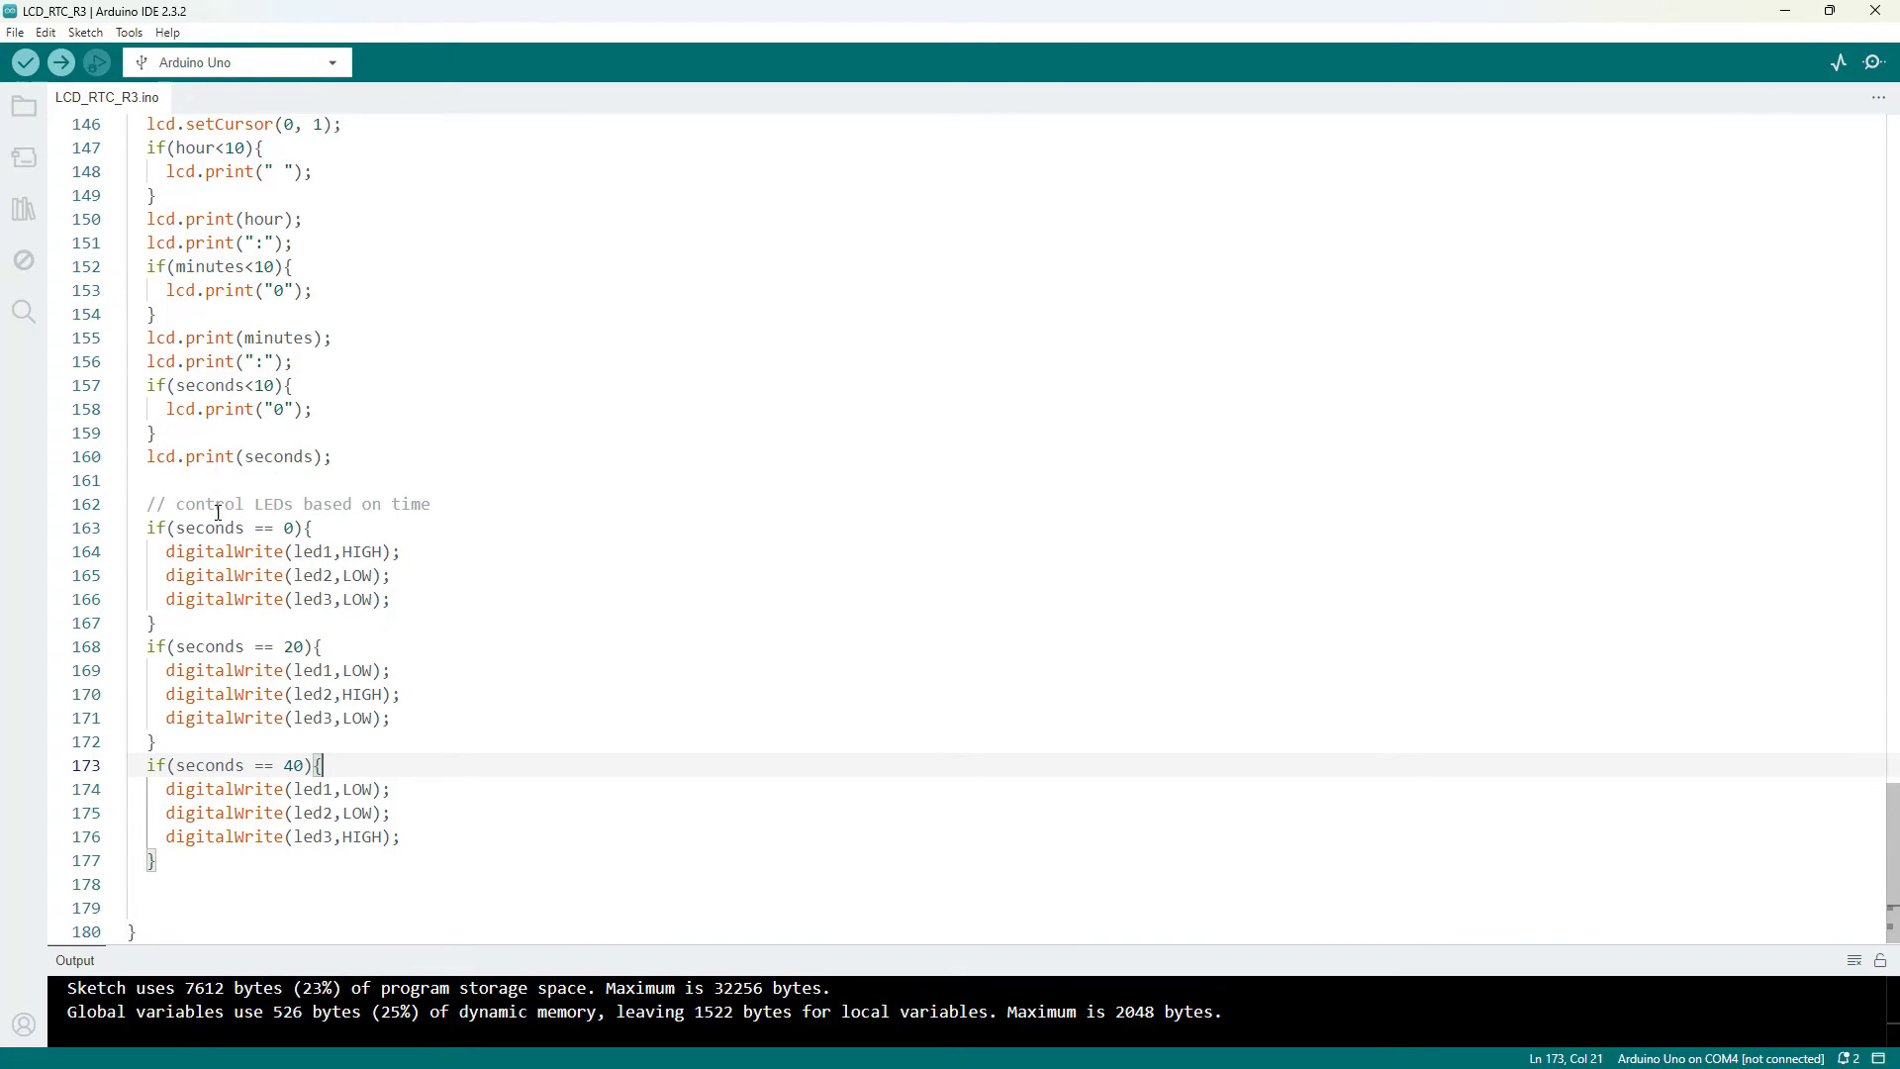
pyautogui.doubleClick(206, 527)
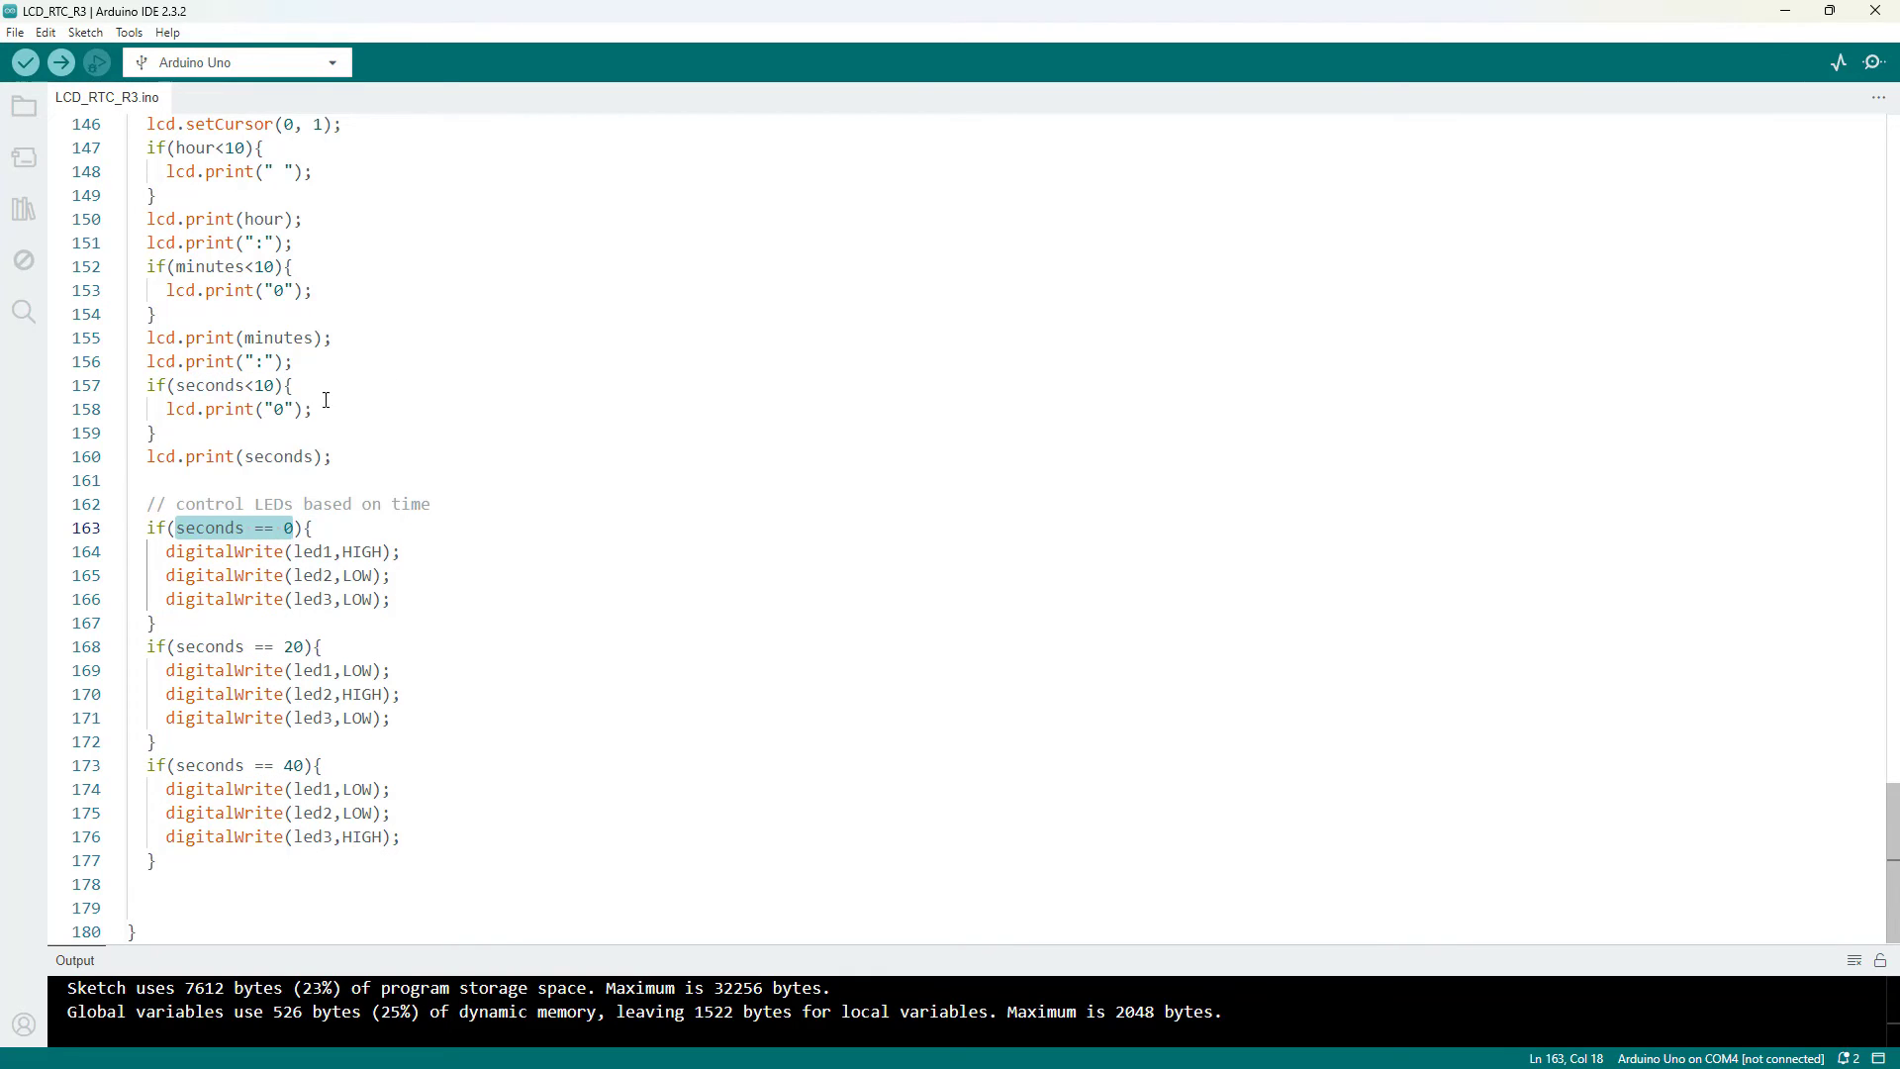
pyautogui.moveTo(338, 606)
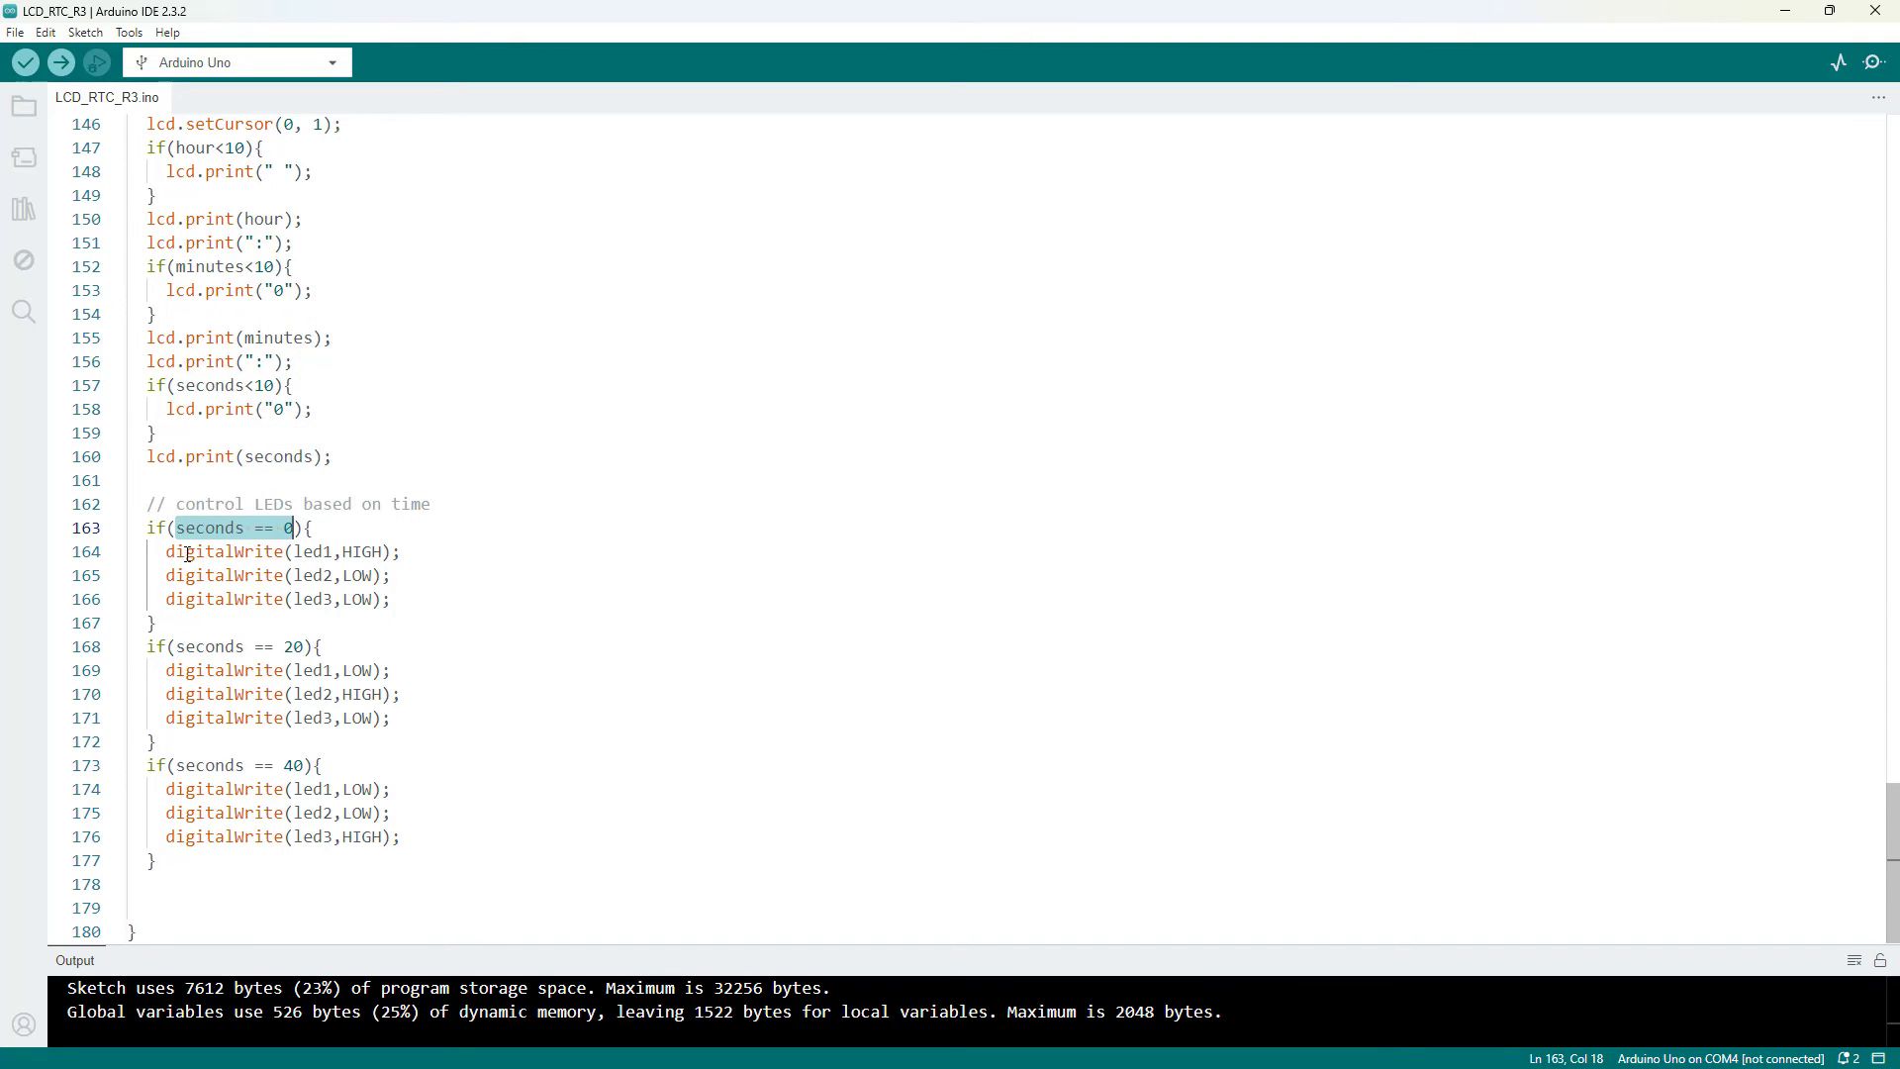
pyautogui.moveTo(166, 553); pyautogui.dragTo(390, 598)
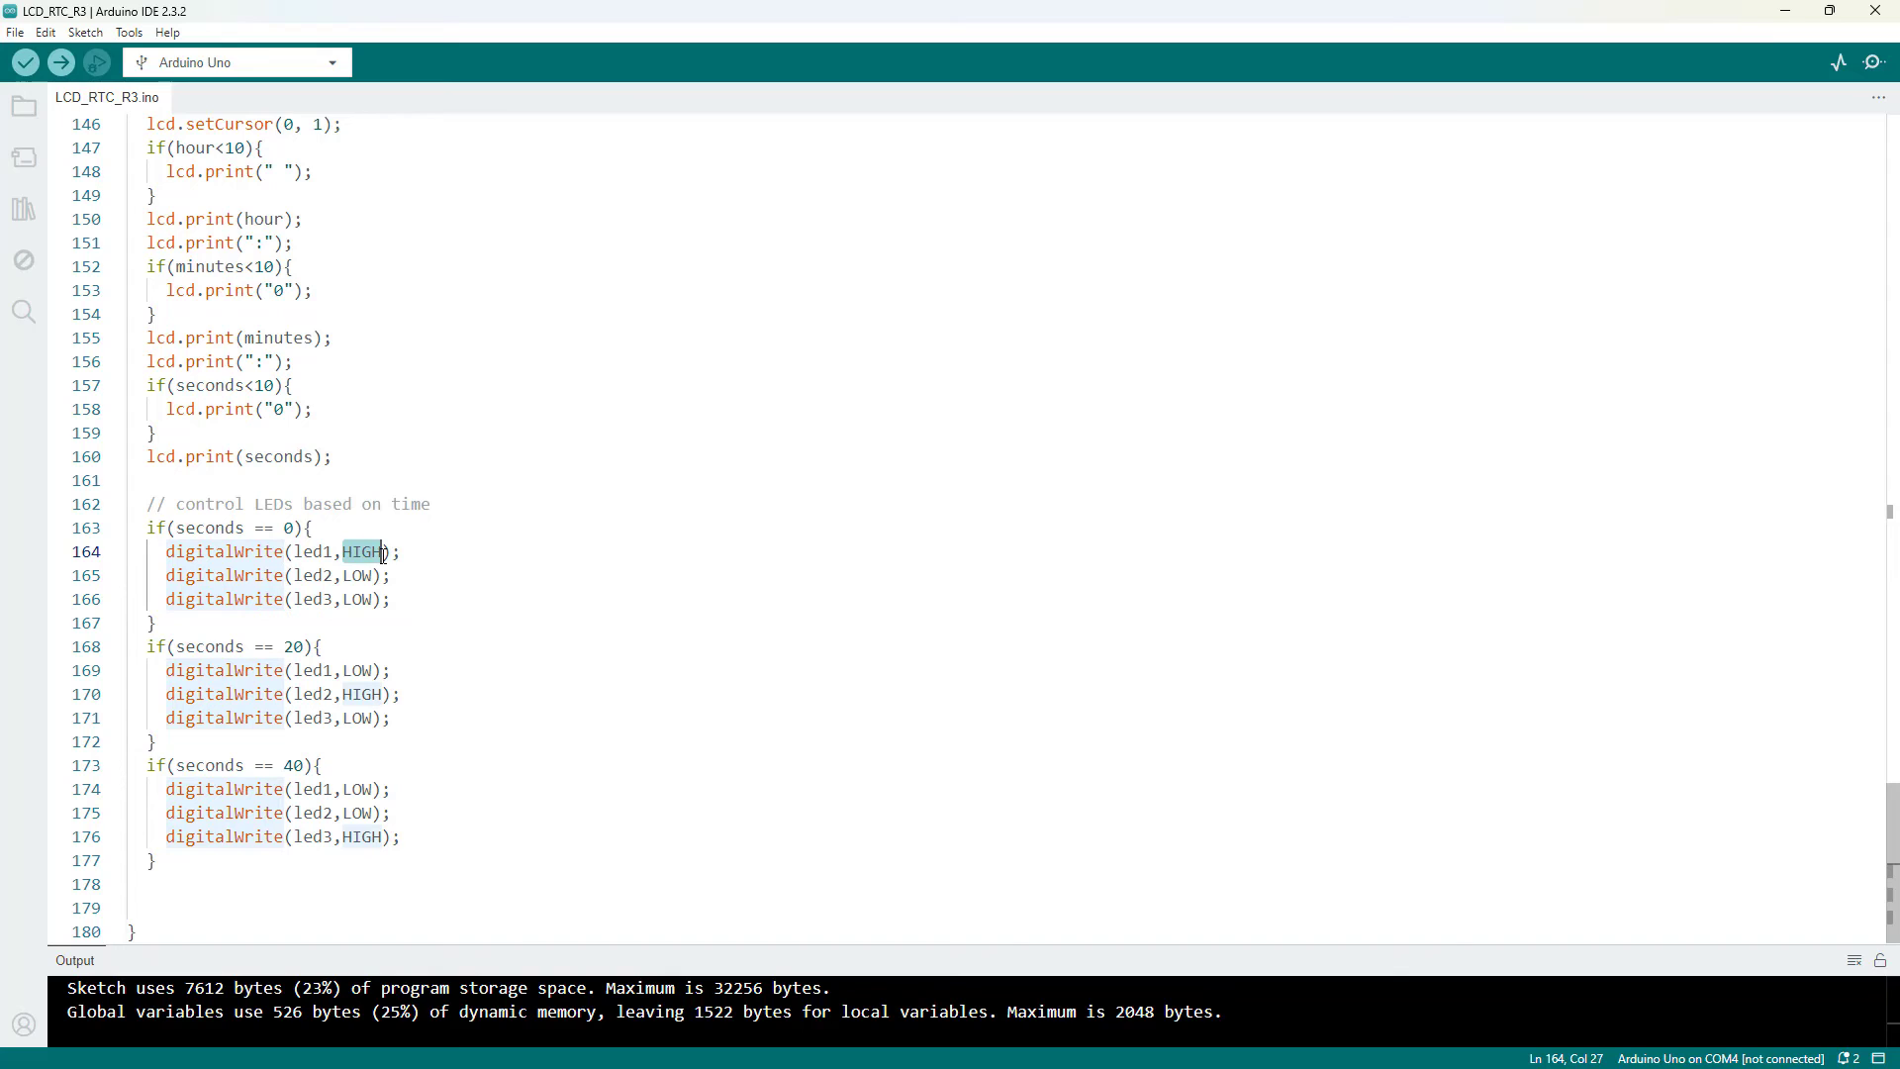
pyautogui.moveTo(222, 550)
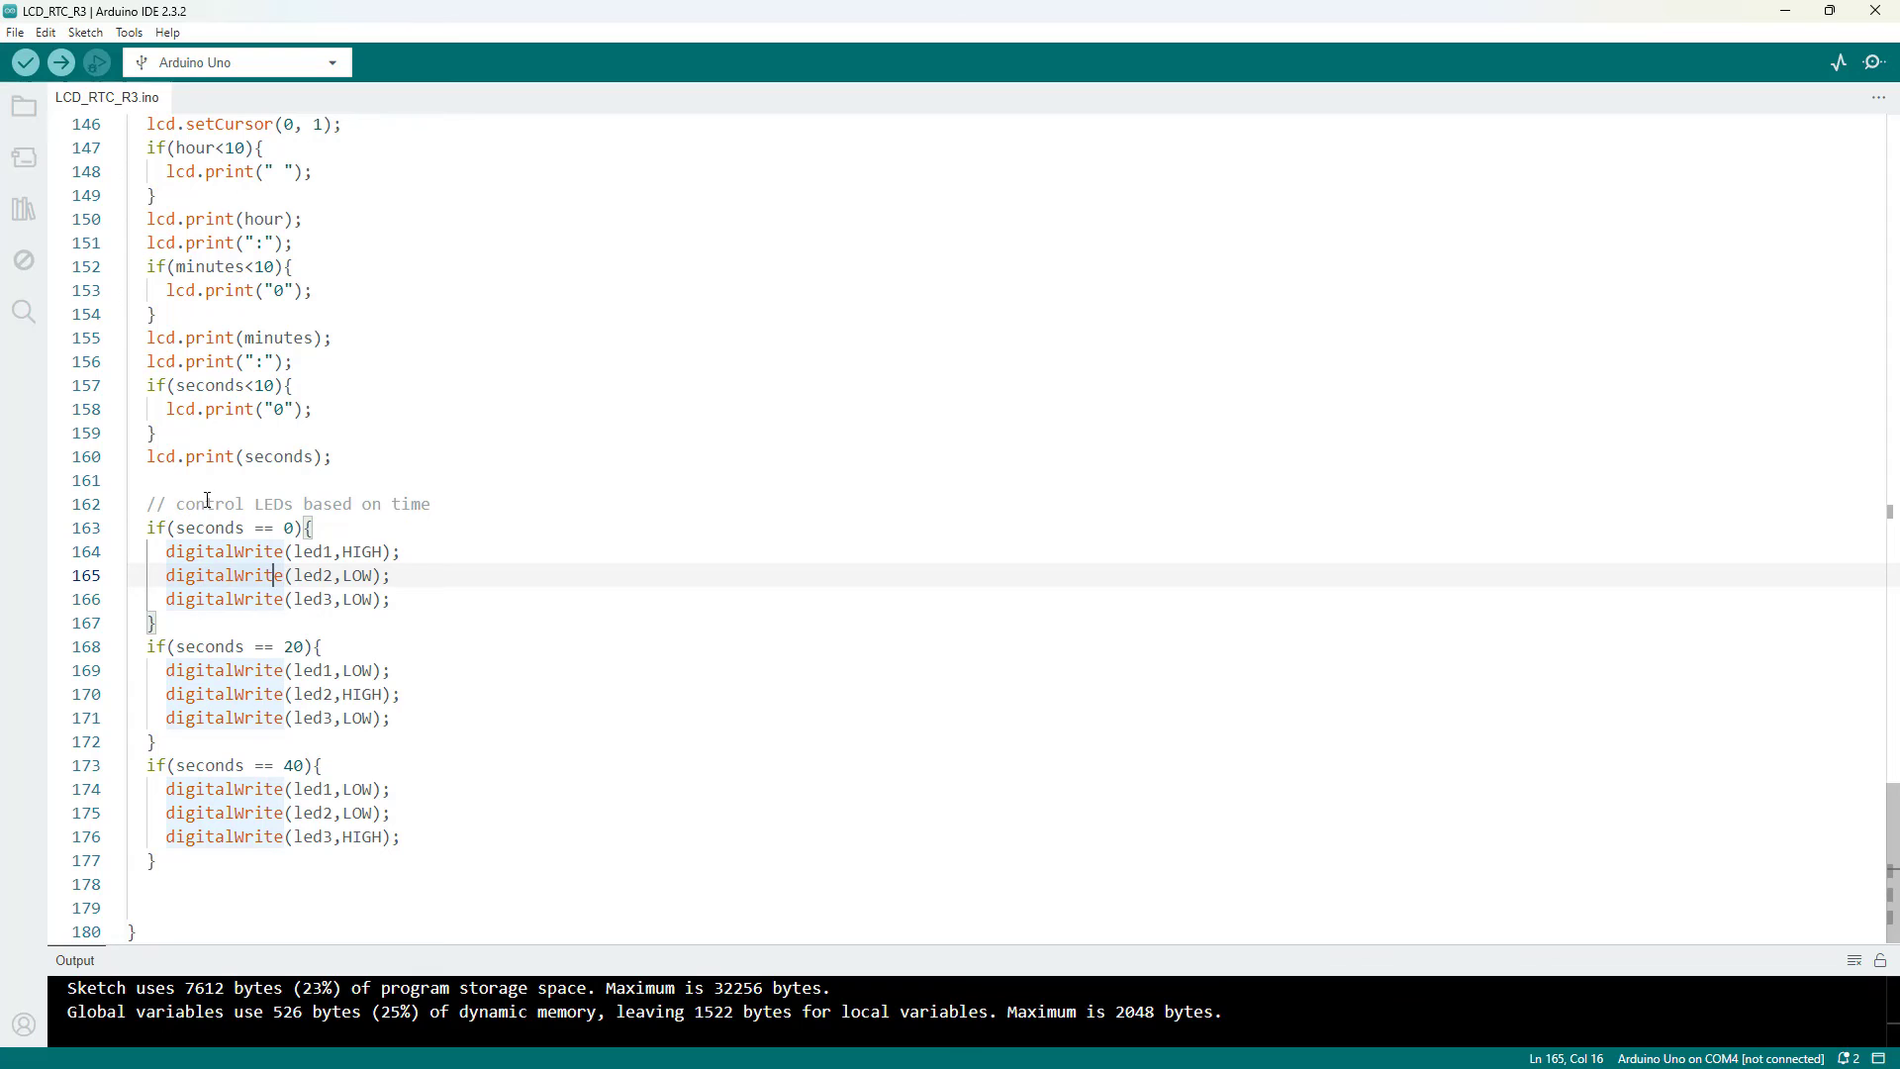
pyautogui.moveTo(285, 521)
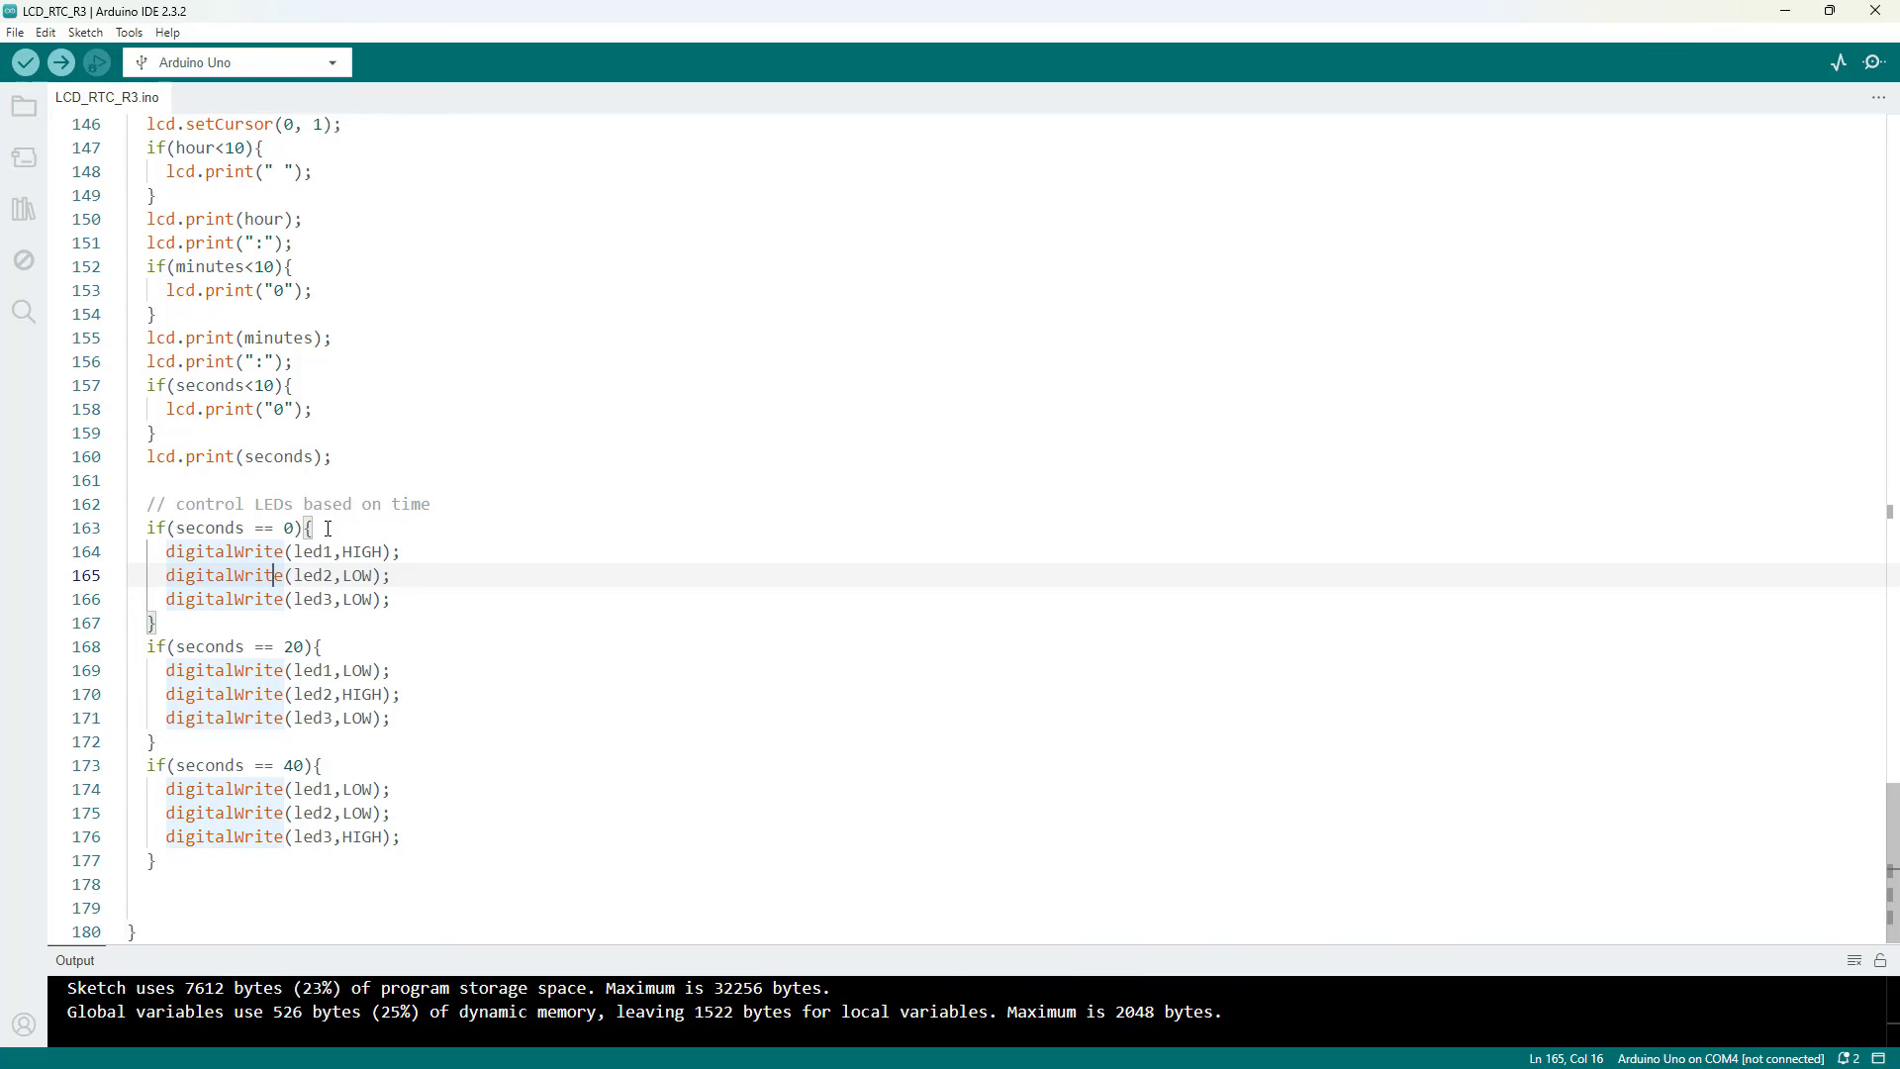
pyautogui.moveTo(398, 602)
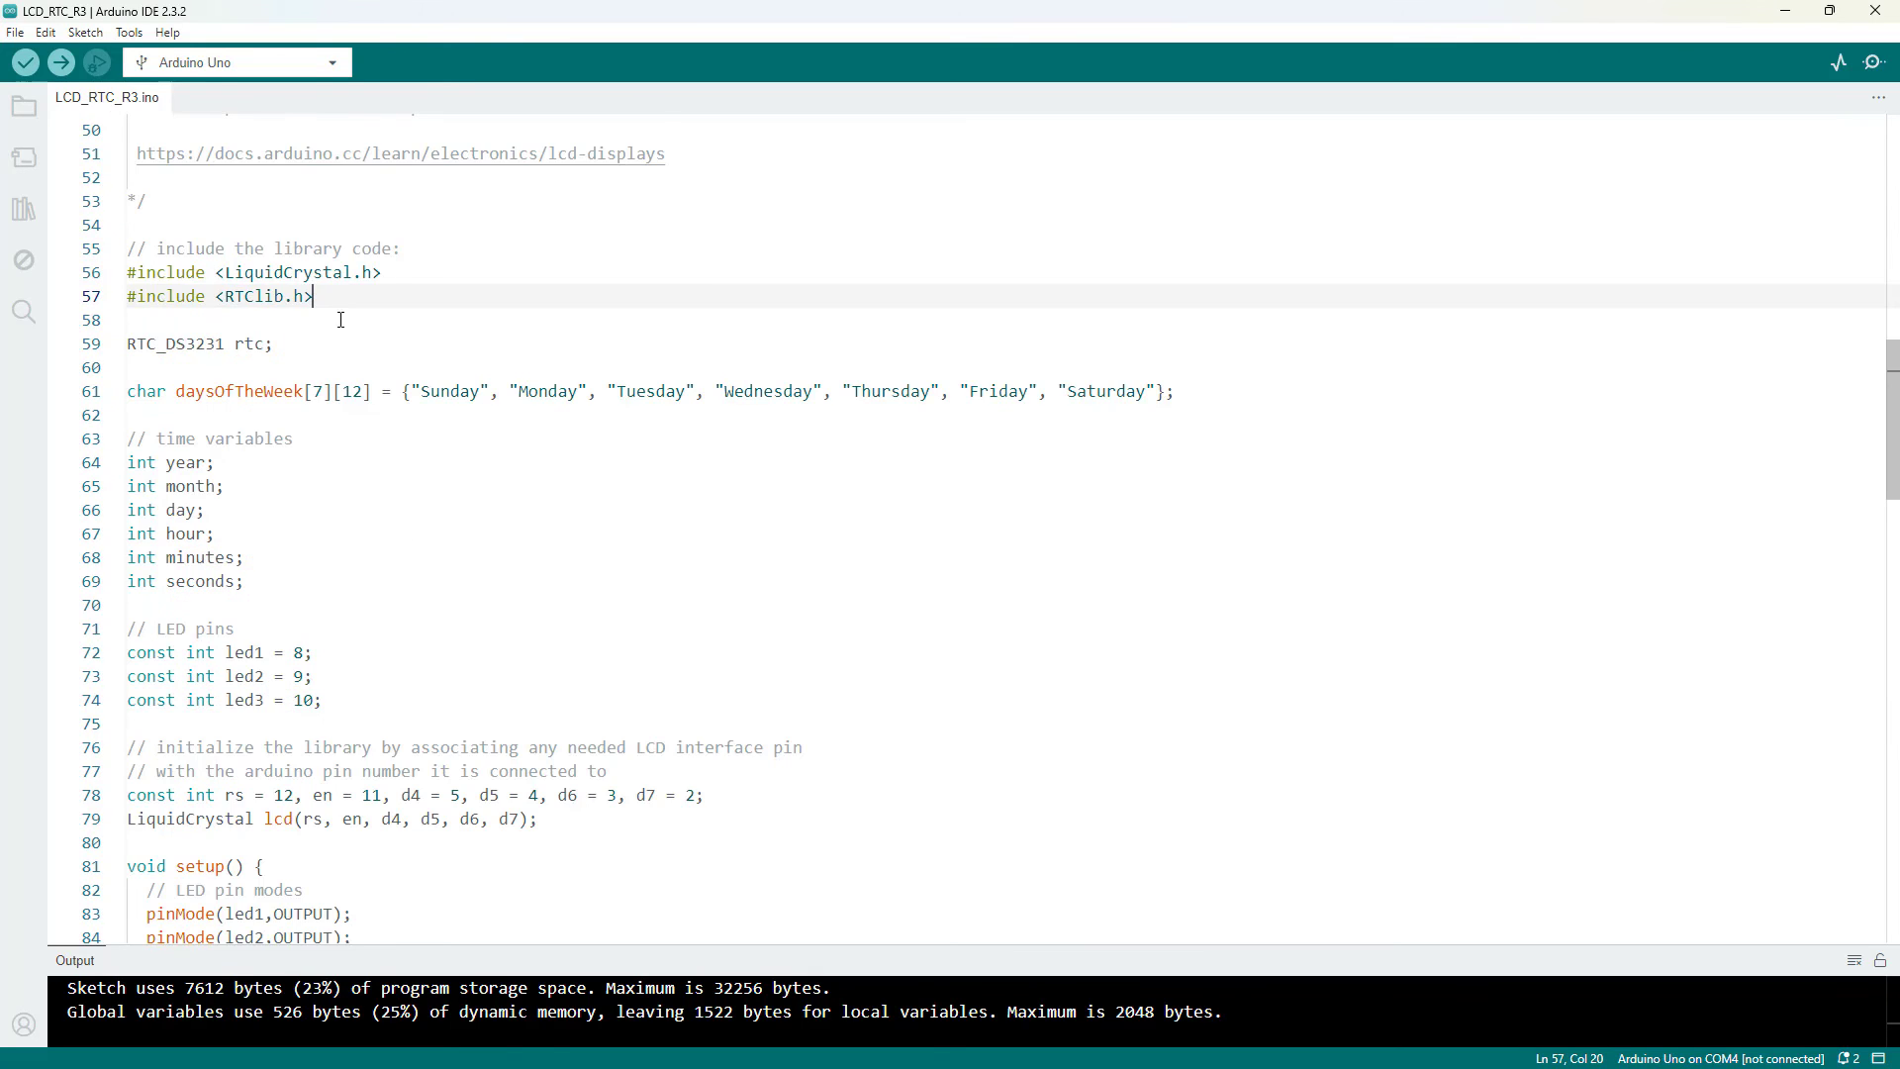
pyautogui.scroll(-3)
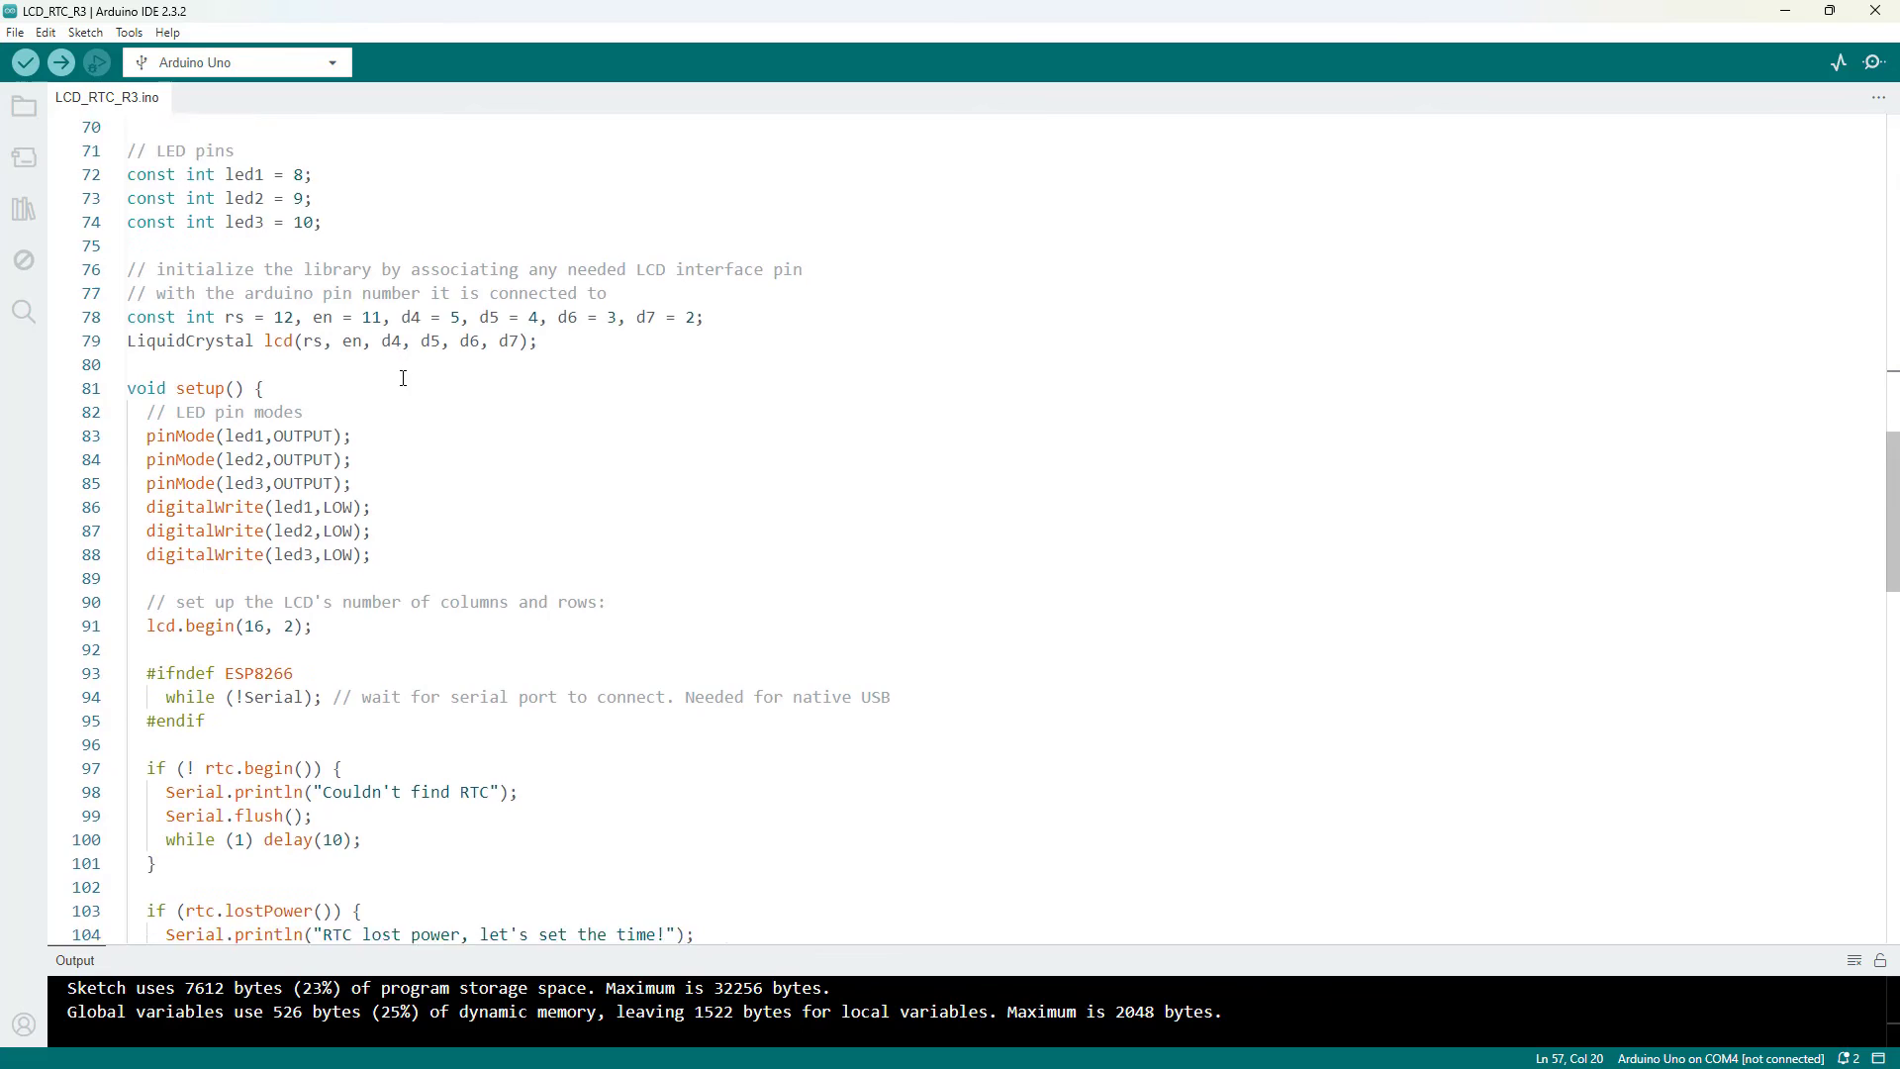
pyautogui.scroll(-3)
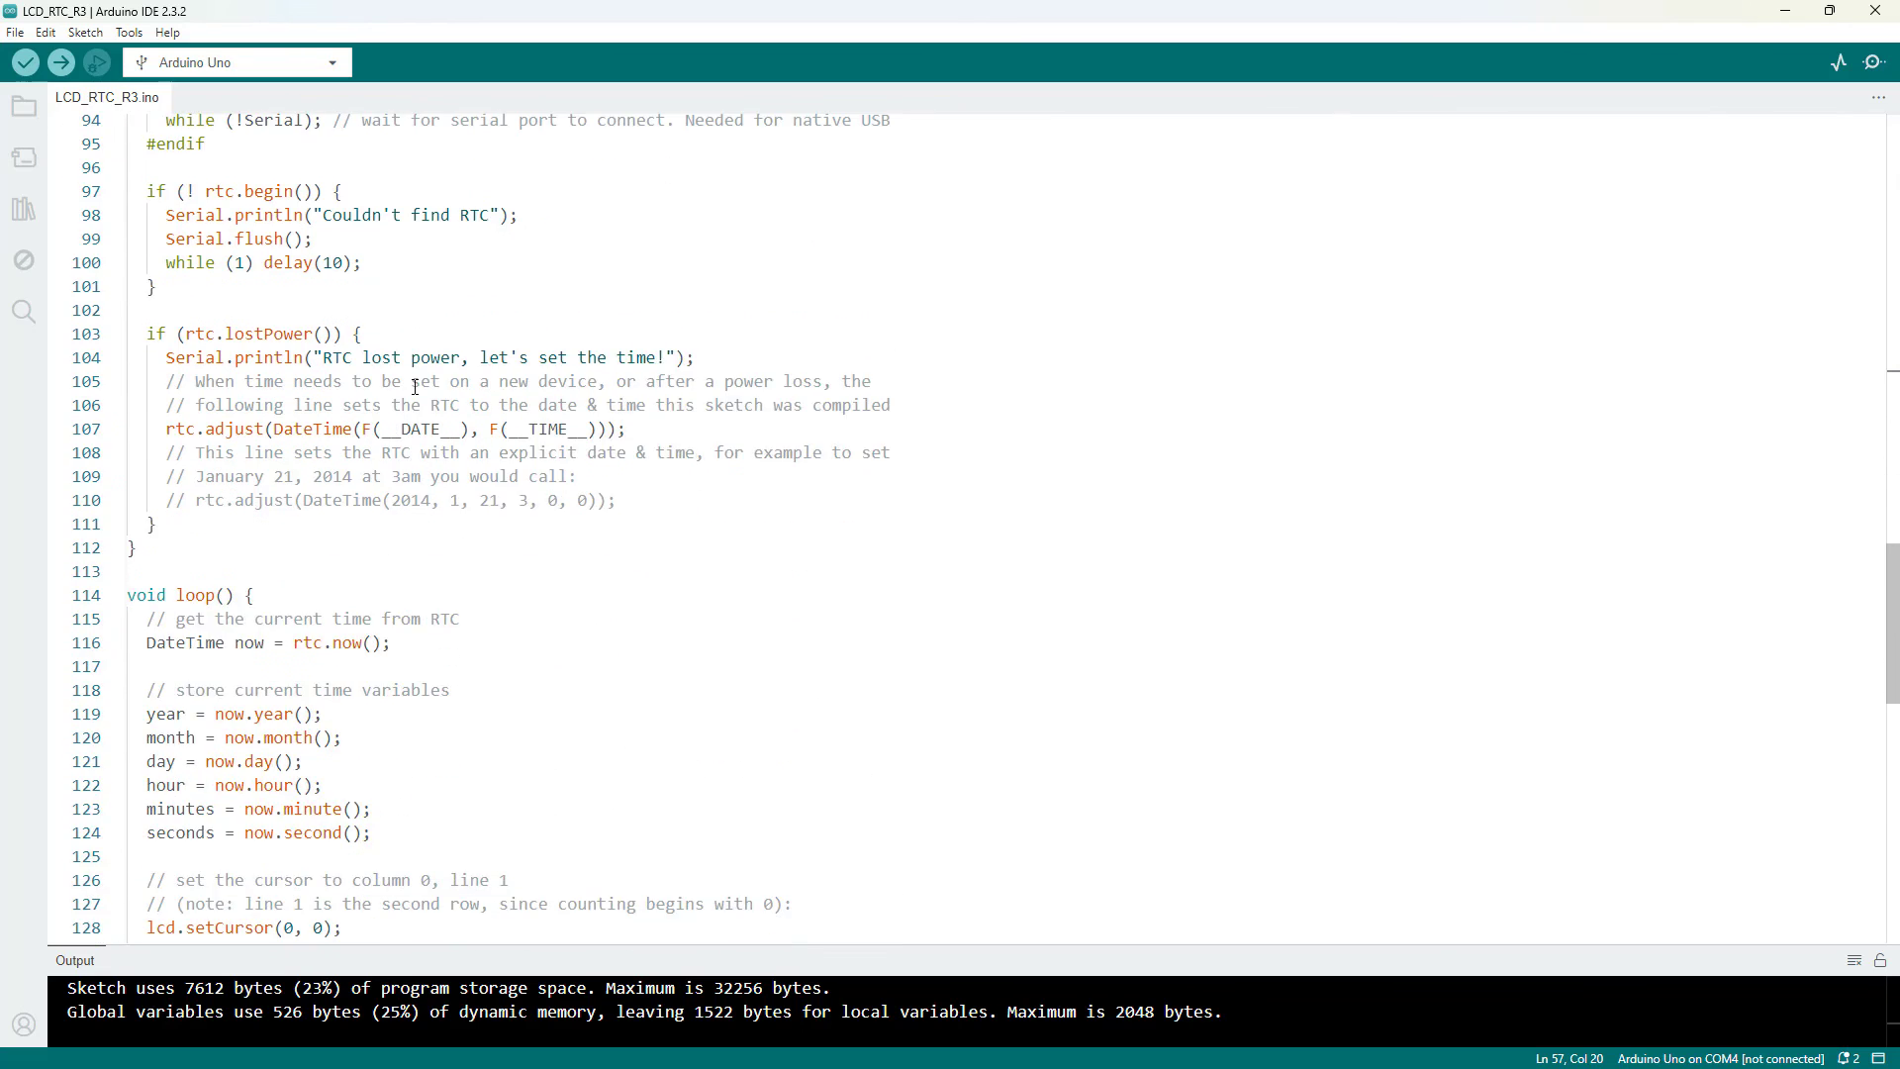
pyautogui.scroll(-3)
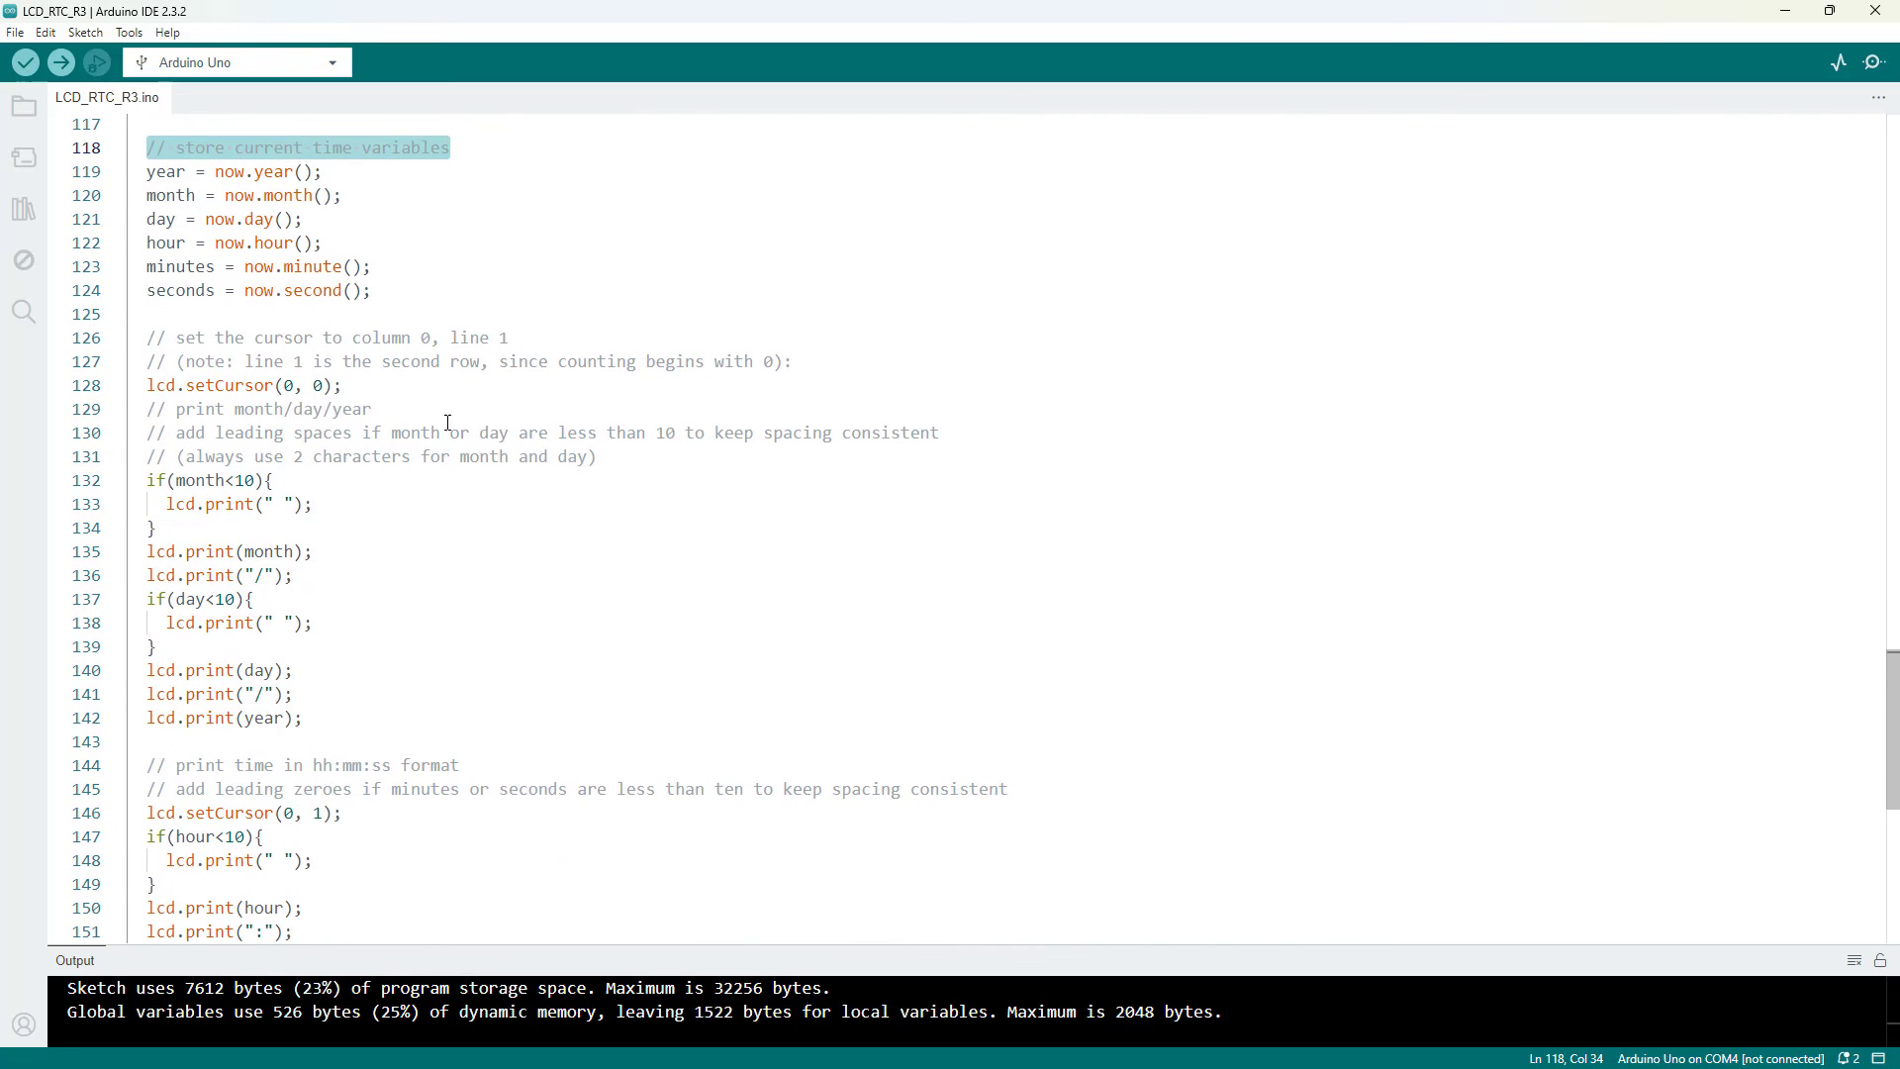
pyautogui.scroll(-3)
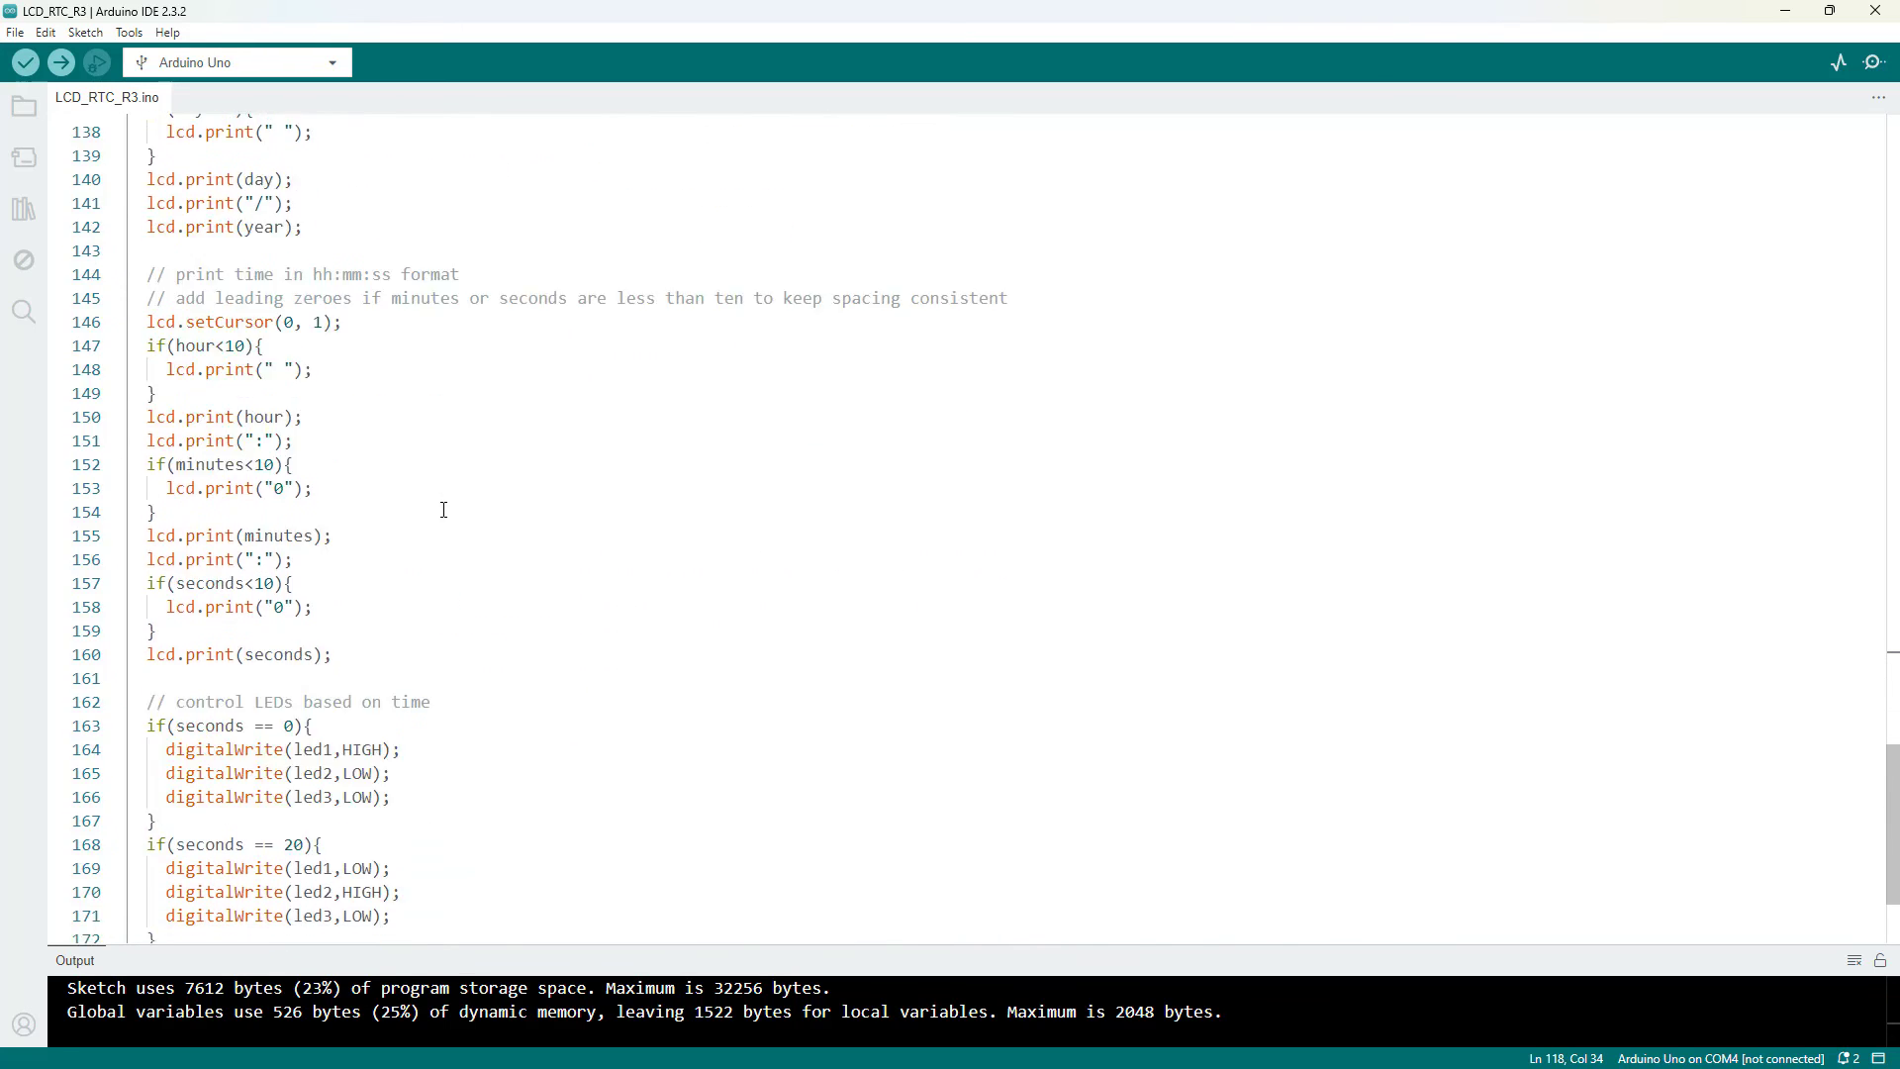
pyautogui.scroll(-3)
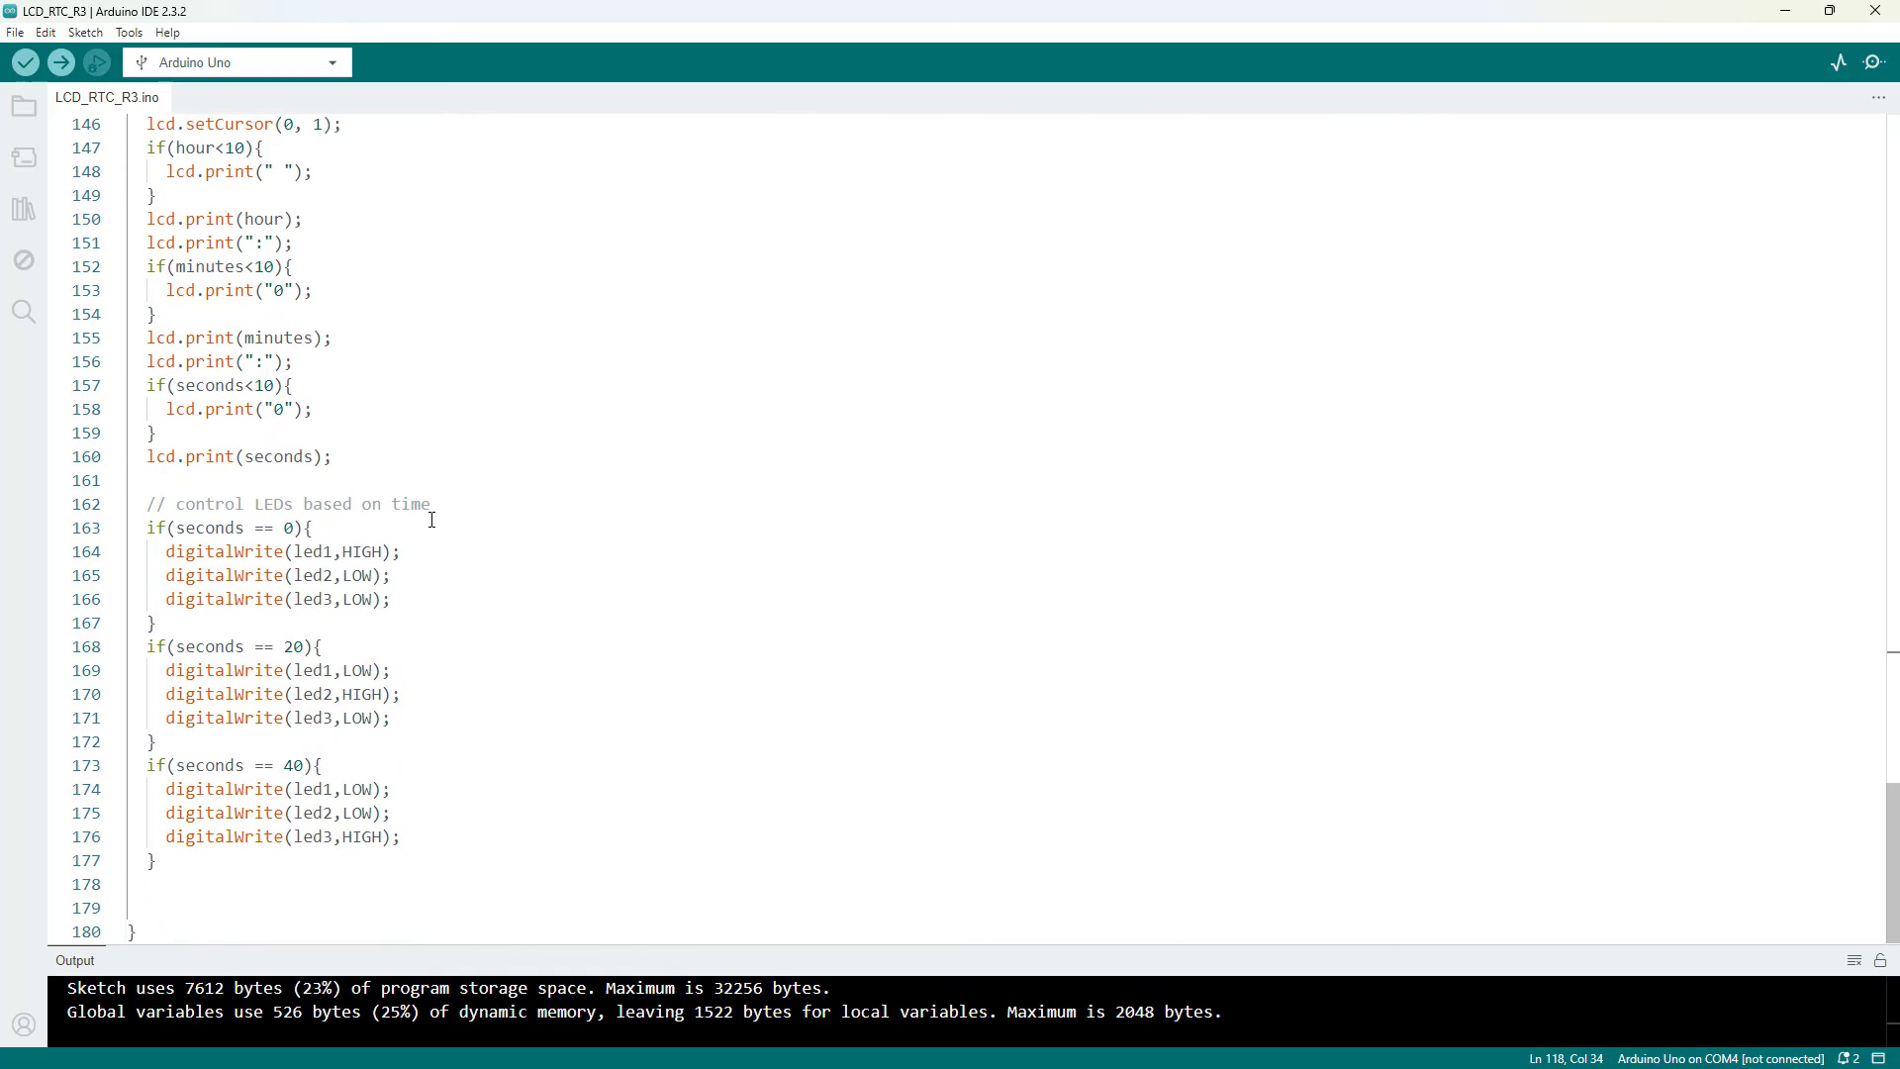